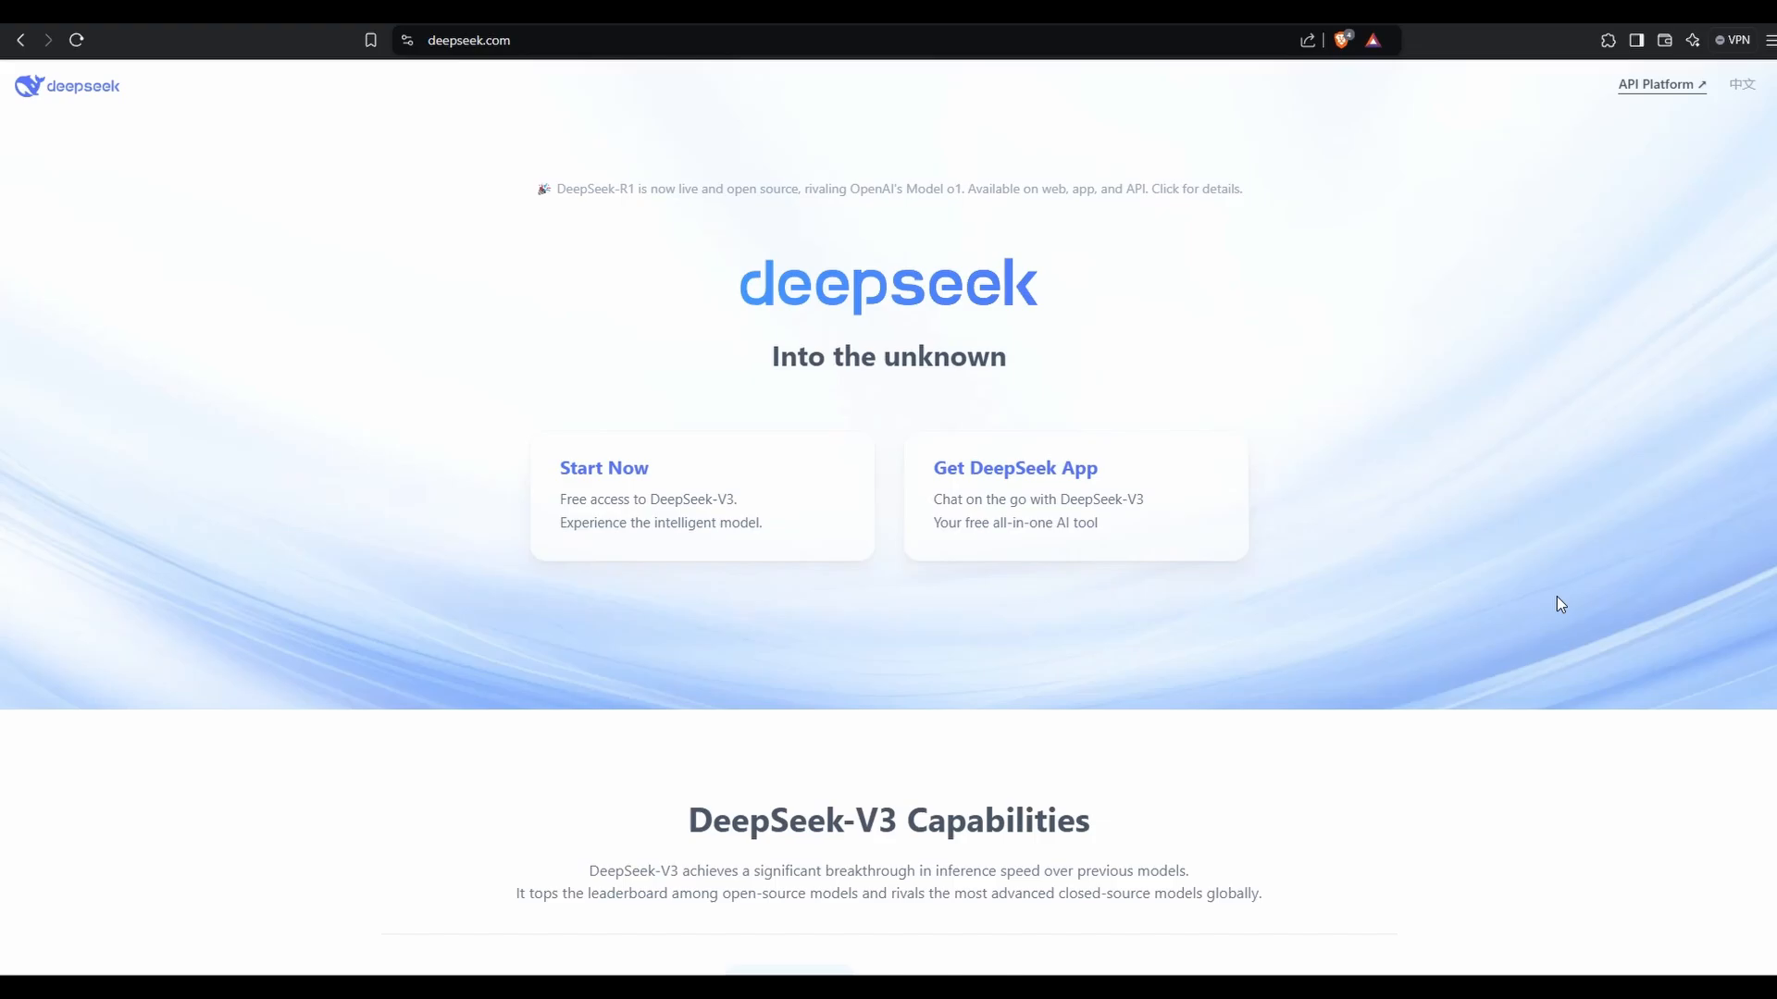
mouse_move(1571, 601)
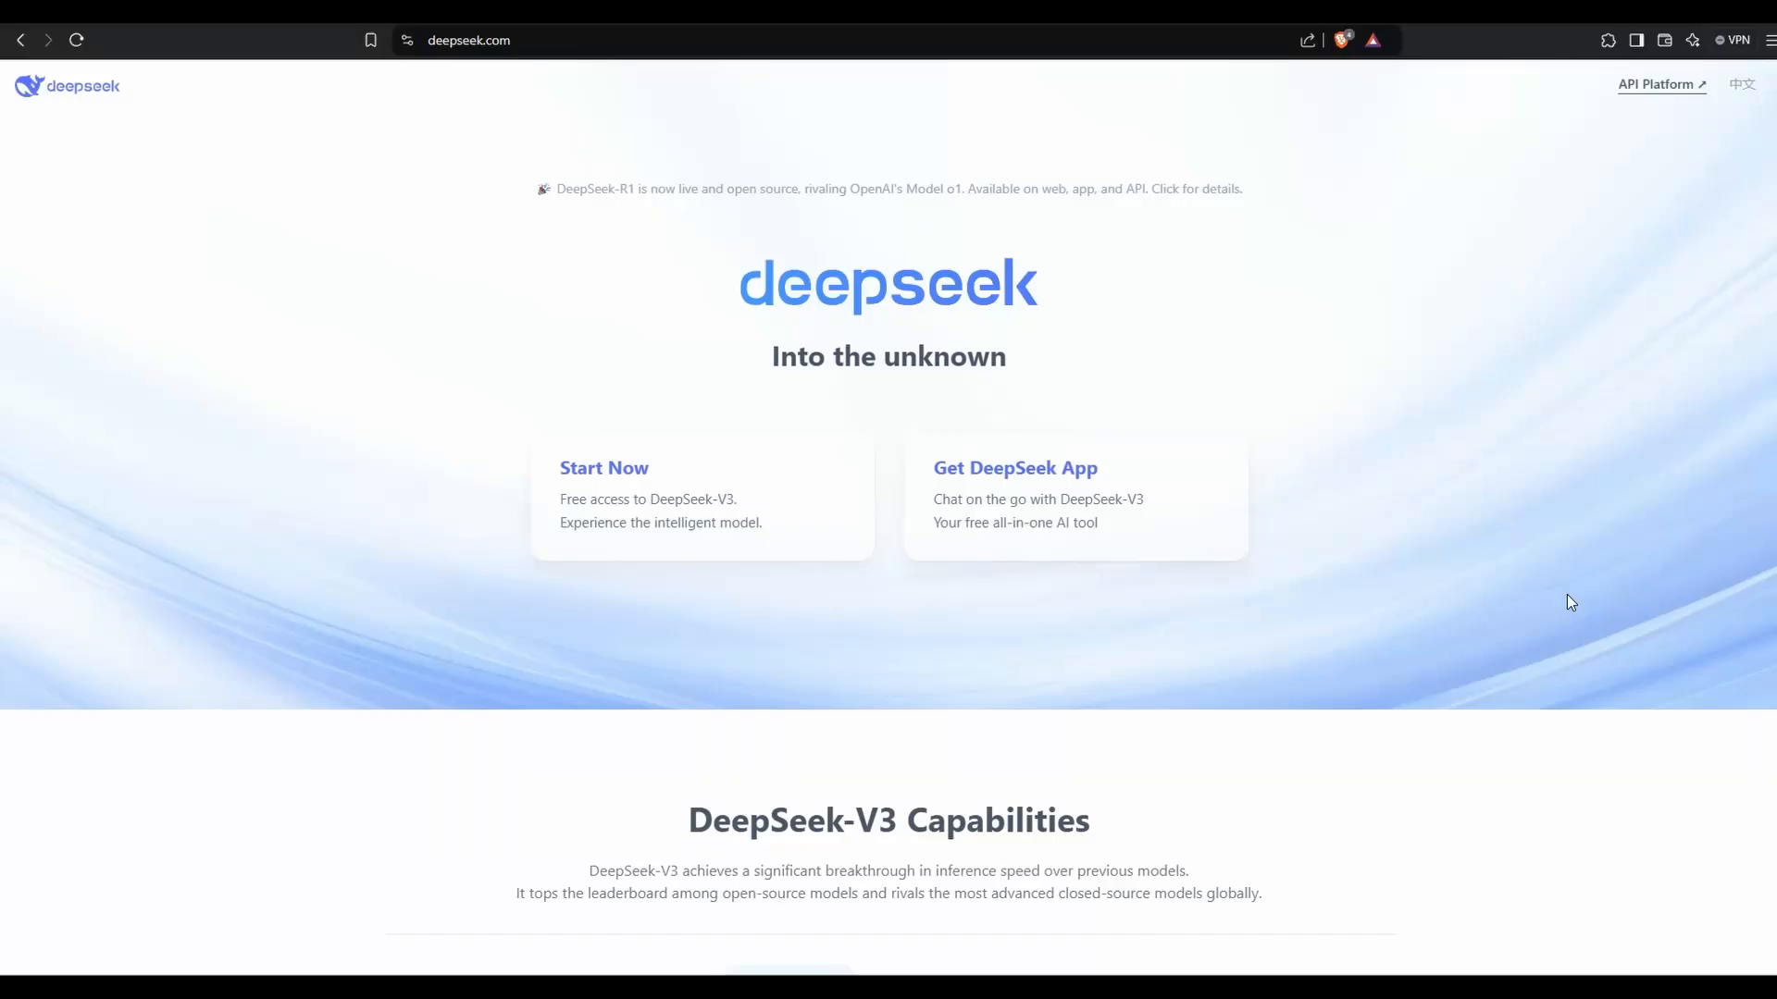
mouse_move(1454, 663)
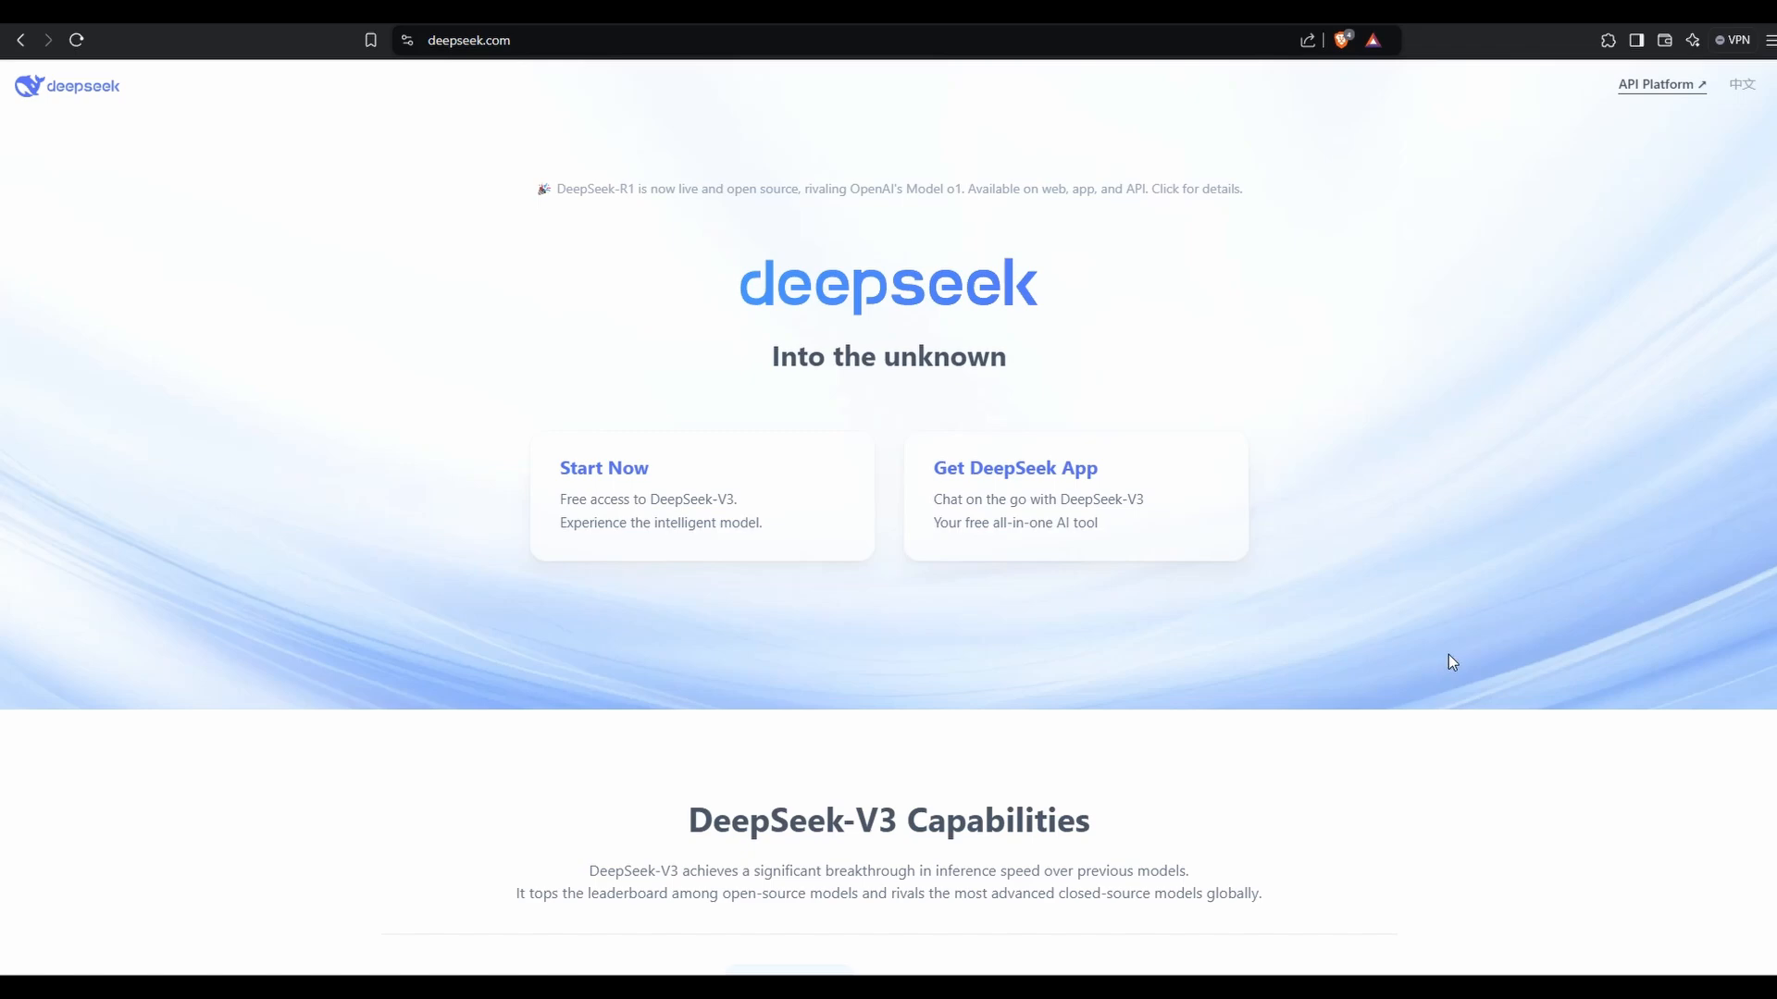
Send DeepSeek the prompt for a 1000-word SEO blog 'What Is Cloud Storage: Everything you need to know'.
scroll("down", 3)
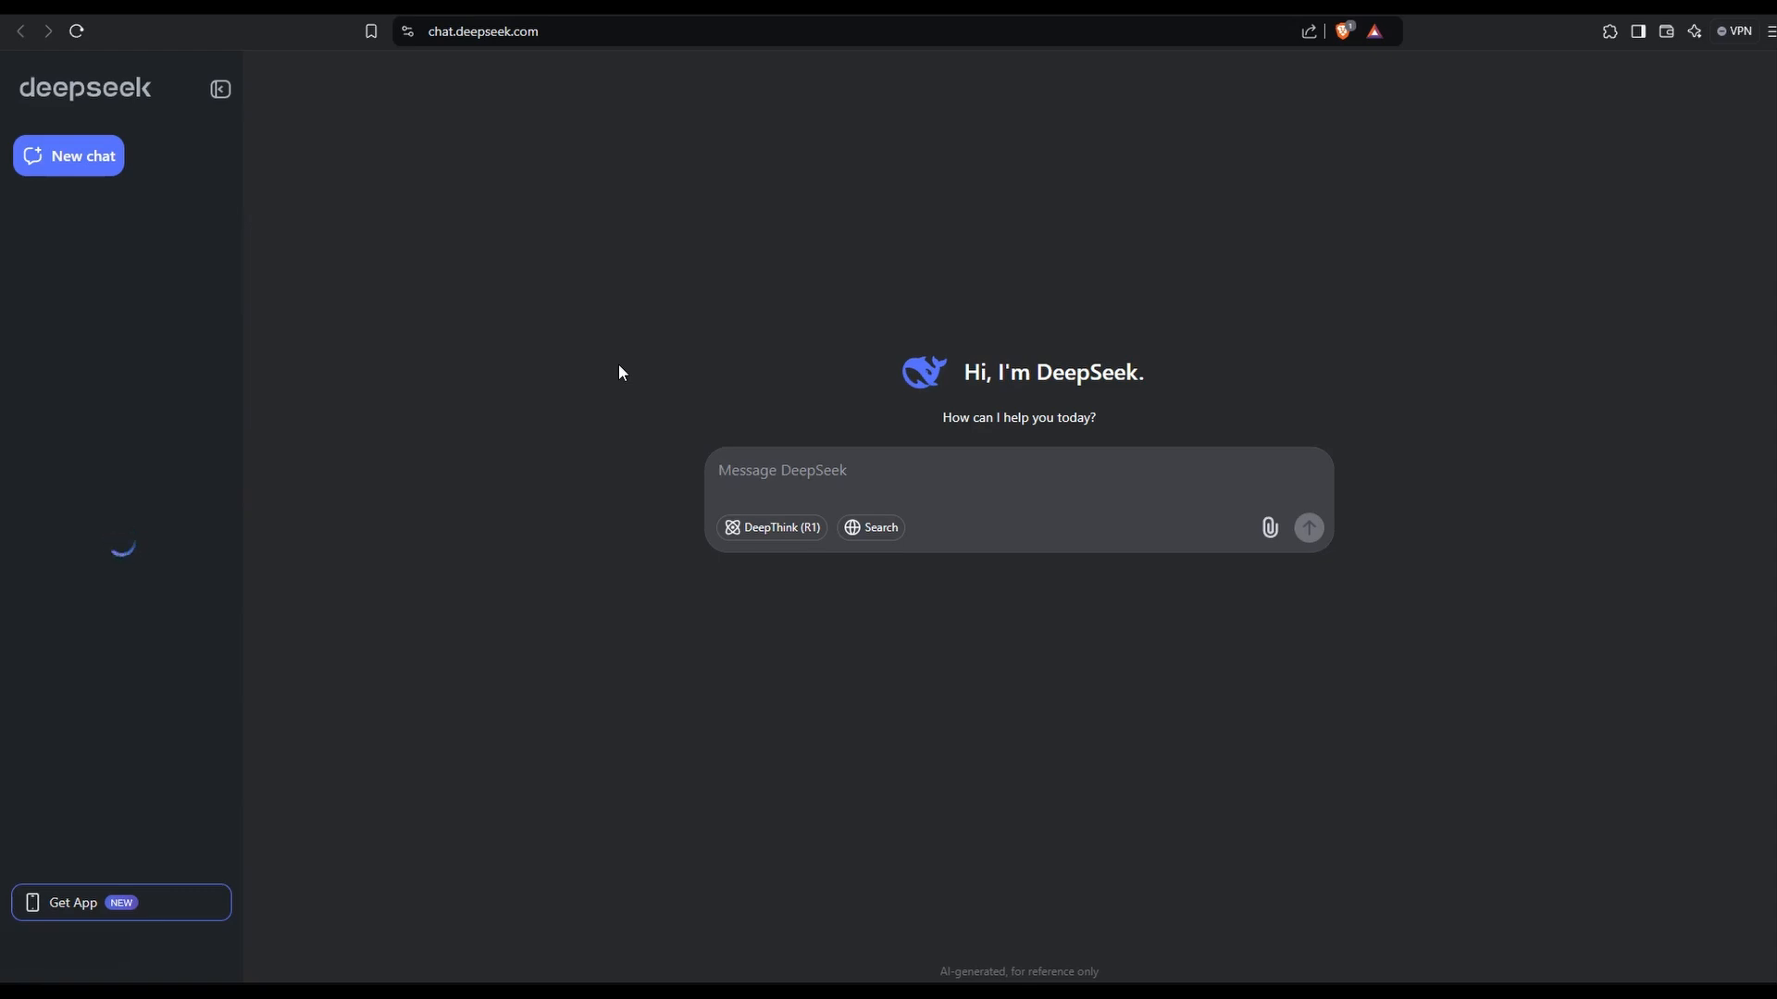
type("Draft a 1000 Word SEO blog titled \"What Is Cloud Storage: Everything you need to know\"")
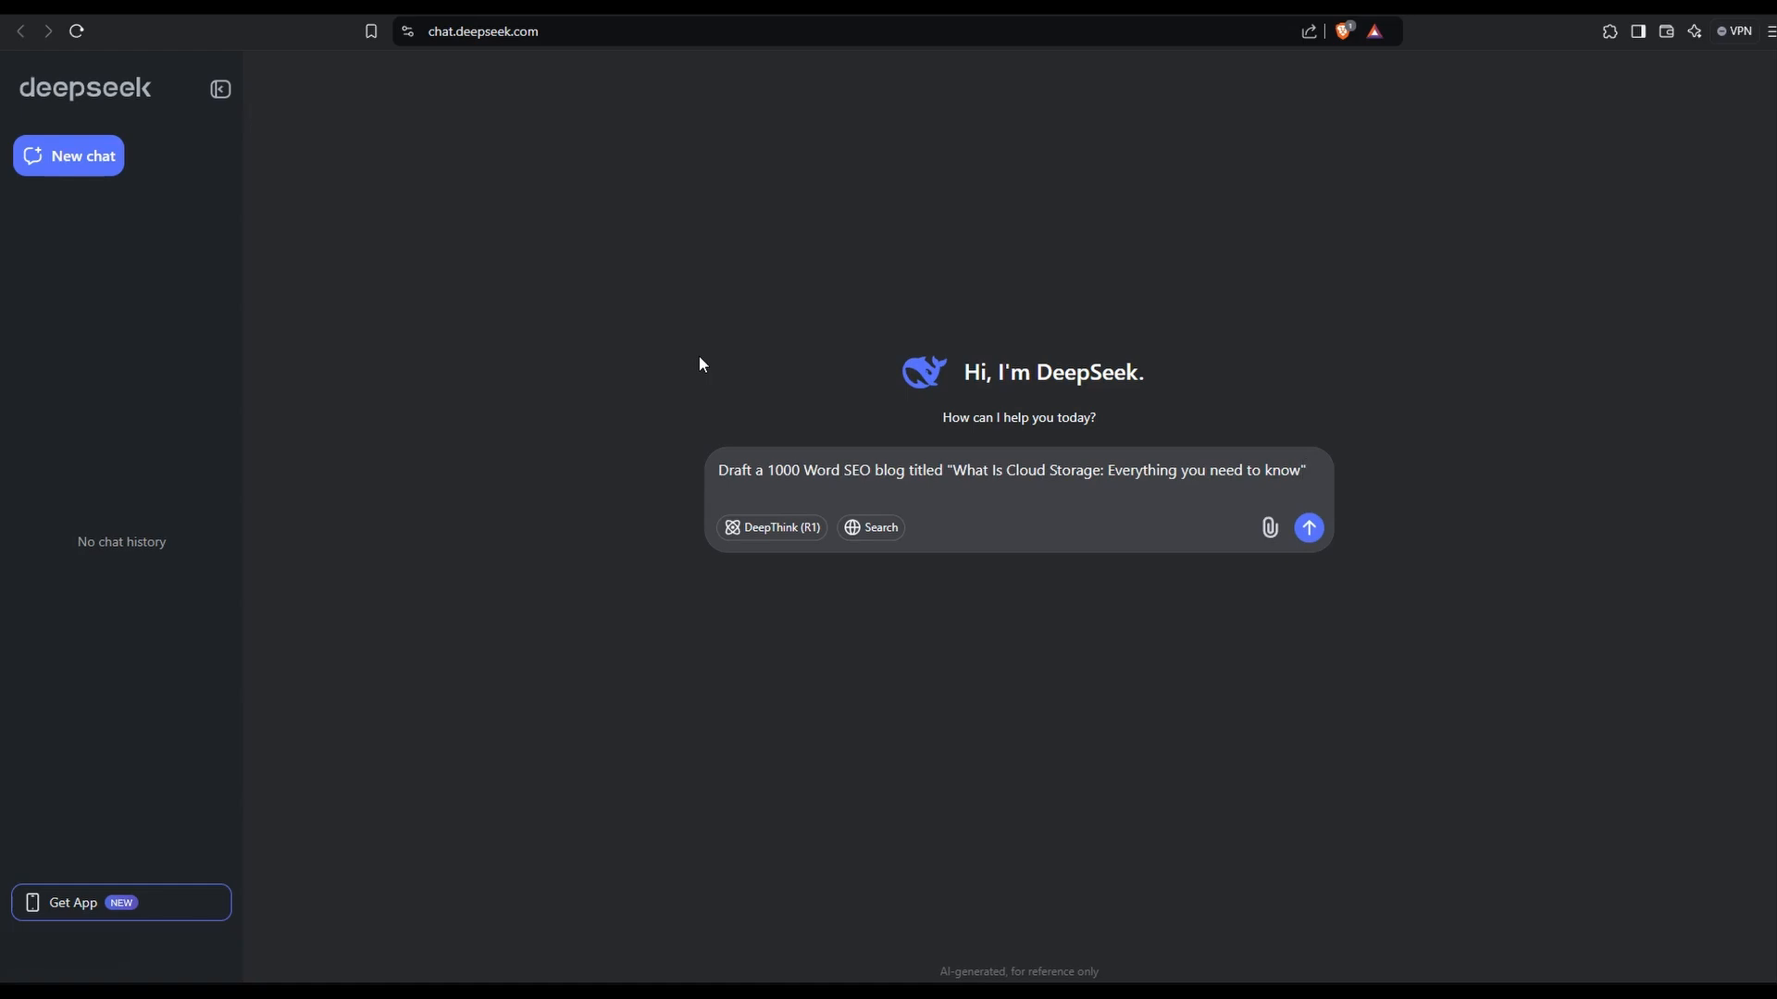
left_click(1307, 526)
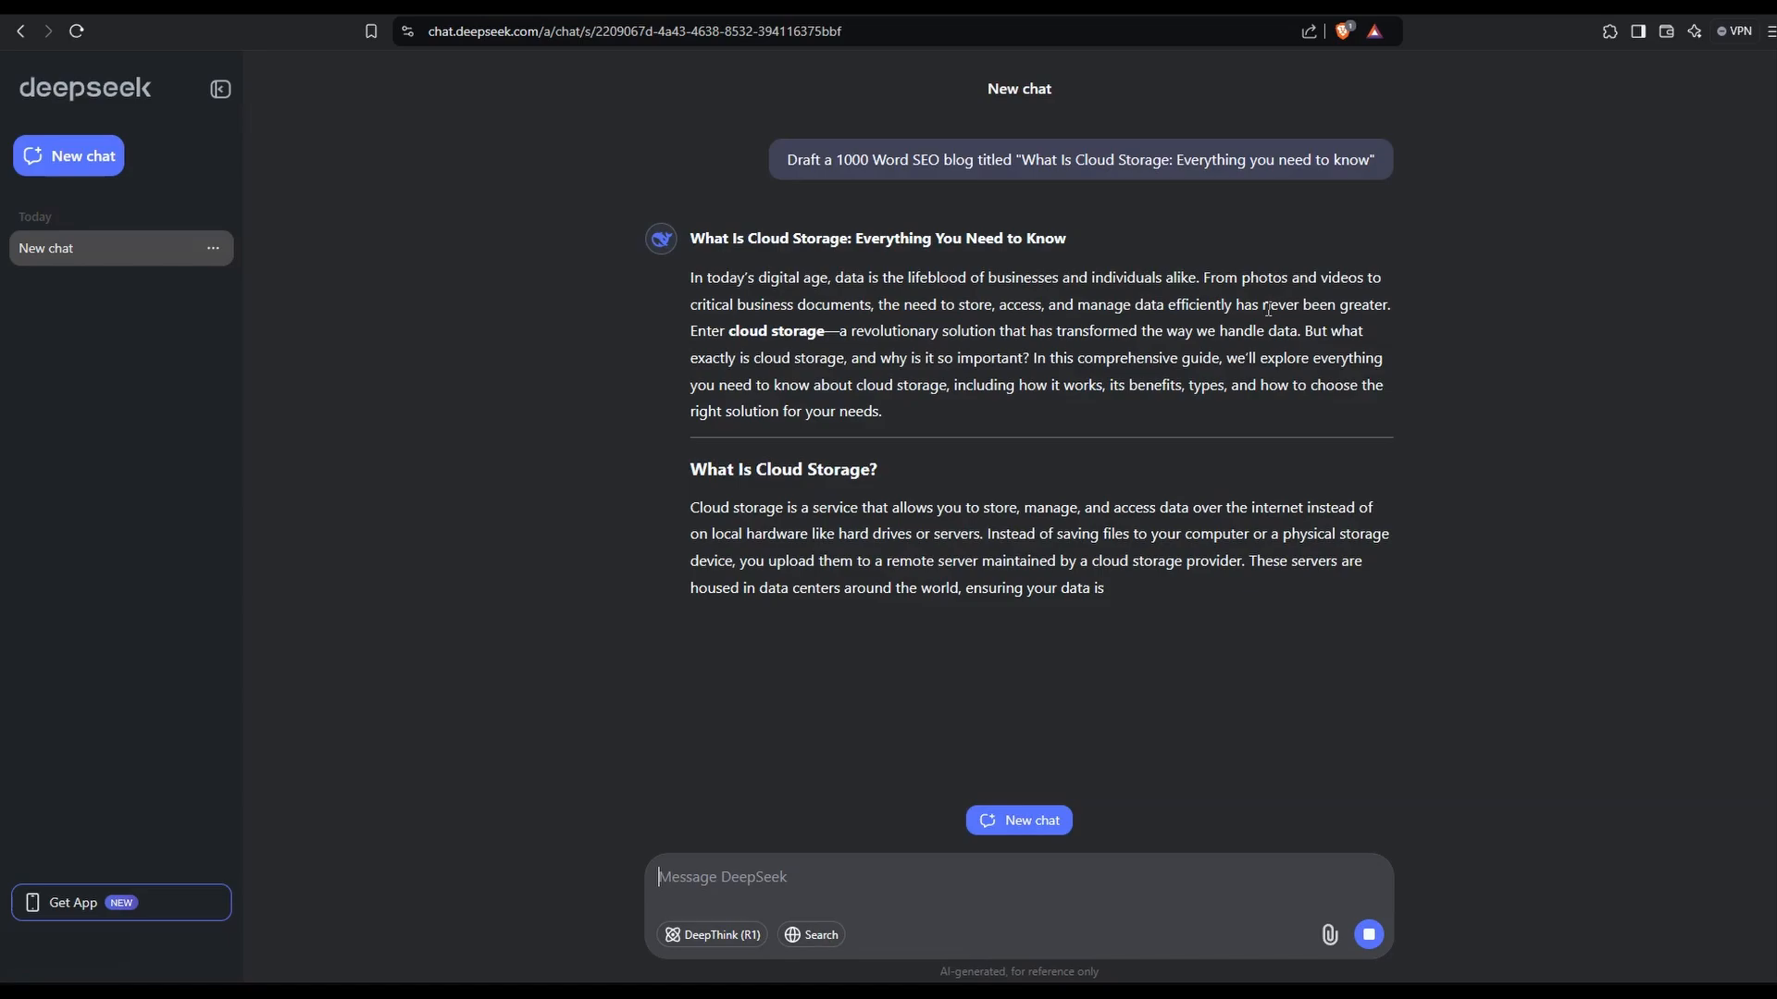
scroll("down", 3)
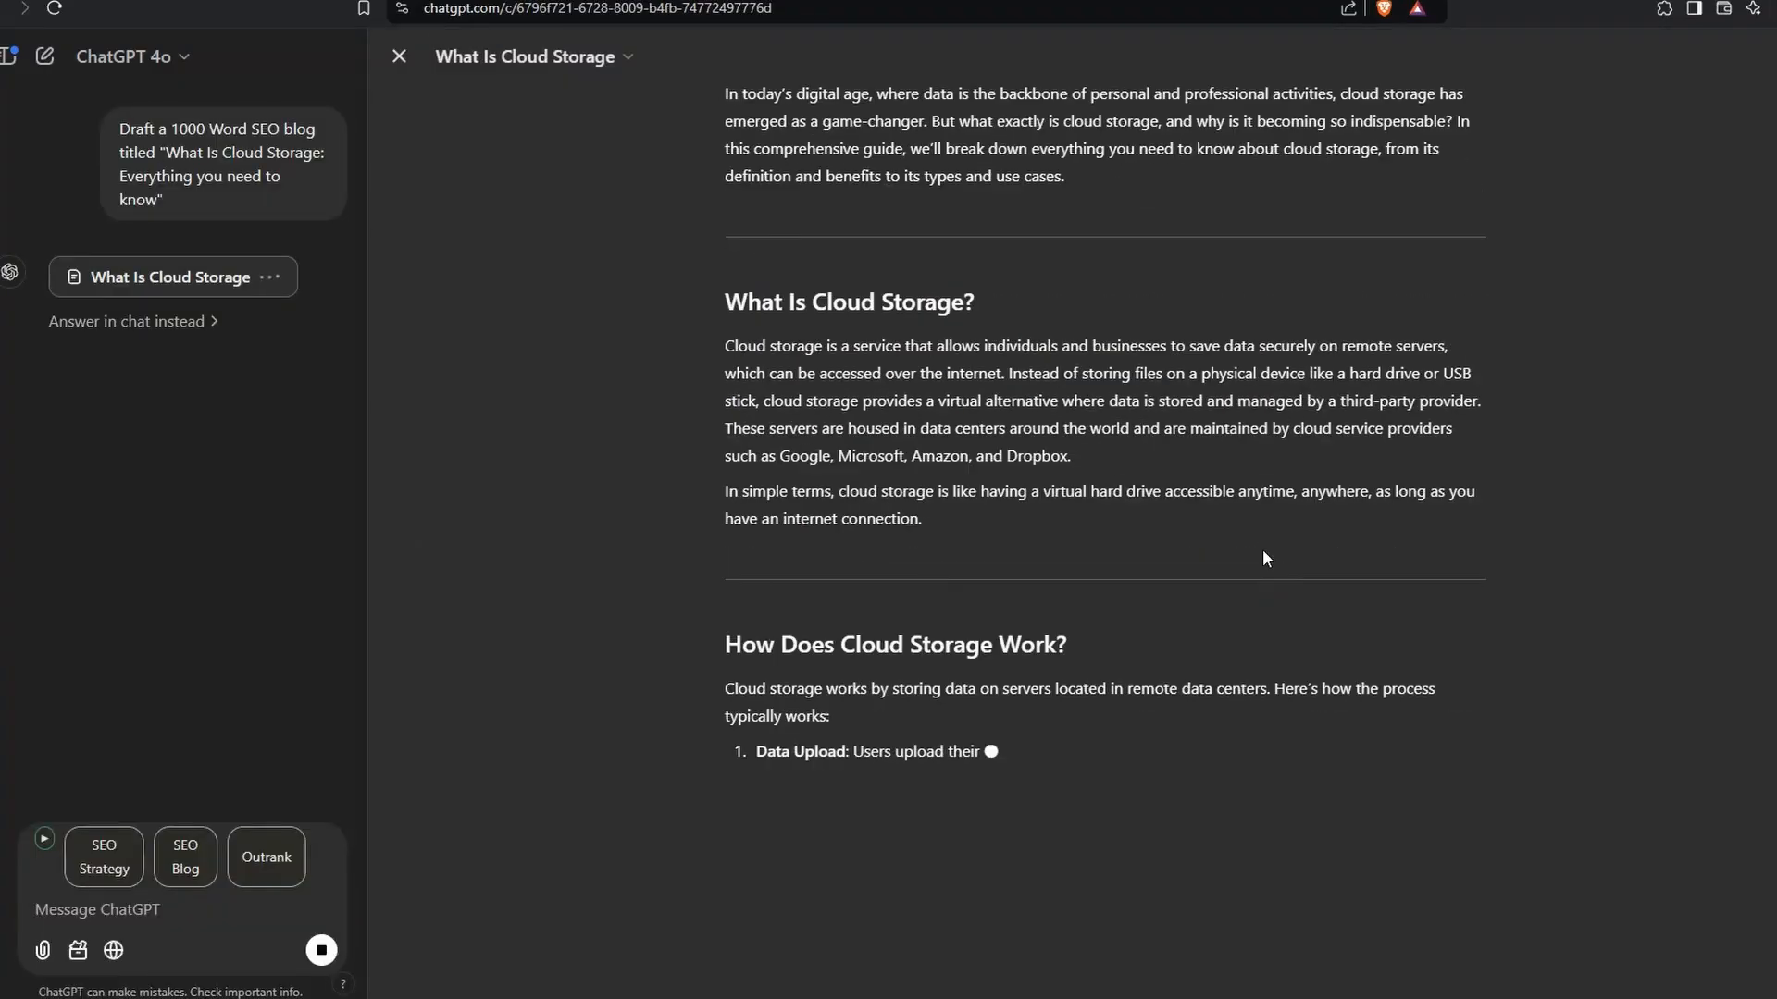
Scroll the ChatGPT canvas down to the draft's Conclusion.
scroll("down", 3)
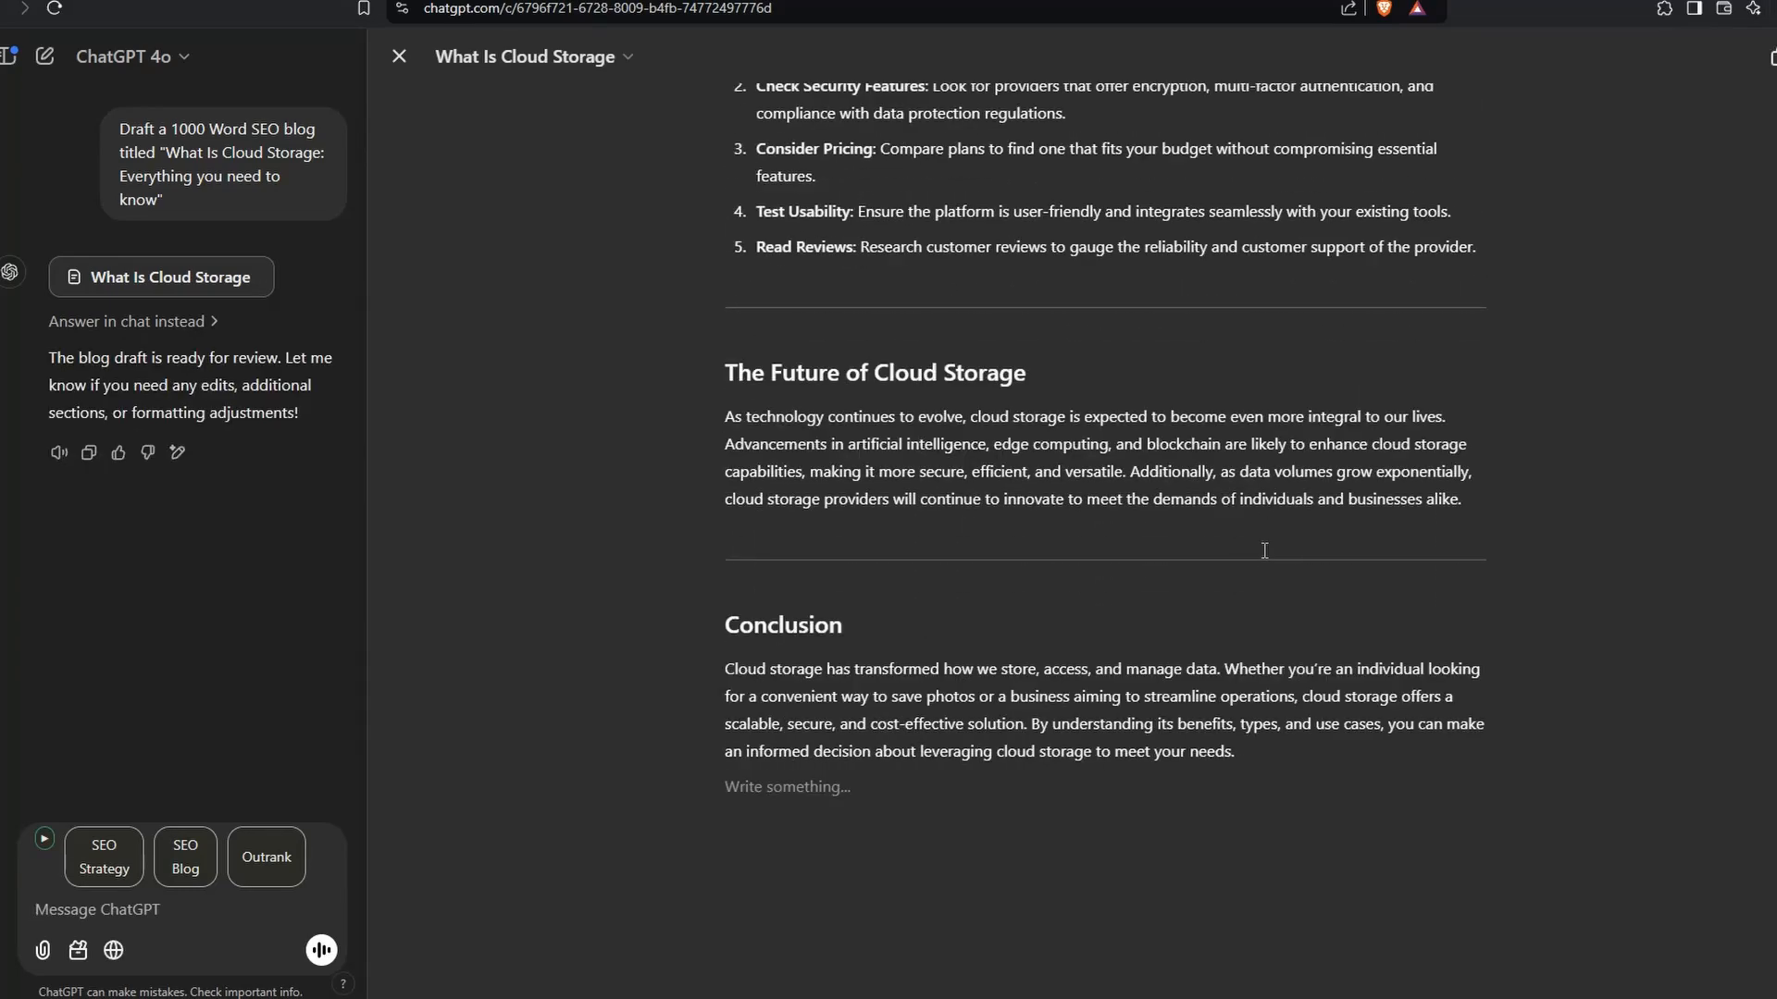
mouse_move(1263, 550)
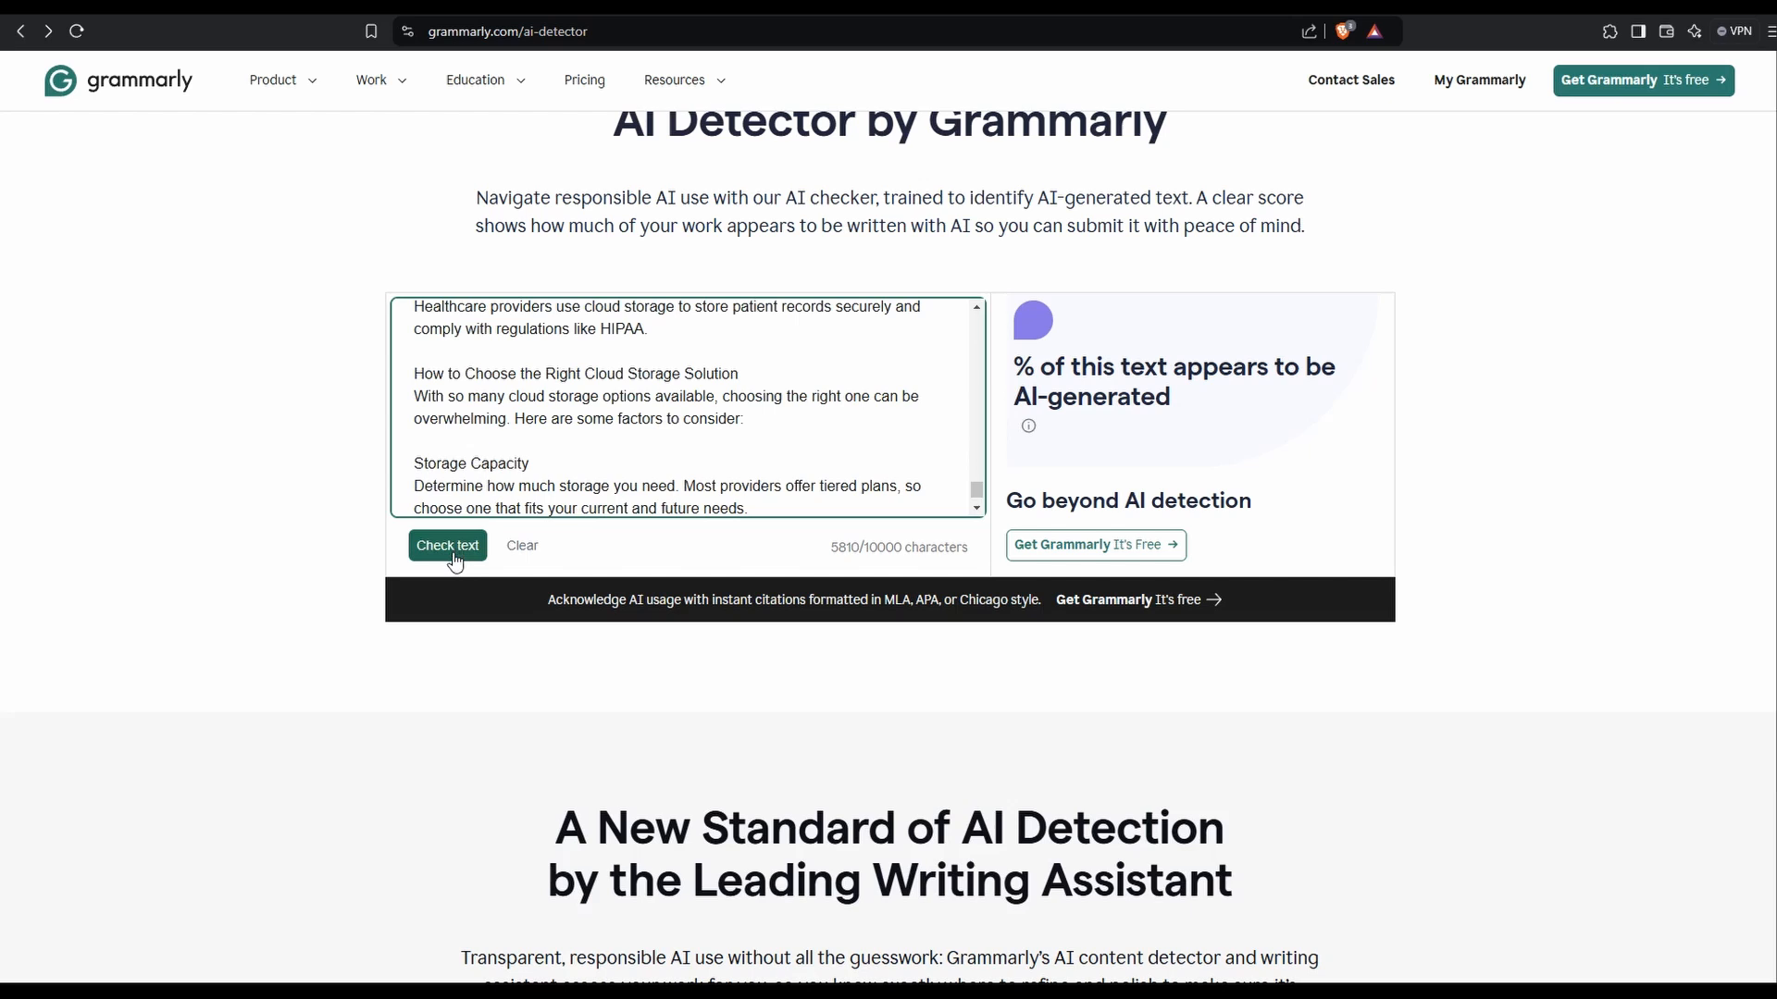
Run Grammarly's AI check on the pasted 5,810-character draft, scoring 23% AI.
left_click(446, 545)
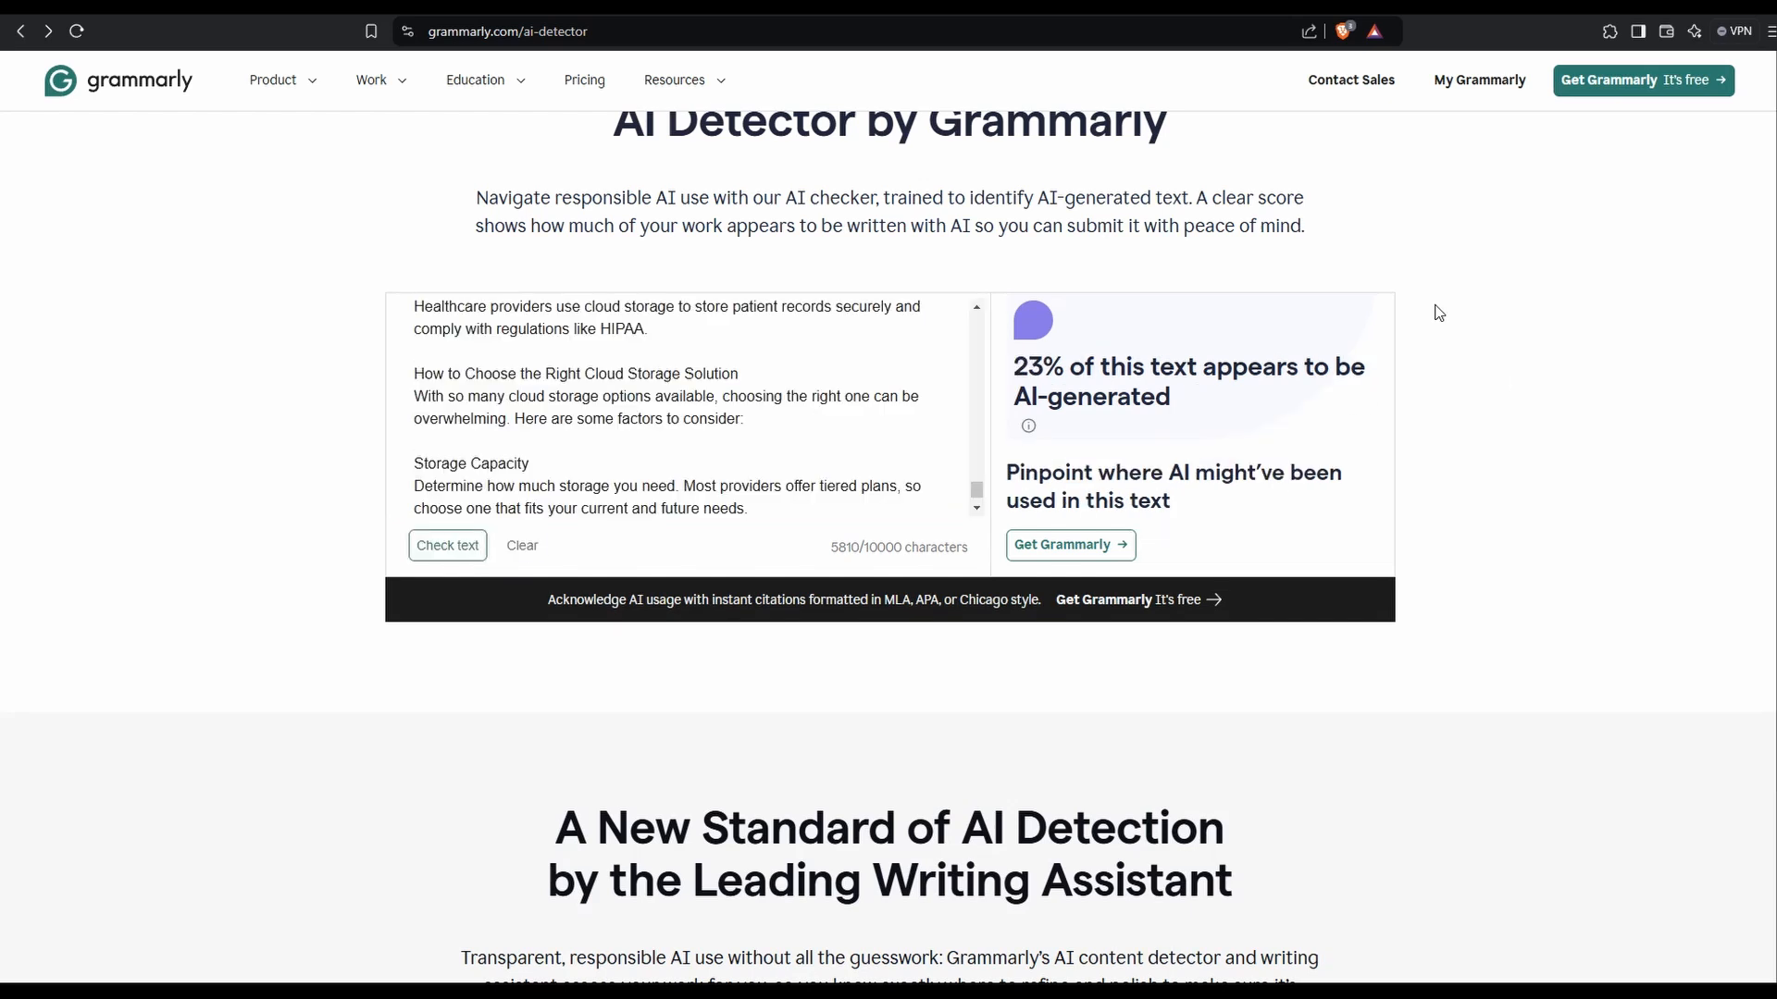
mouse_move(1380, 277)
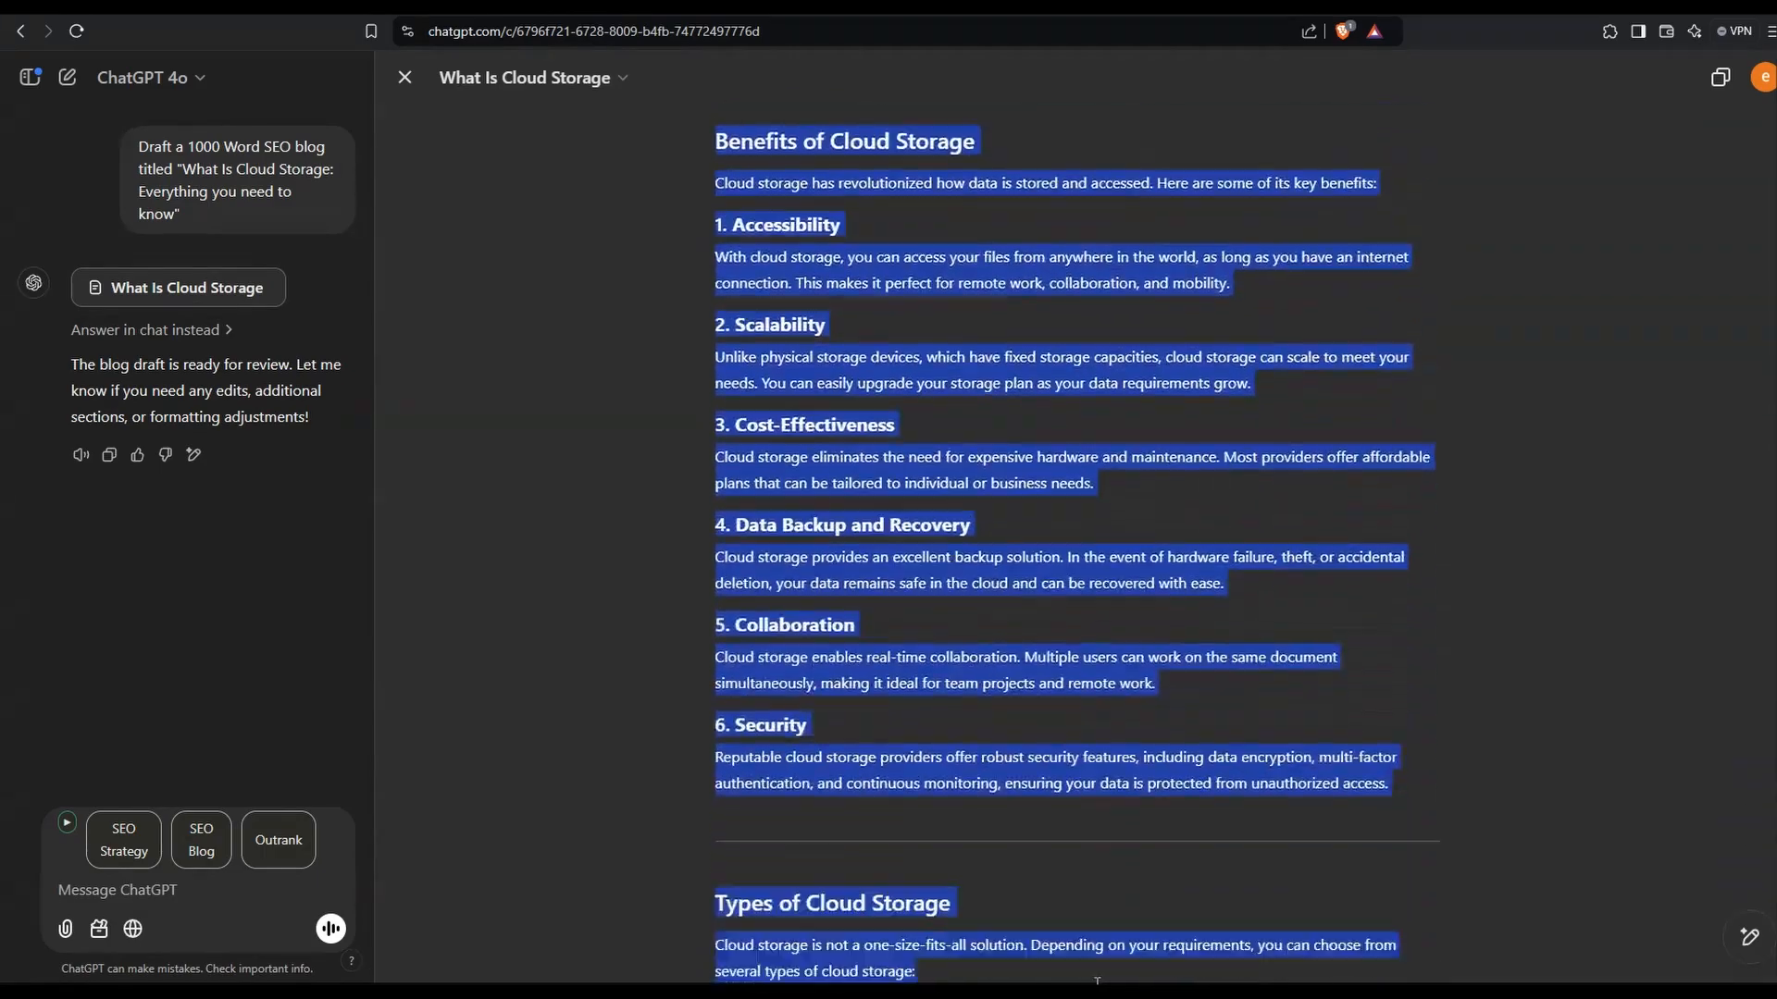
Recheck the full 7,686-character draft, Conclusion included, in Grammarly's AI Detector.
scroll("down", 3)
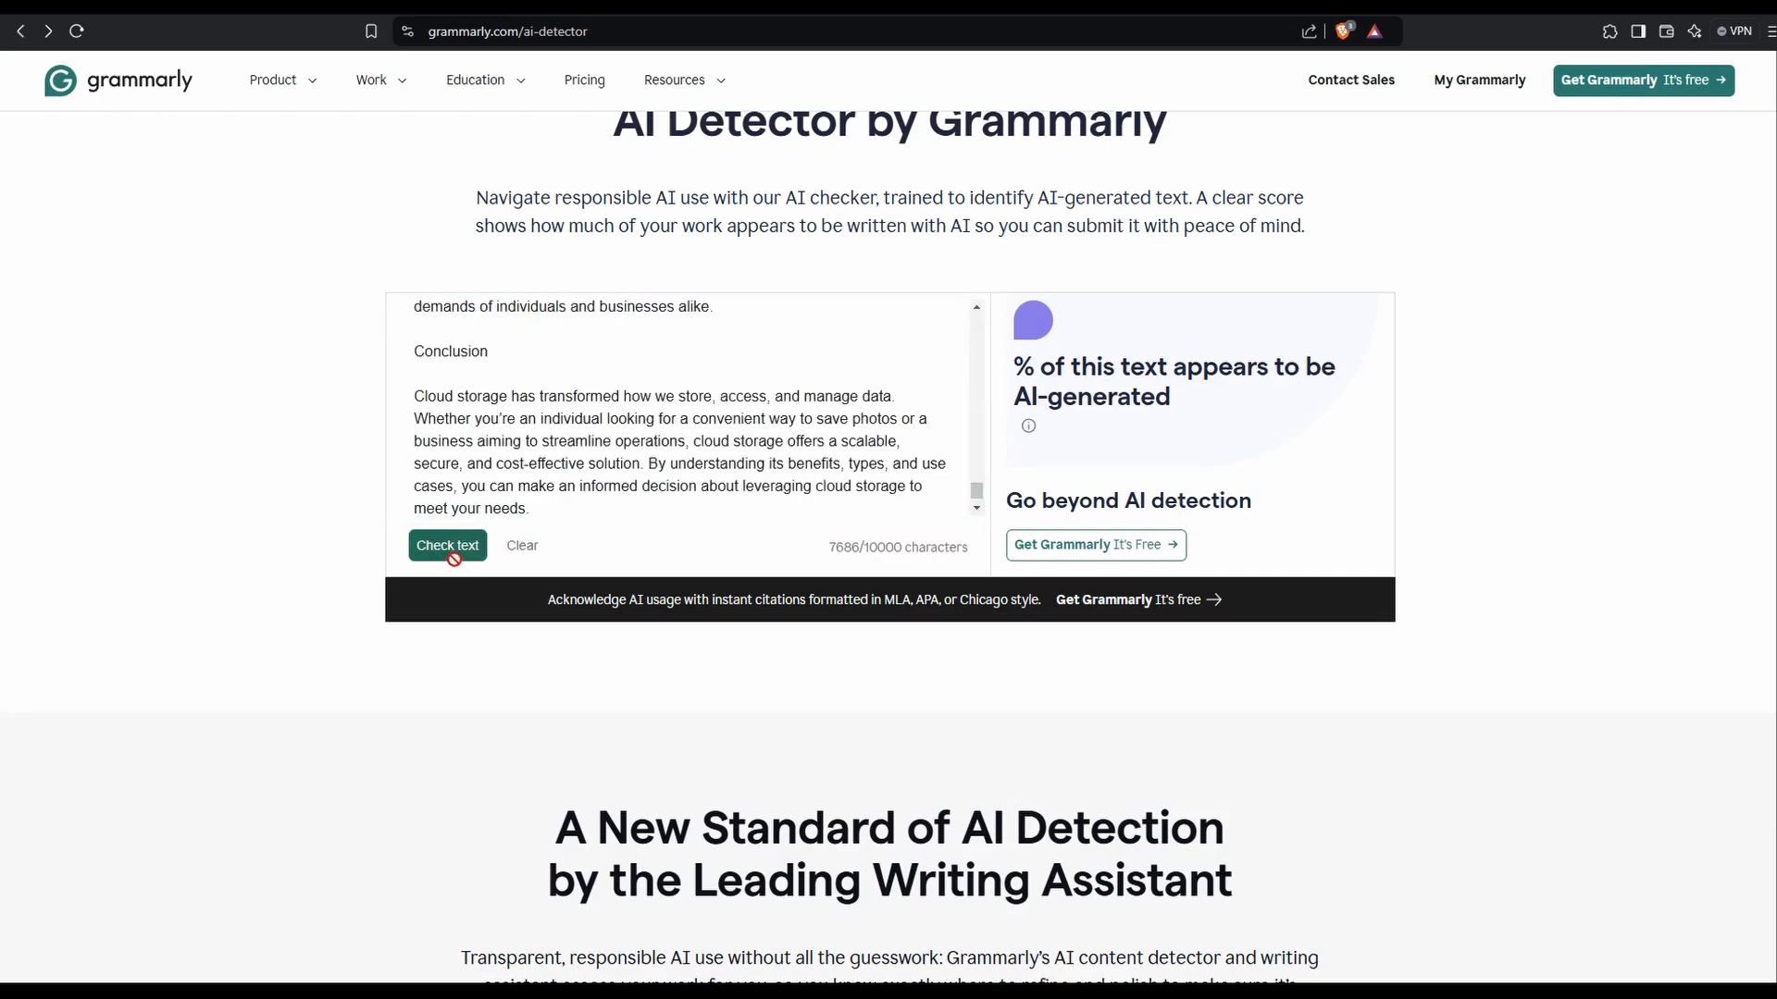
left_click(446, 545)
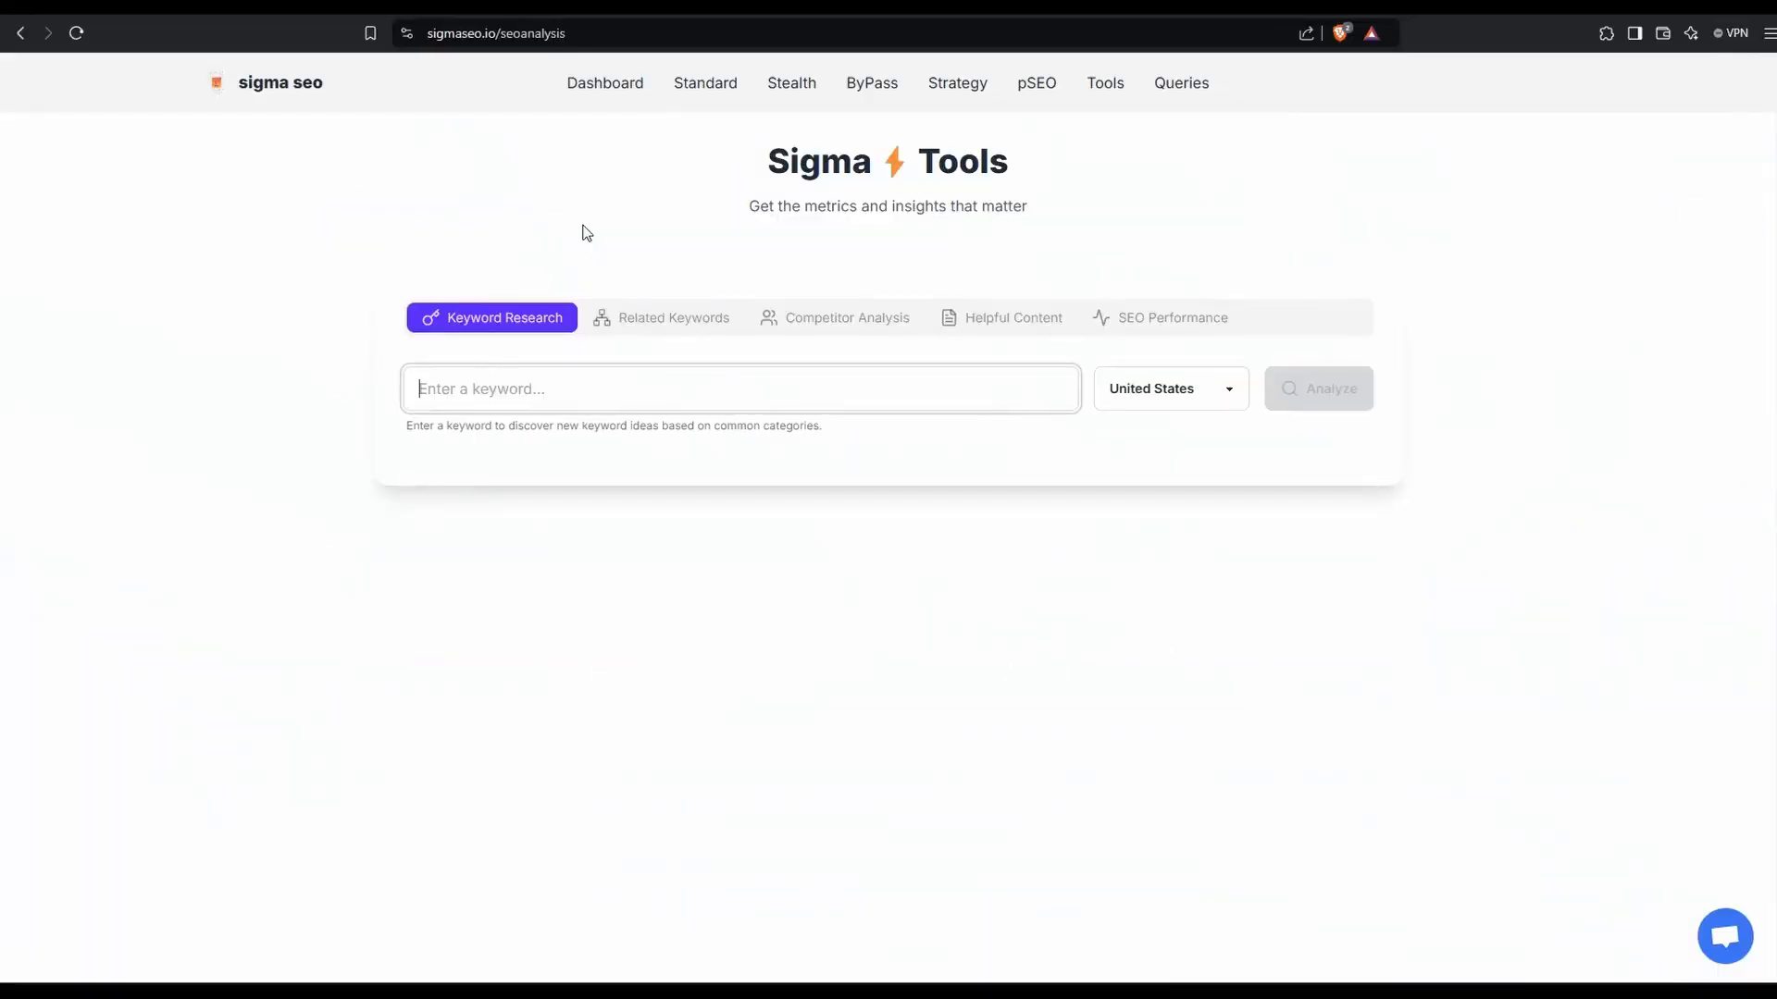
mouse_move(1104, 83)
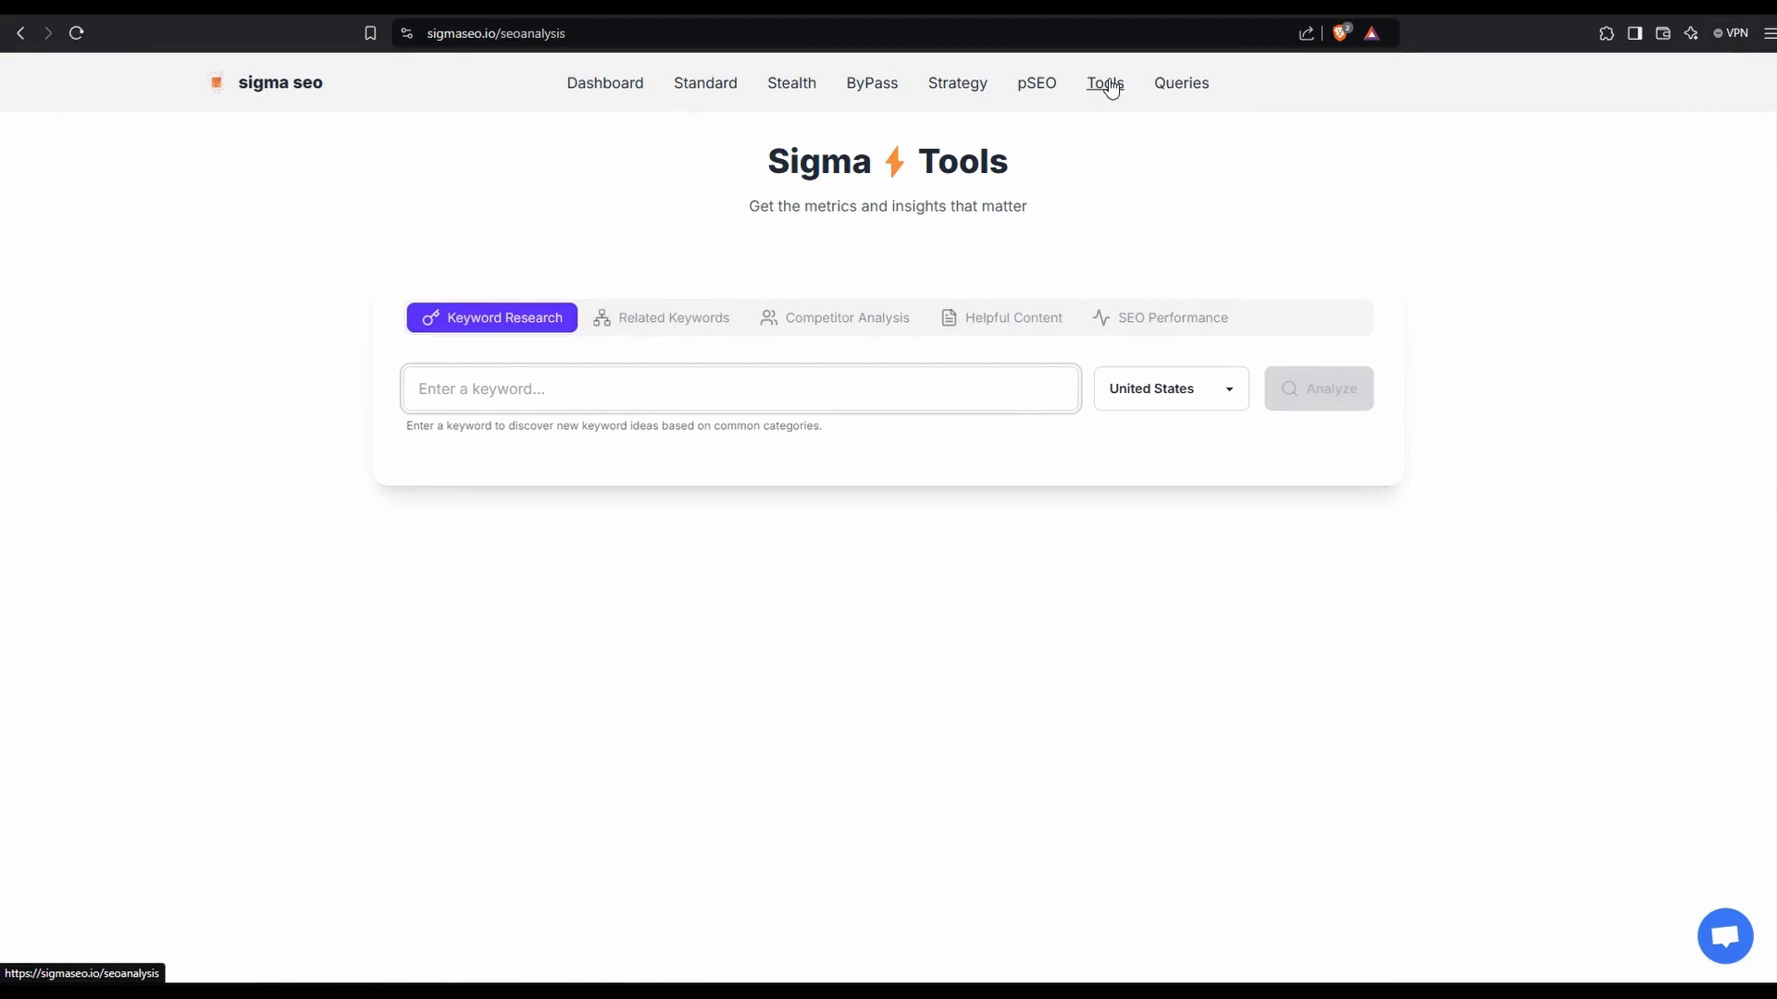
mouse_move(551, 242)
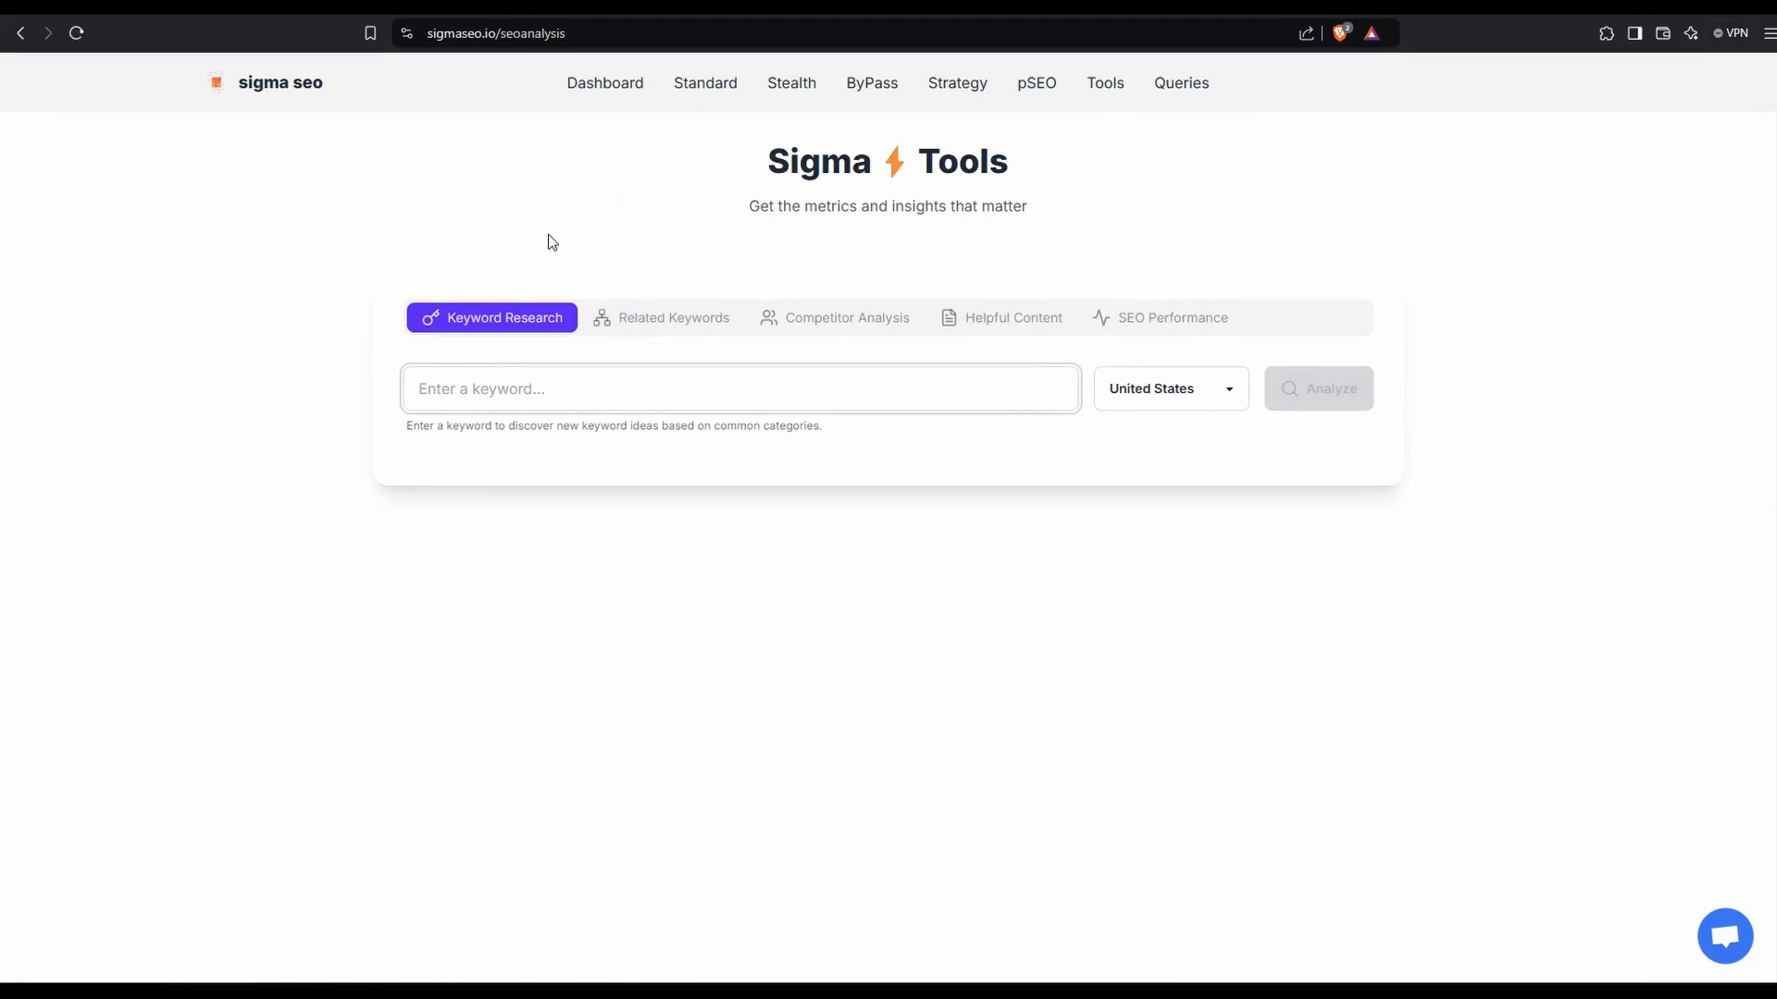
Analyze 'Cloud Storage' in Keyword Research, returning 9 keywords led by icloud storage (49,500).
left_click(741, 389)
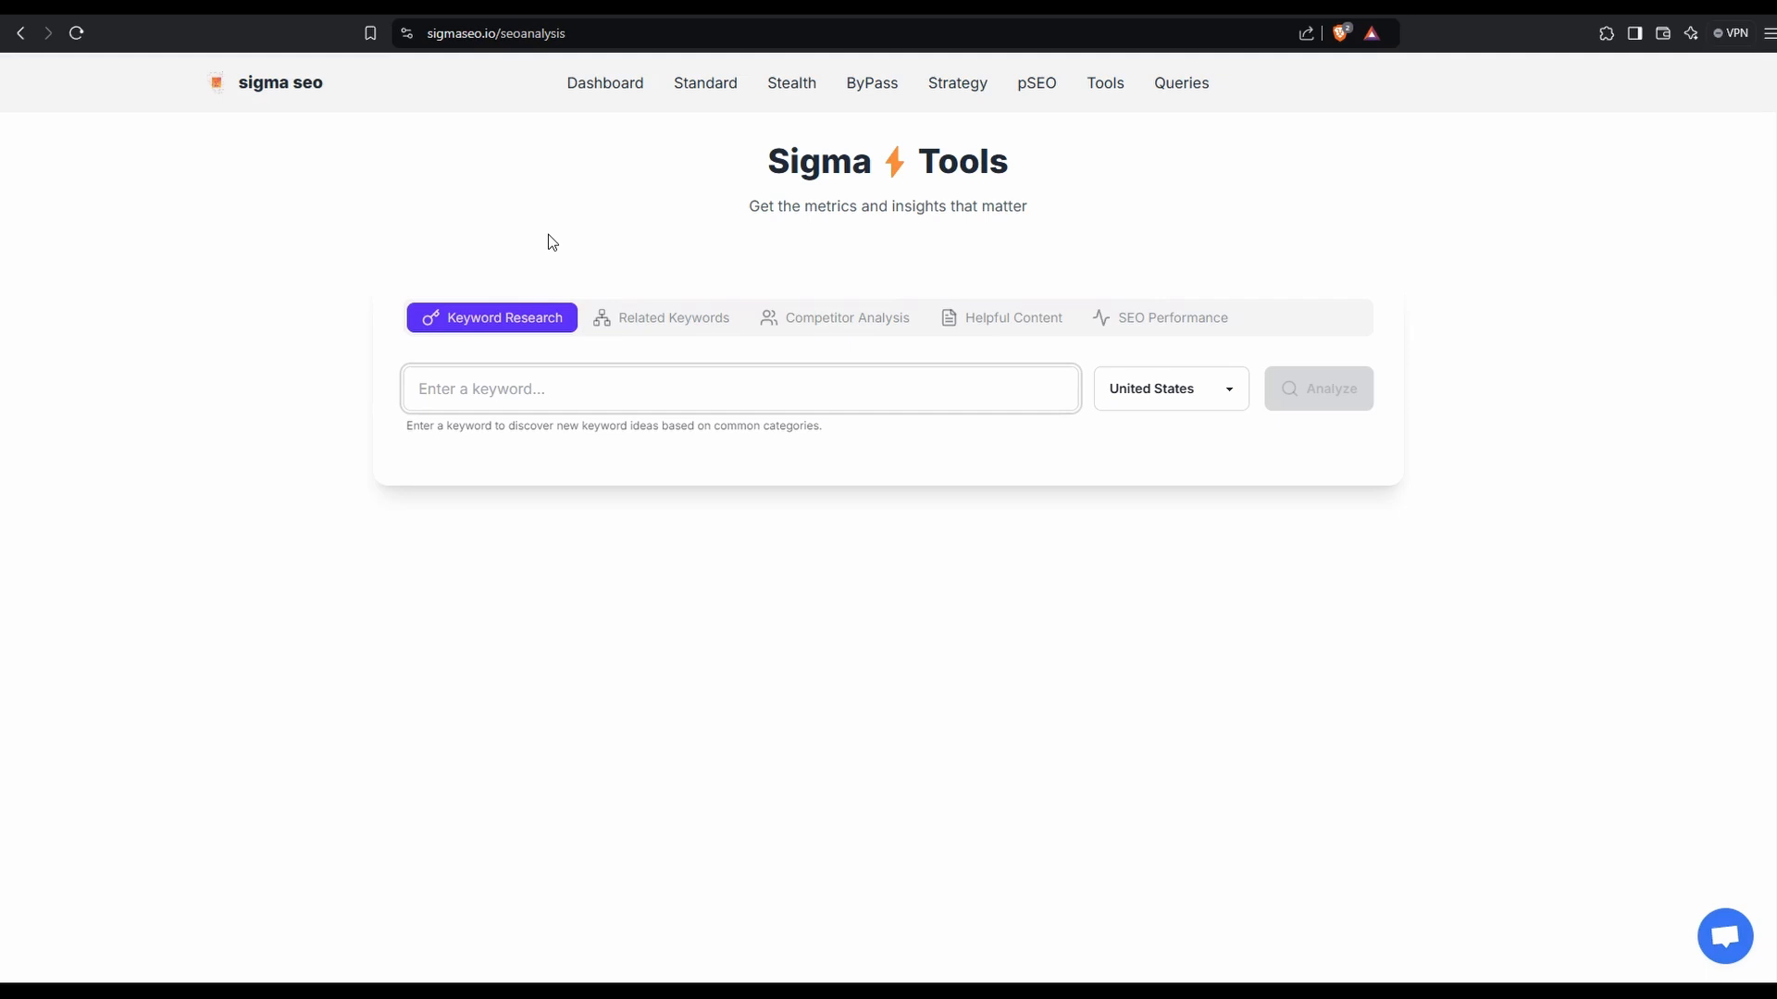
left_click(741, 389)
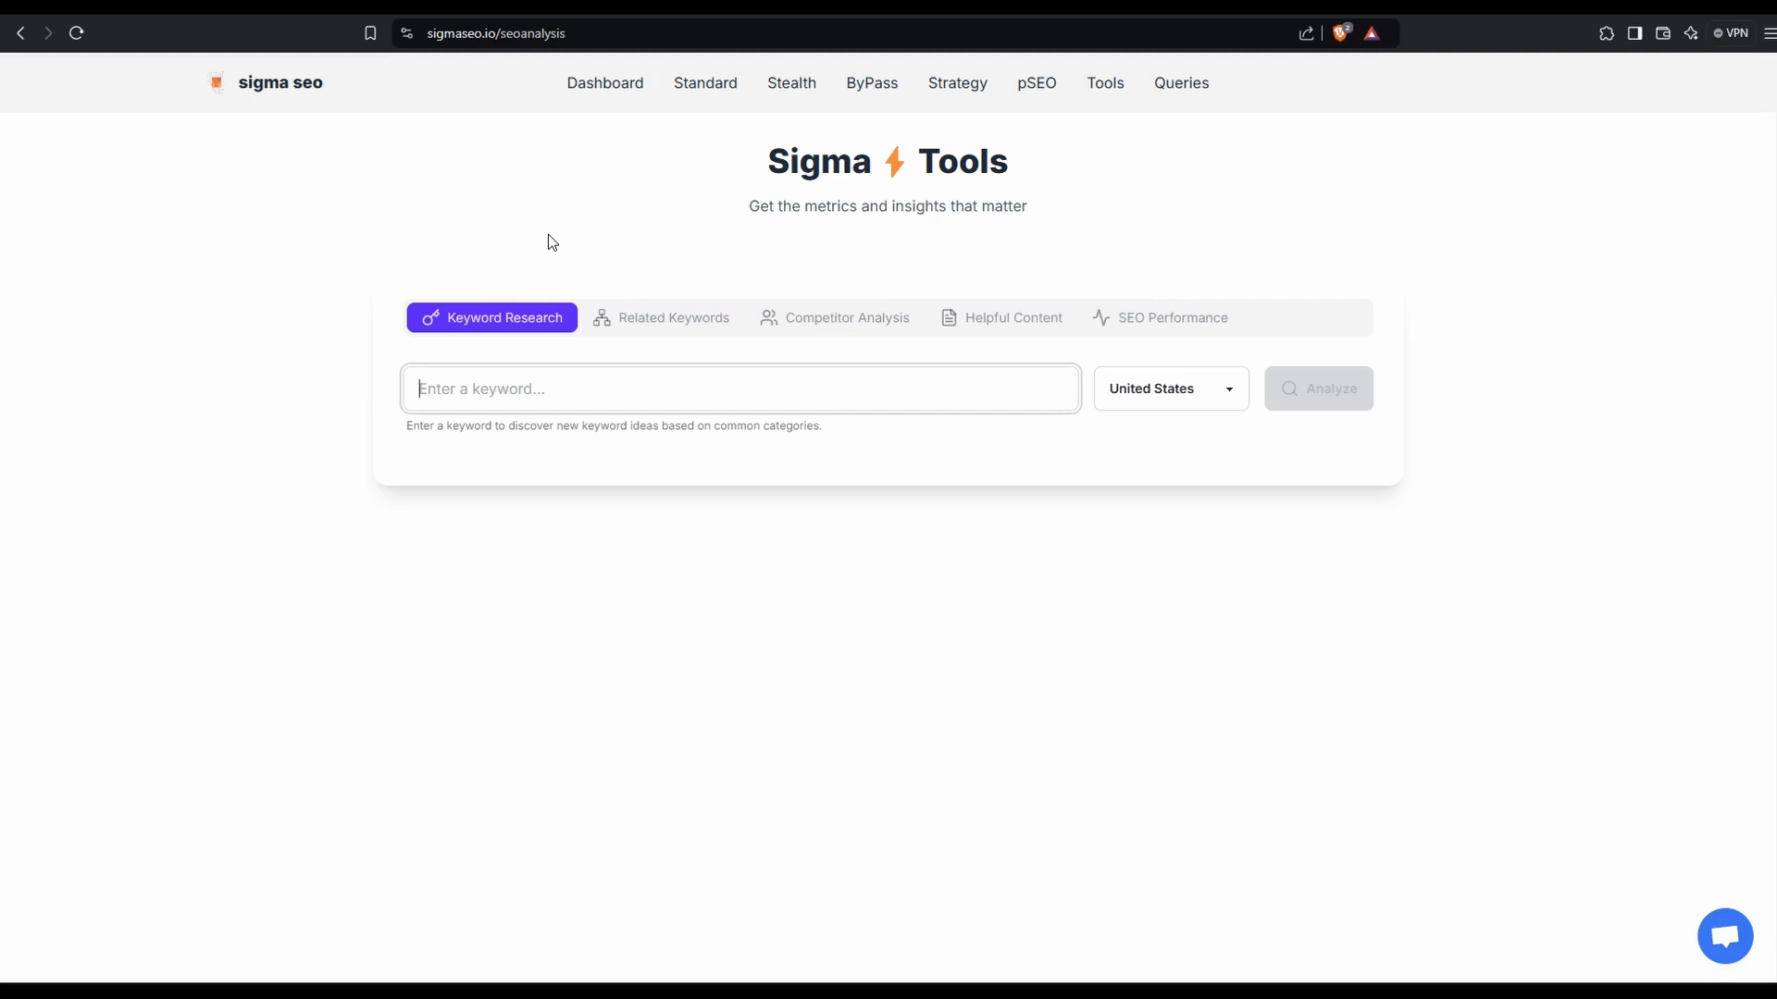
type("Cloud Storage")
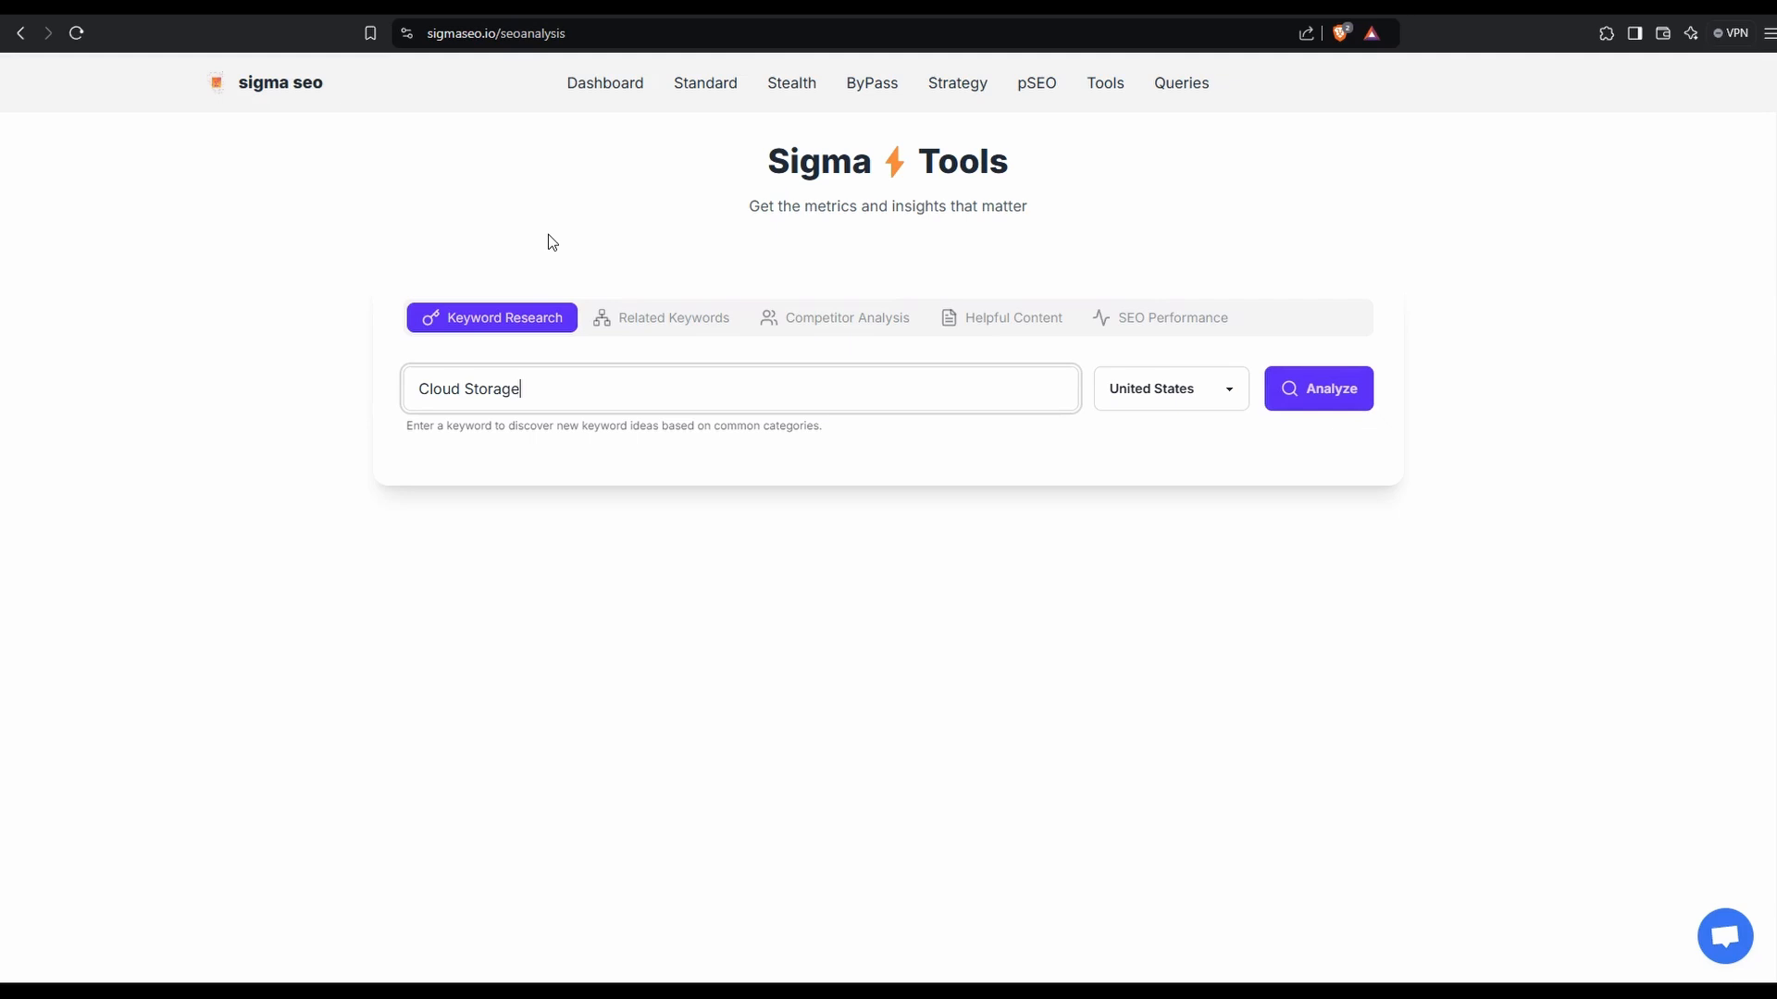
left_click(1317, 389)
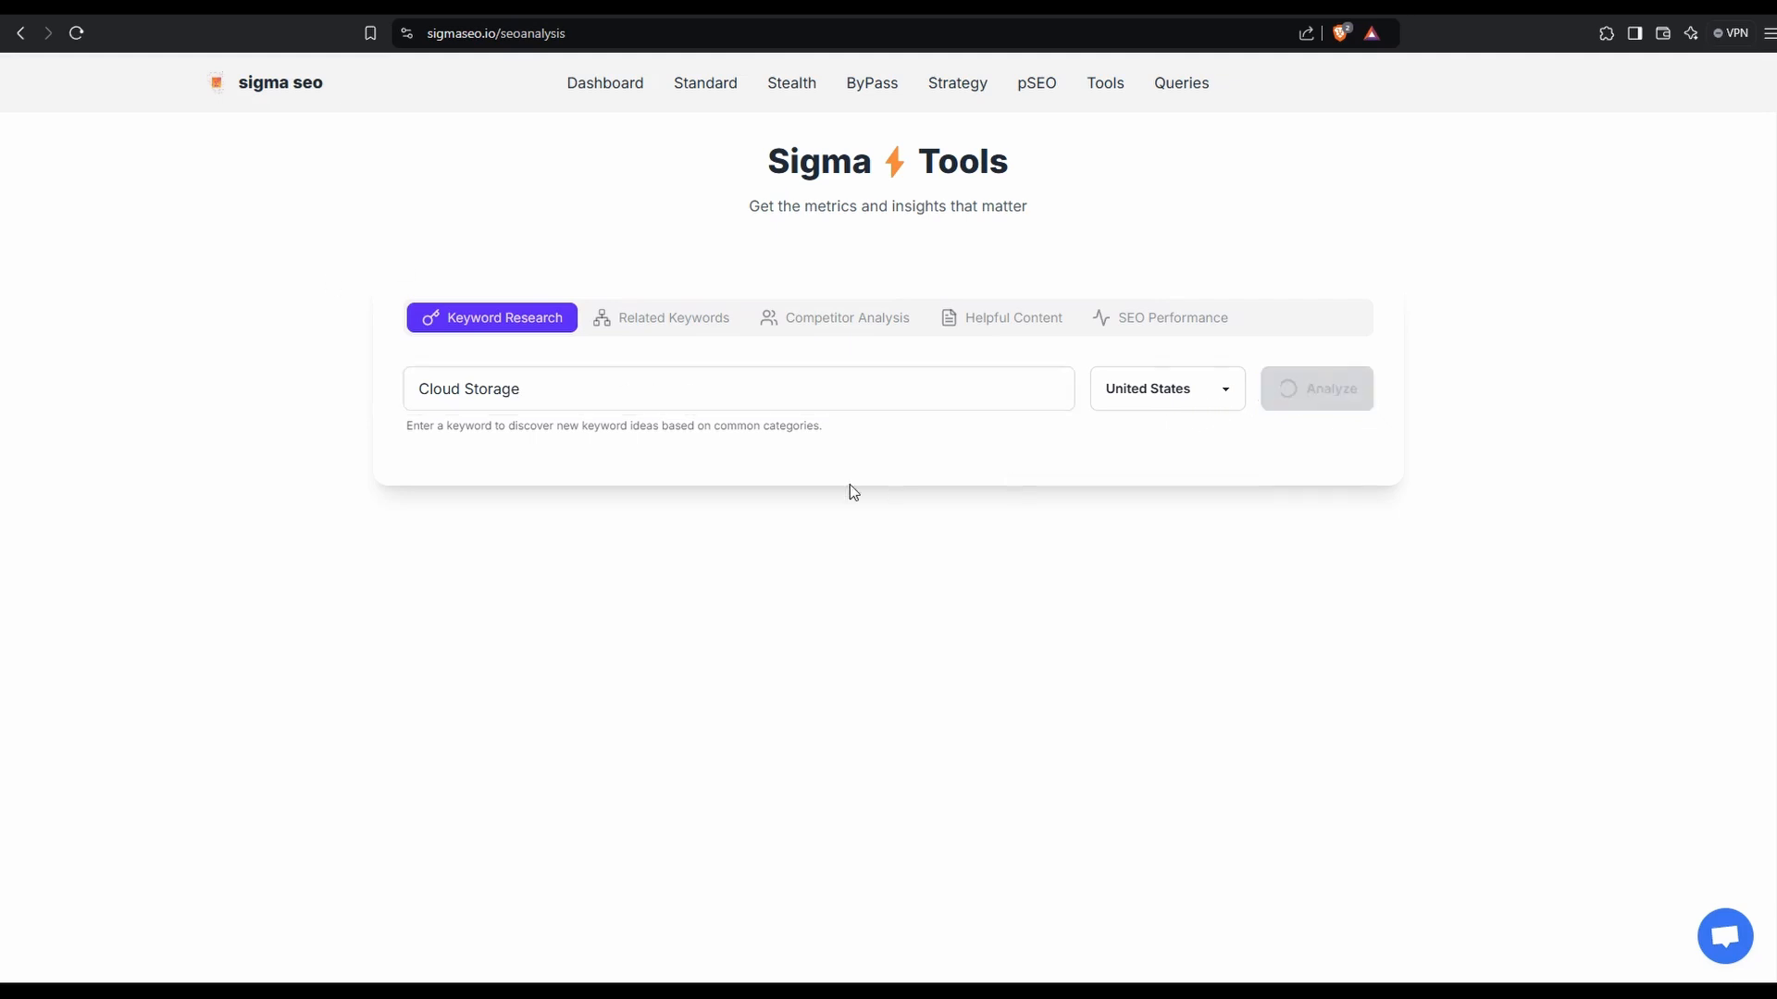
left_click(1317, 389)
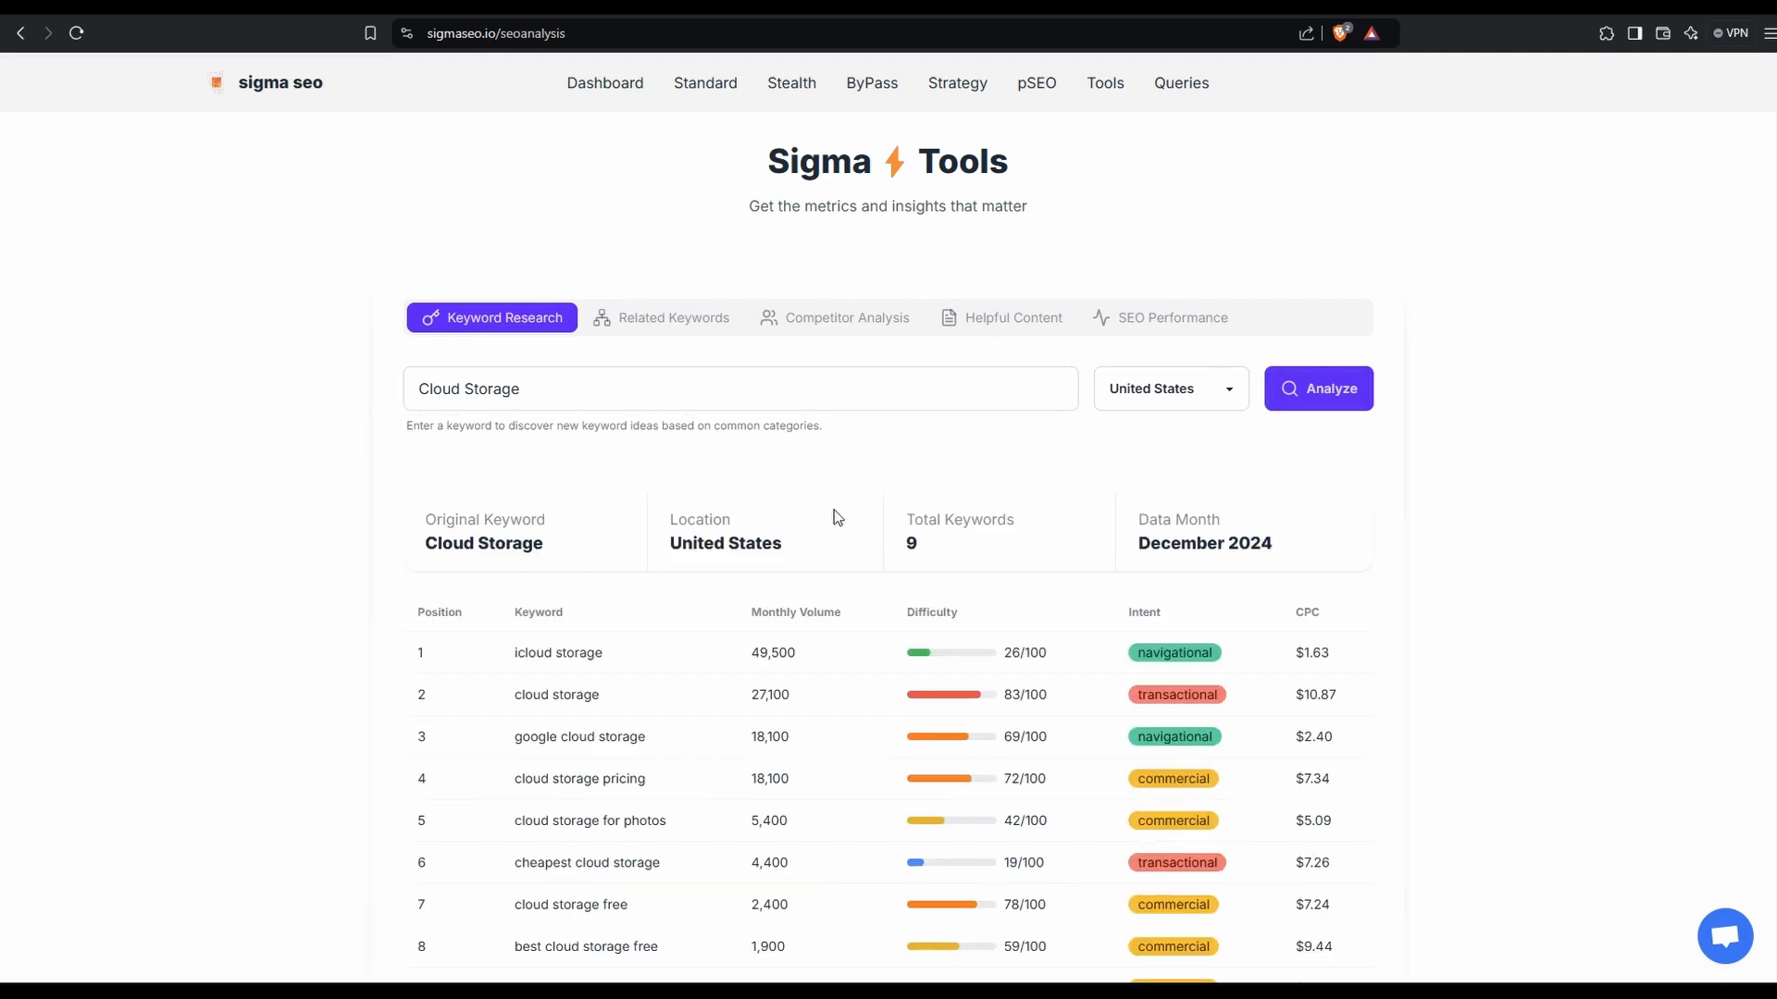
Scroll the nine-keyword table and select the keyword 'cheapest cloud storage'.
scroll("down", 3)
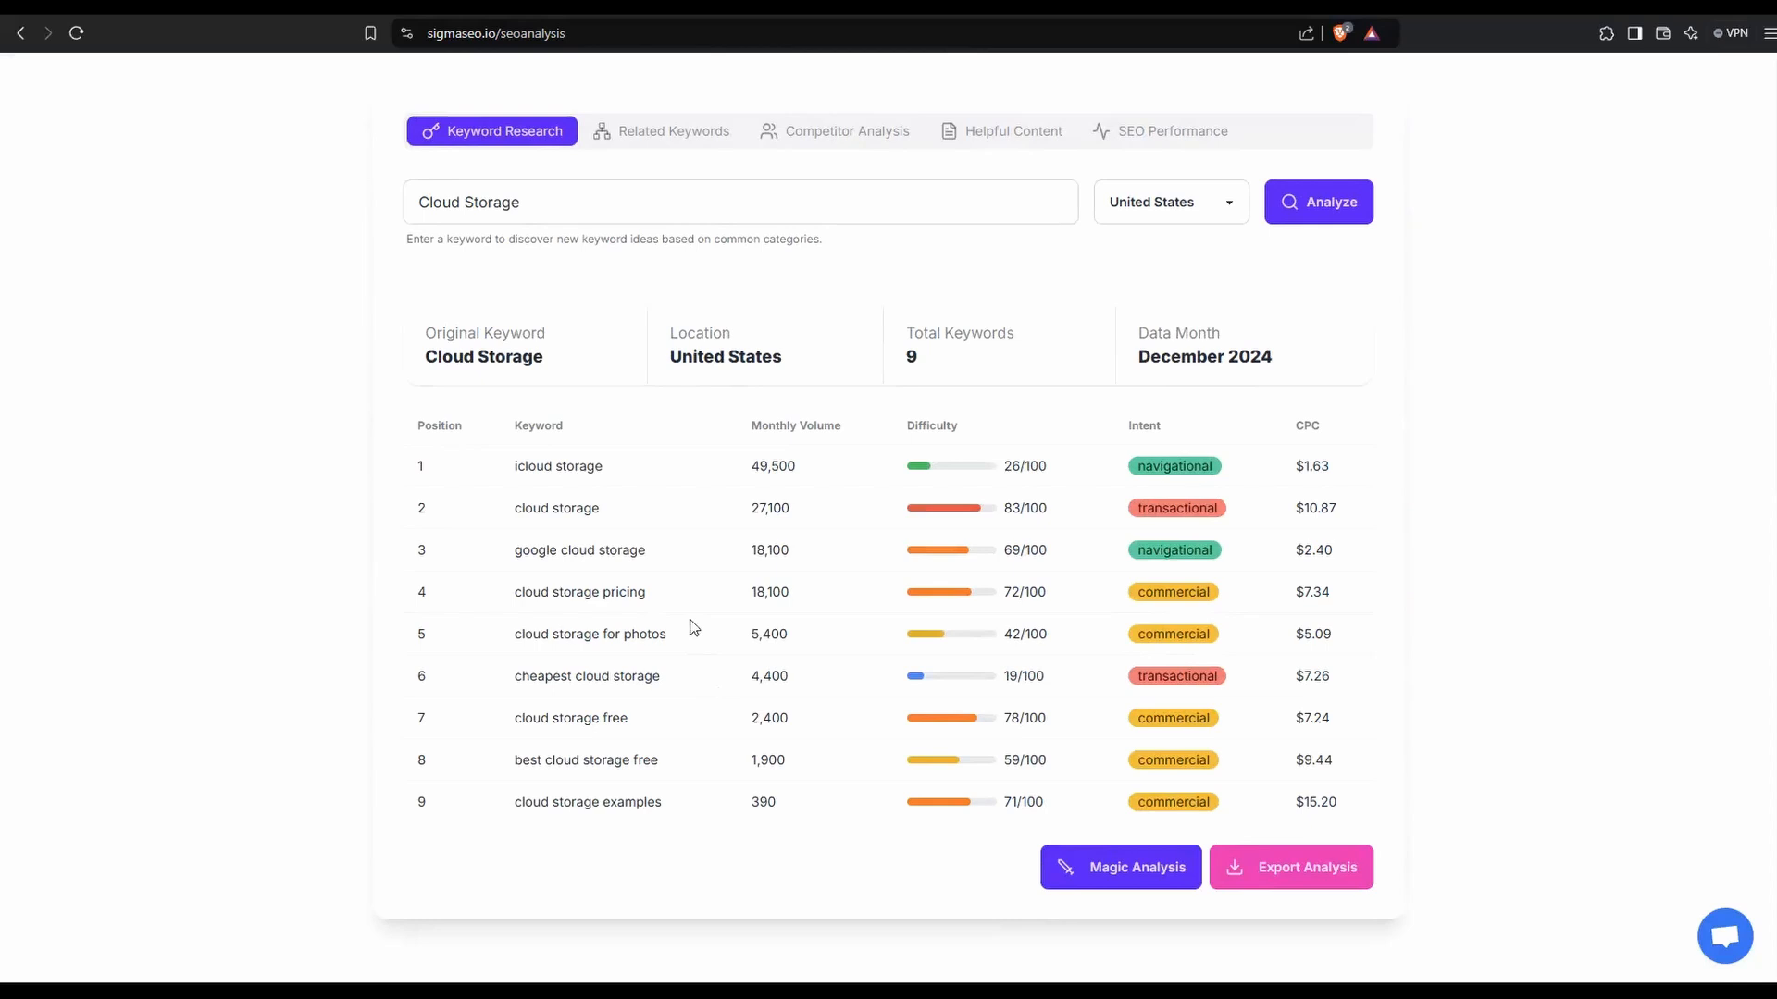
mouse_move(622, 527)
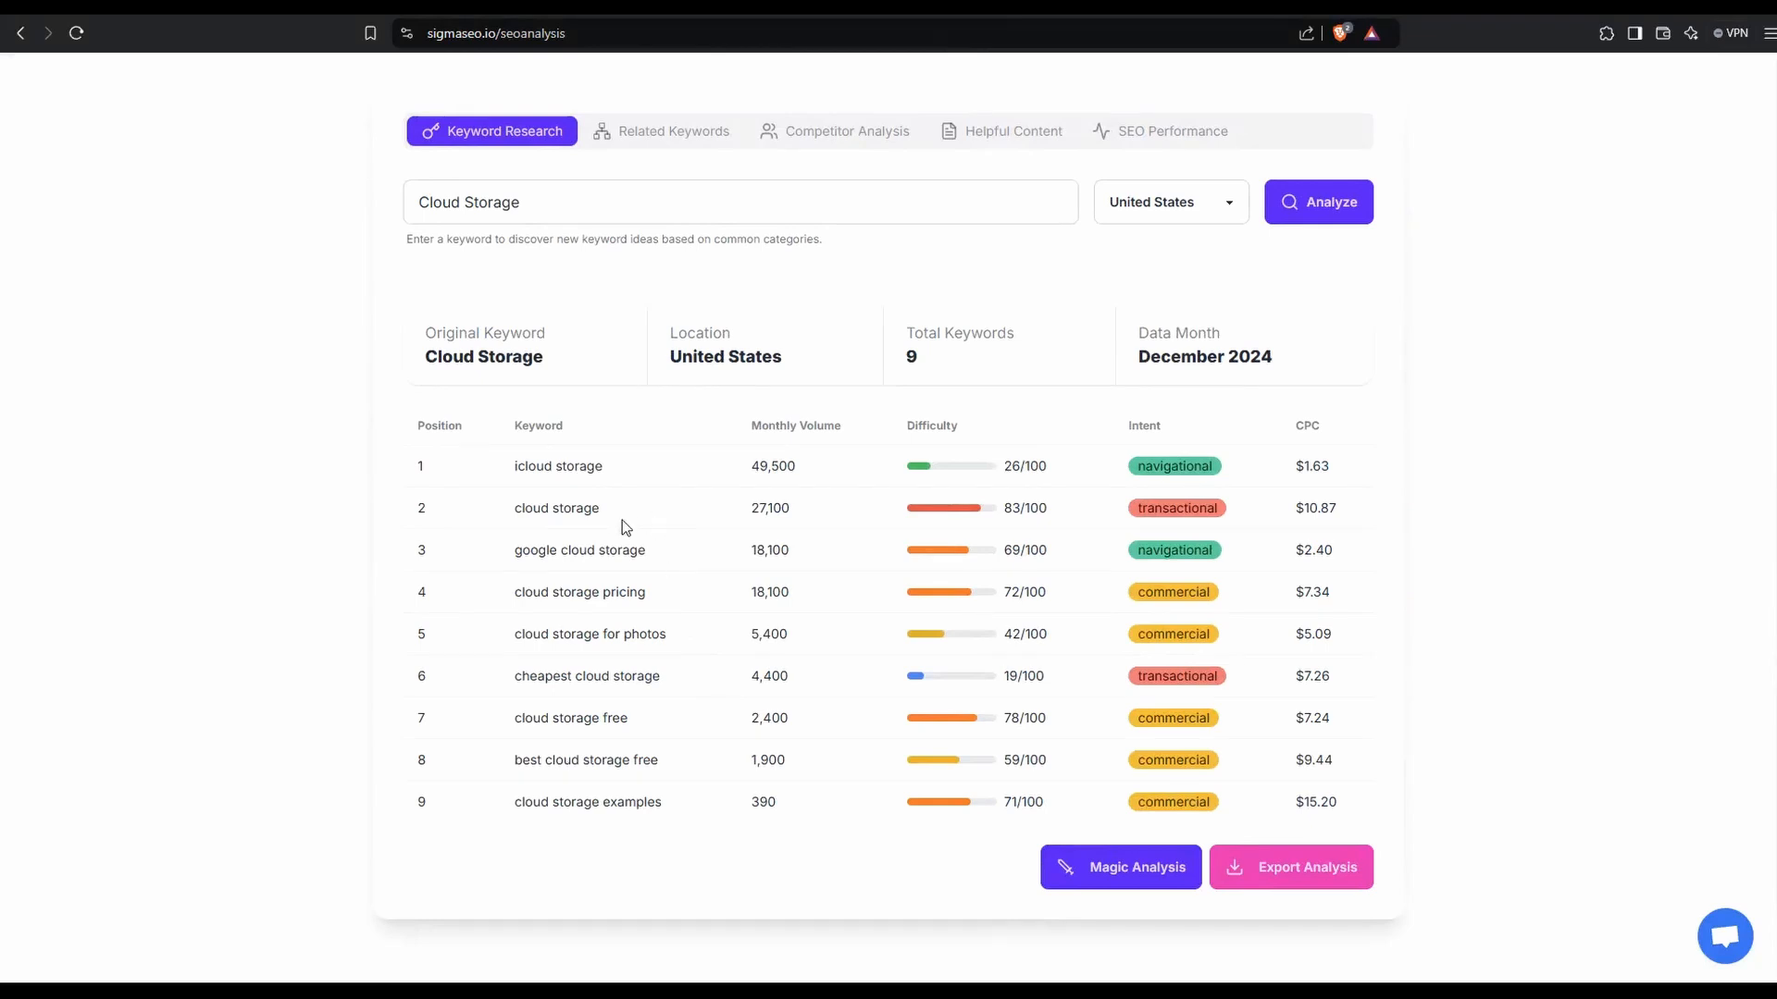
mouse_move(524, 635)
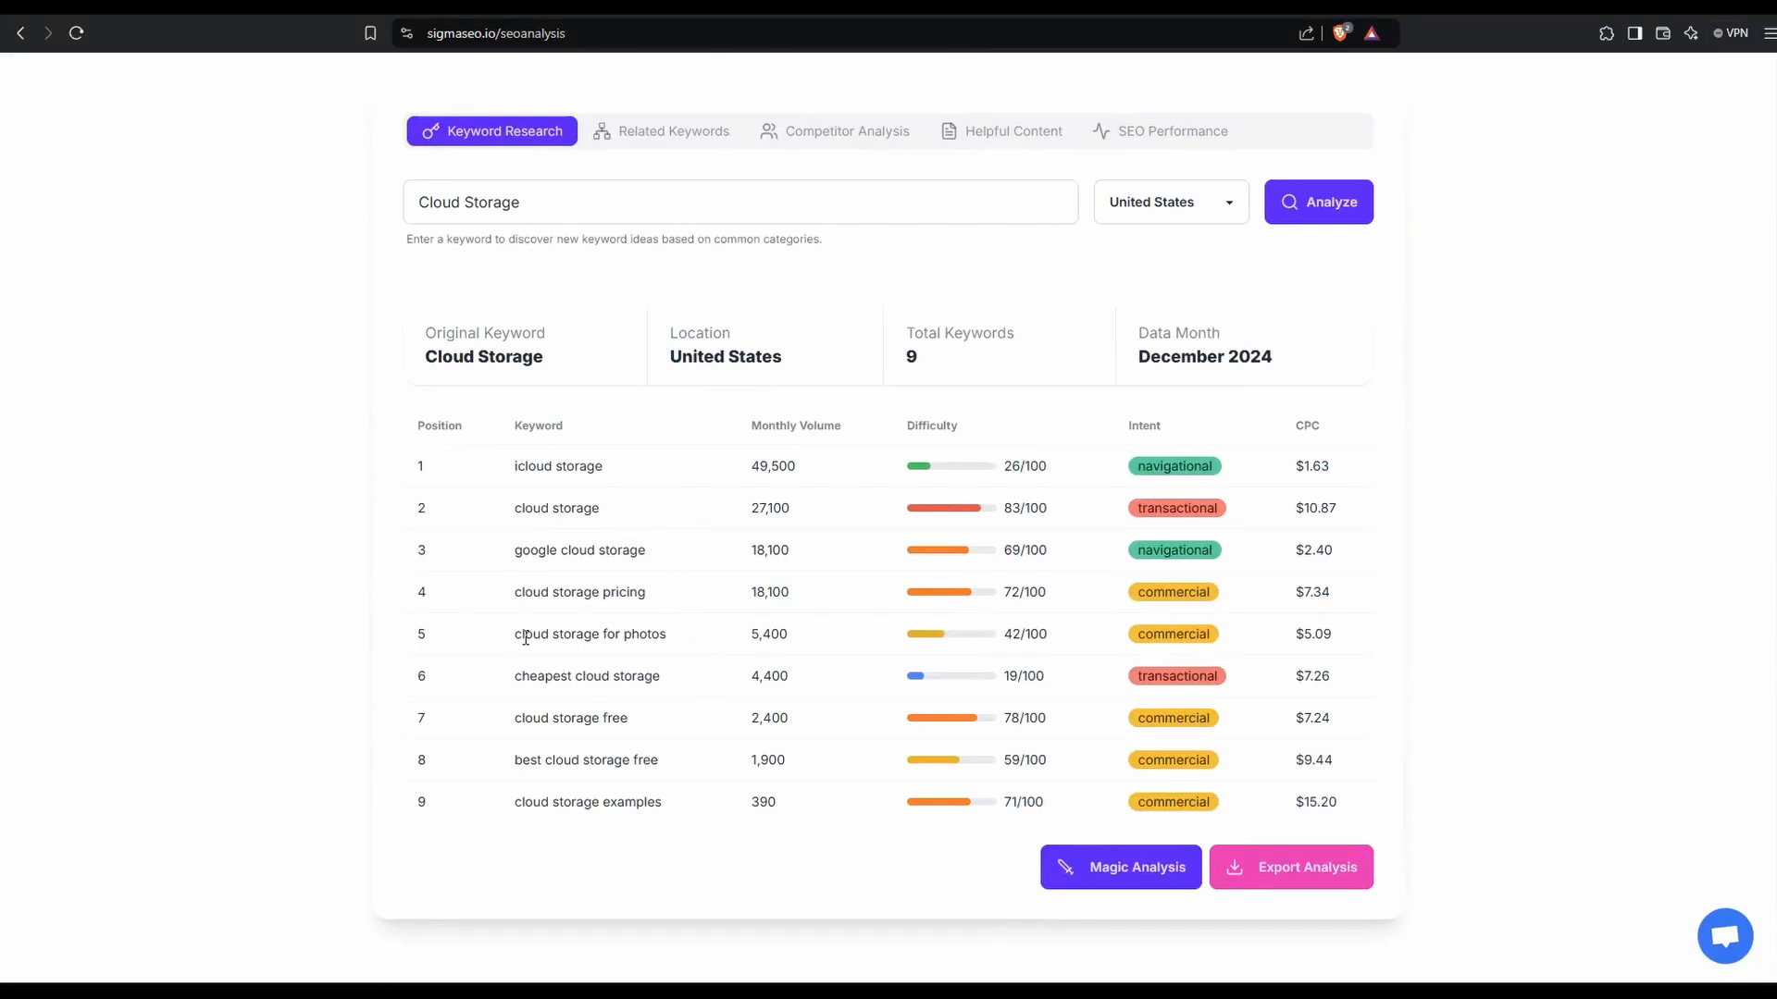
double_click(589, 633)
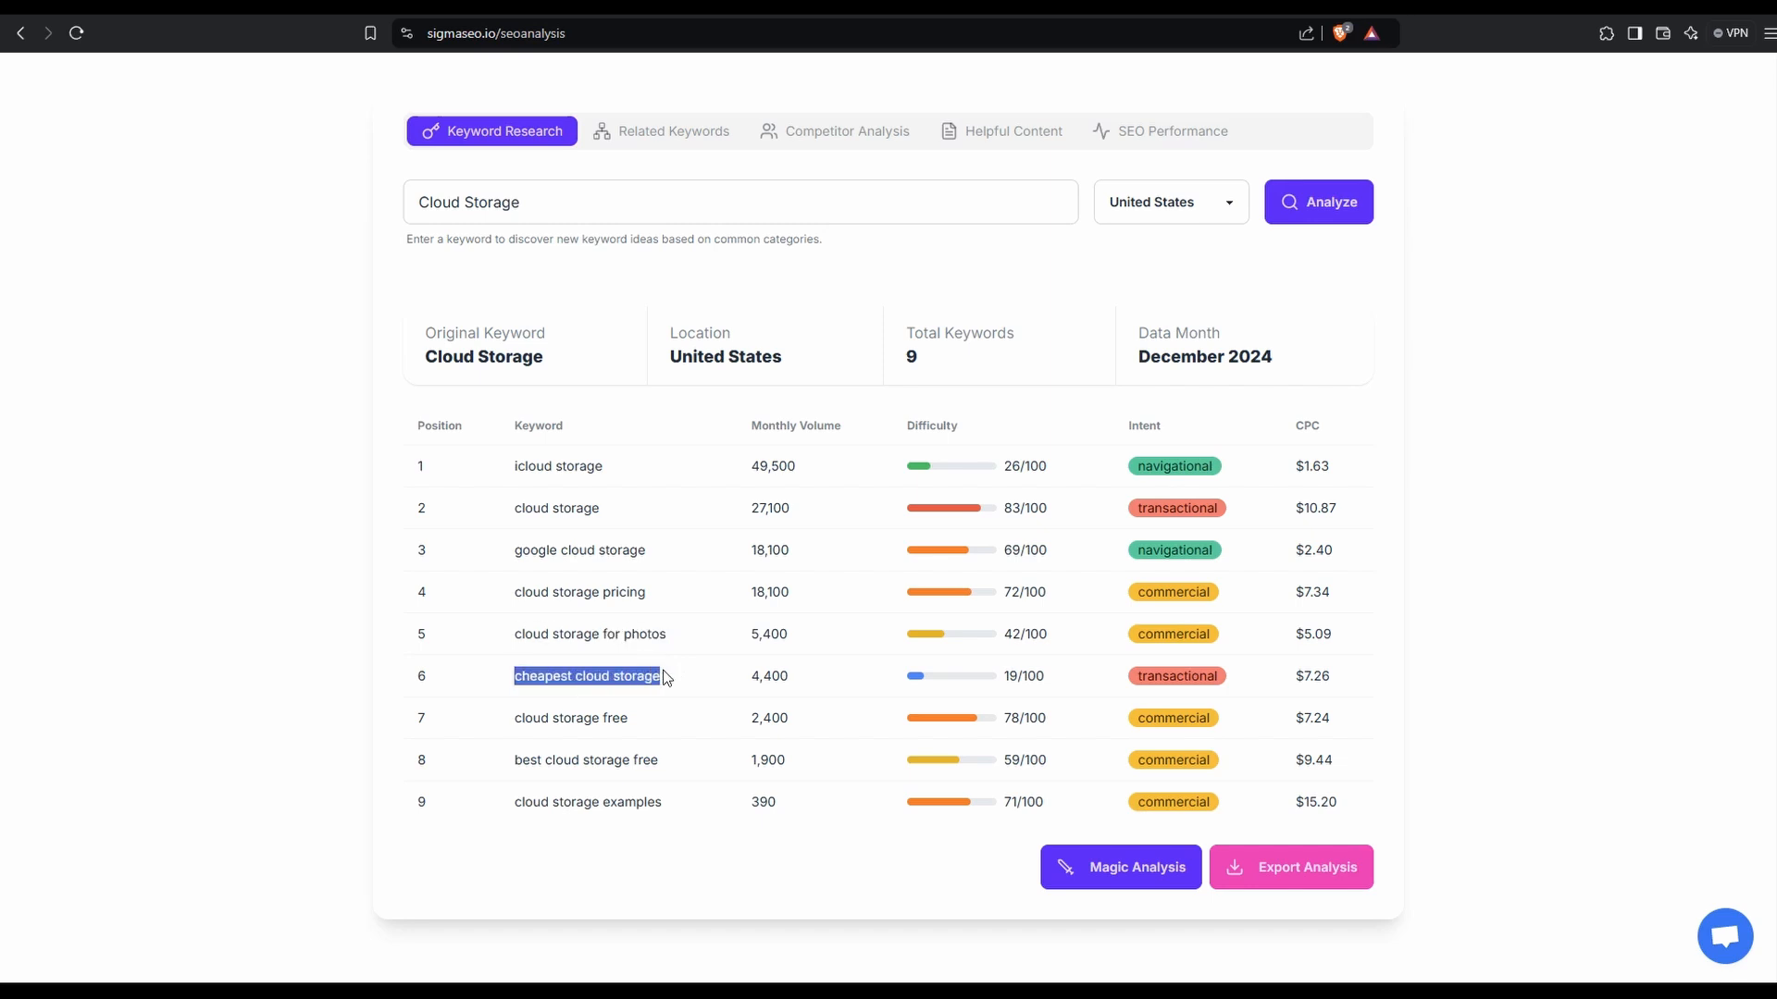
mouse_move(858, 692)
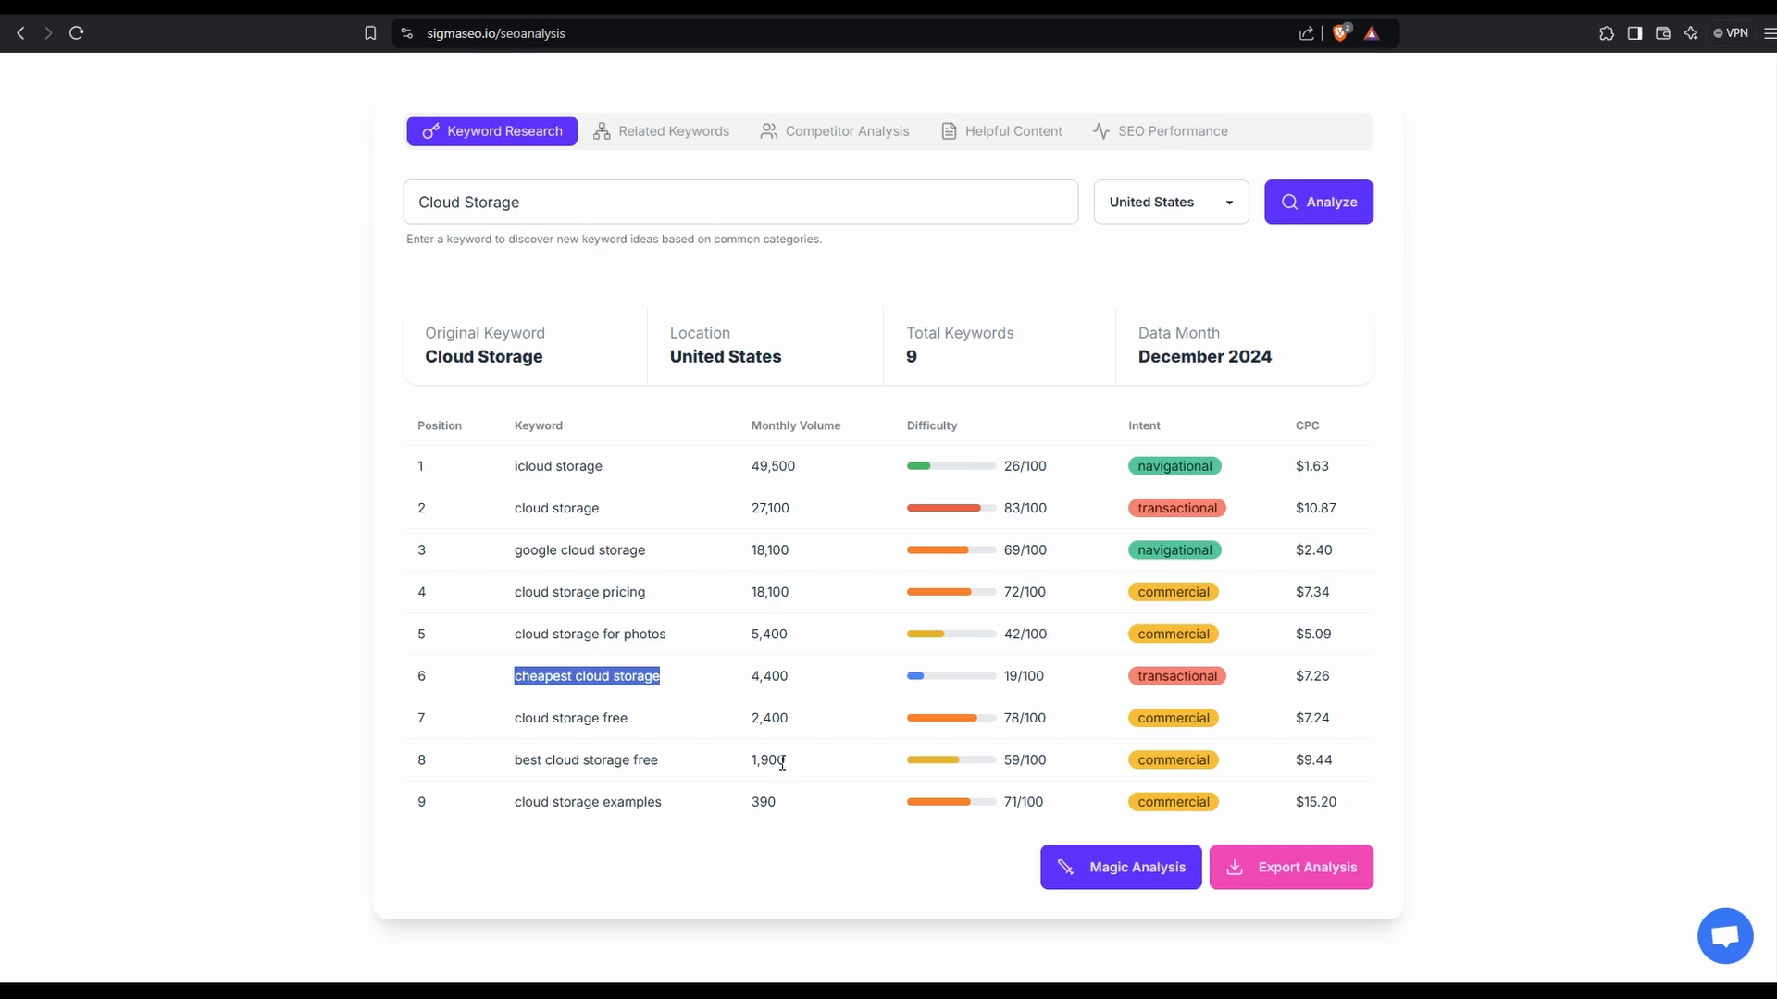
mouse_move(787, 771)
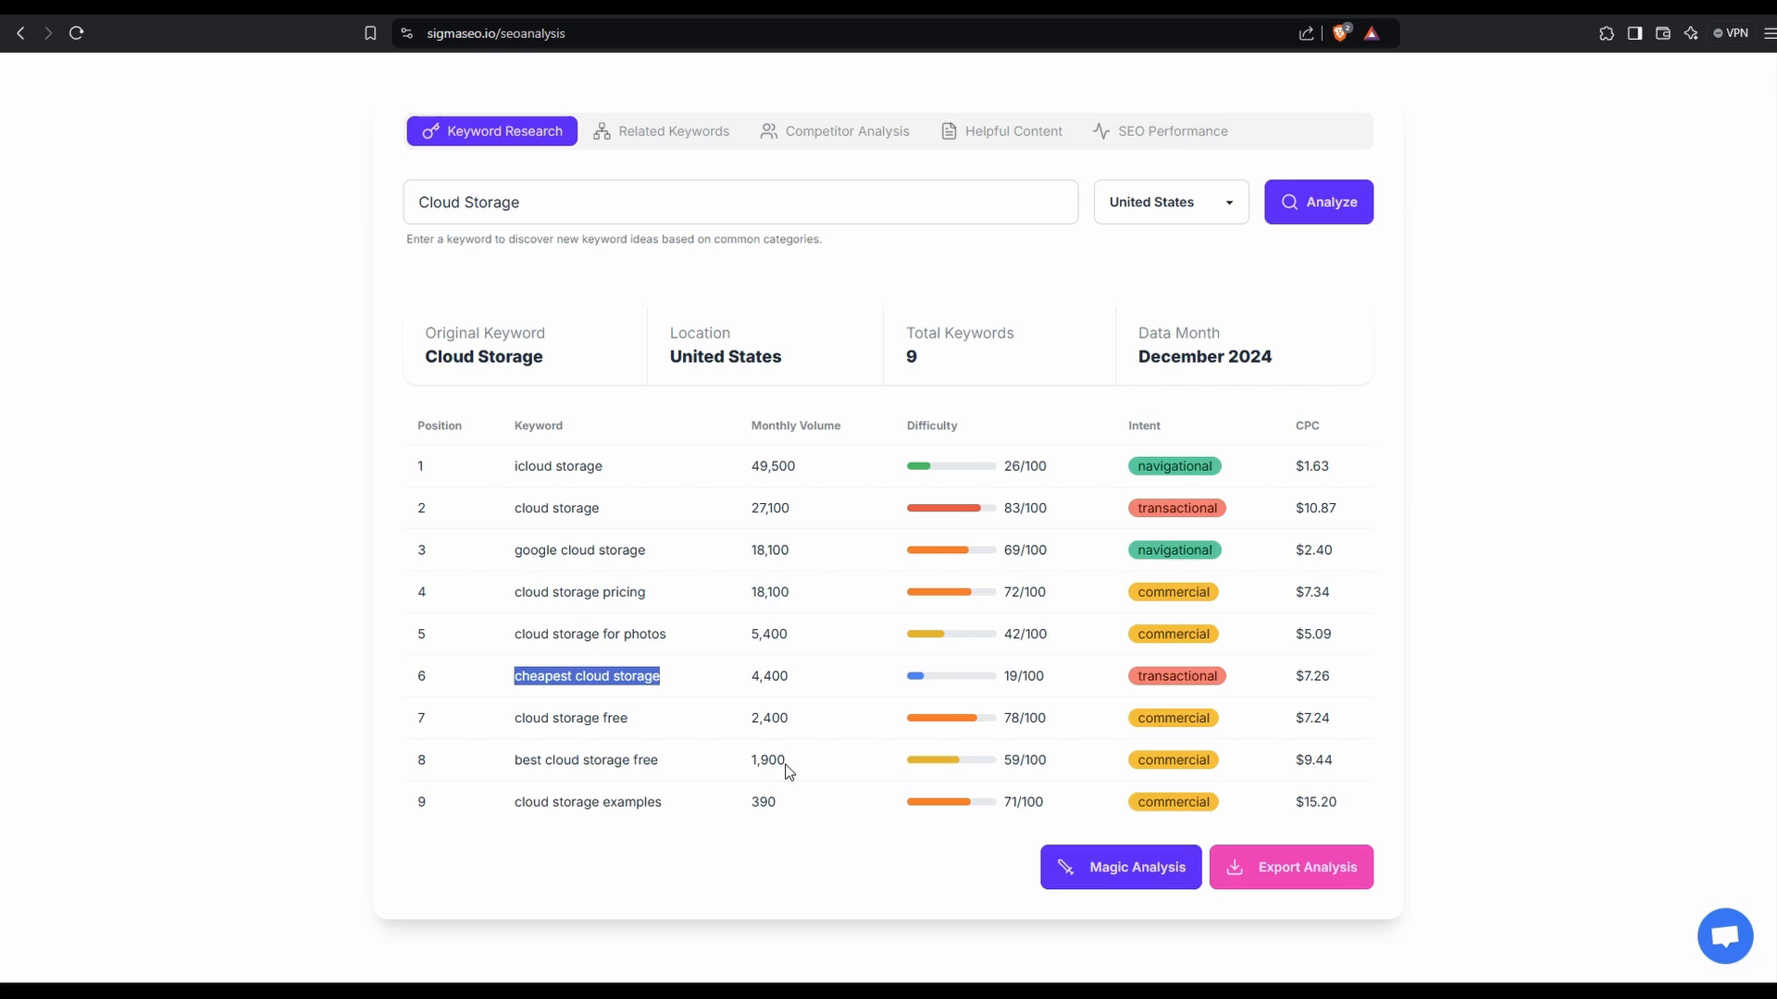
mouse_move(811, 755)
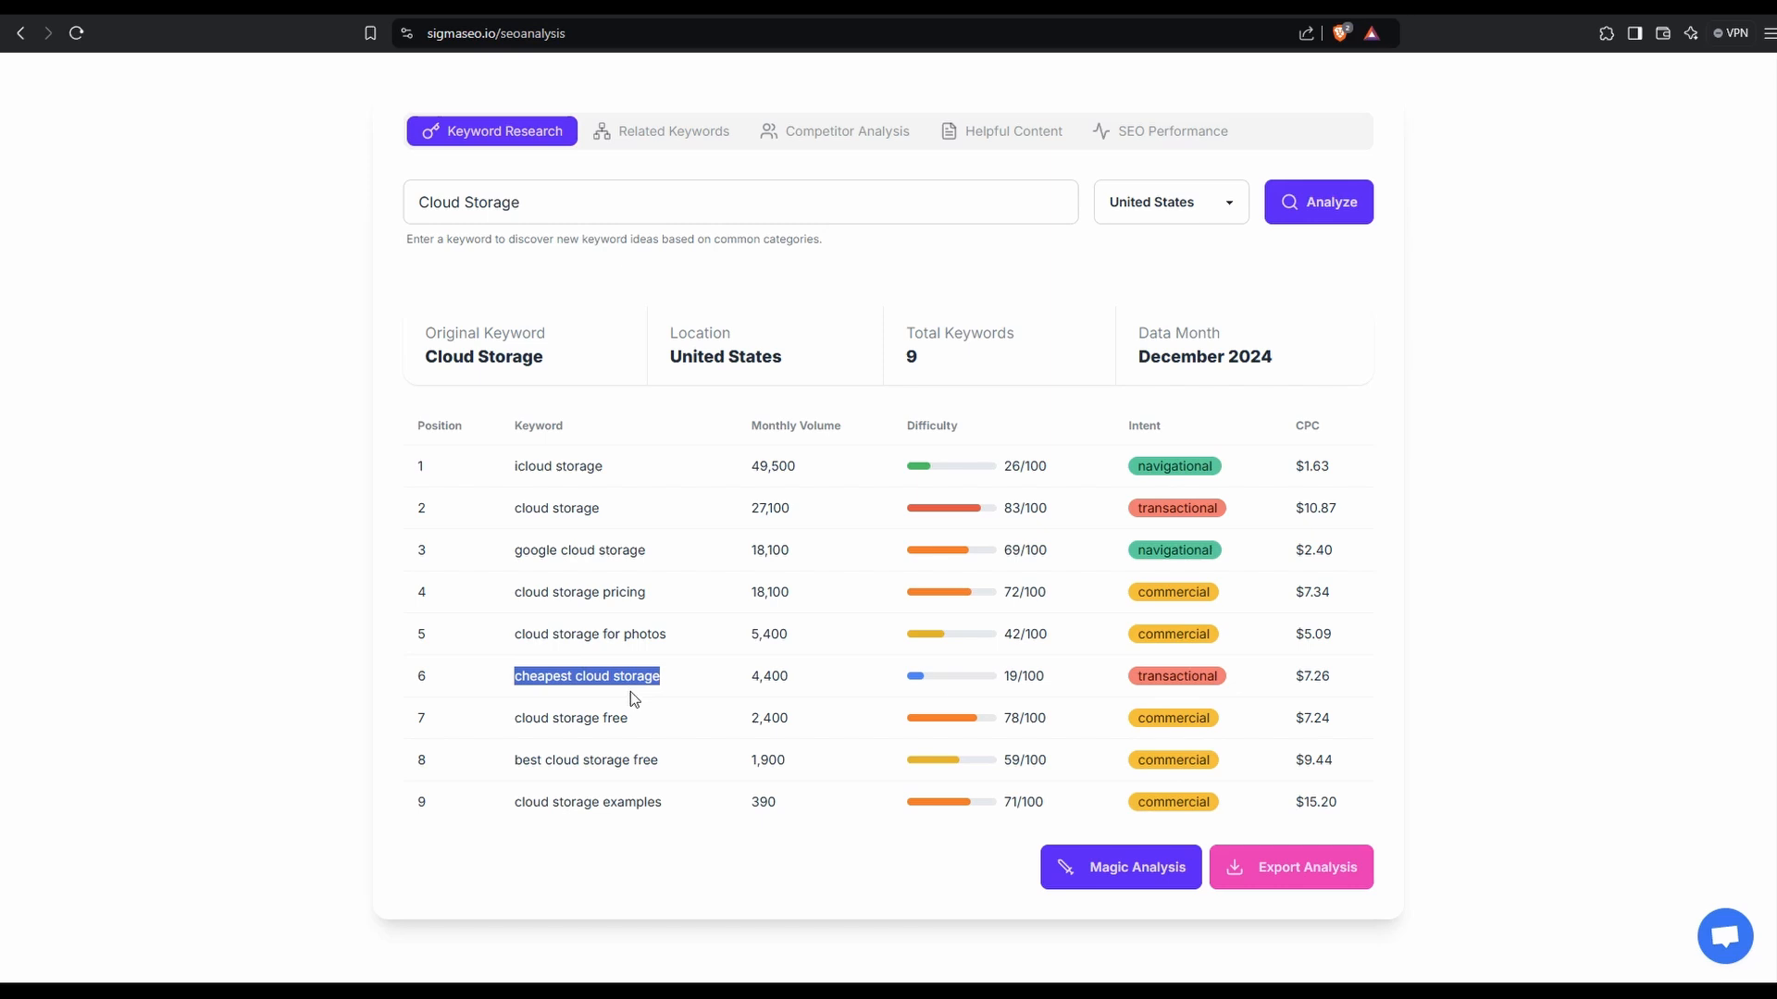
mouse_move(556, 633)
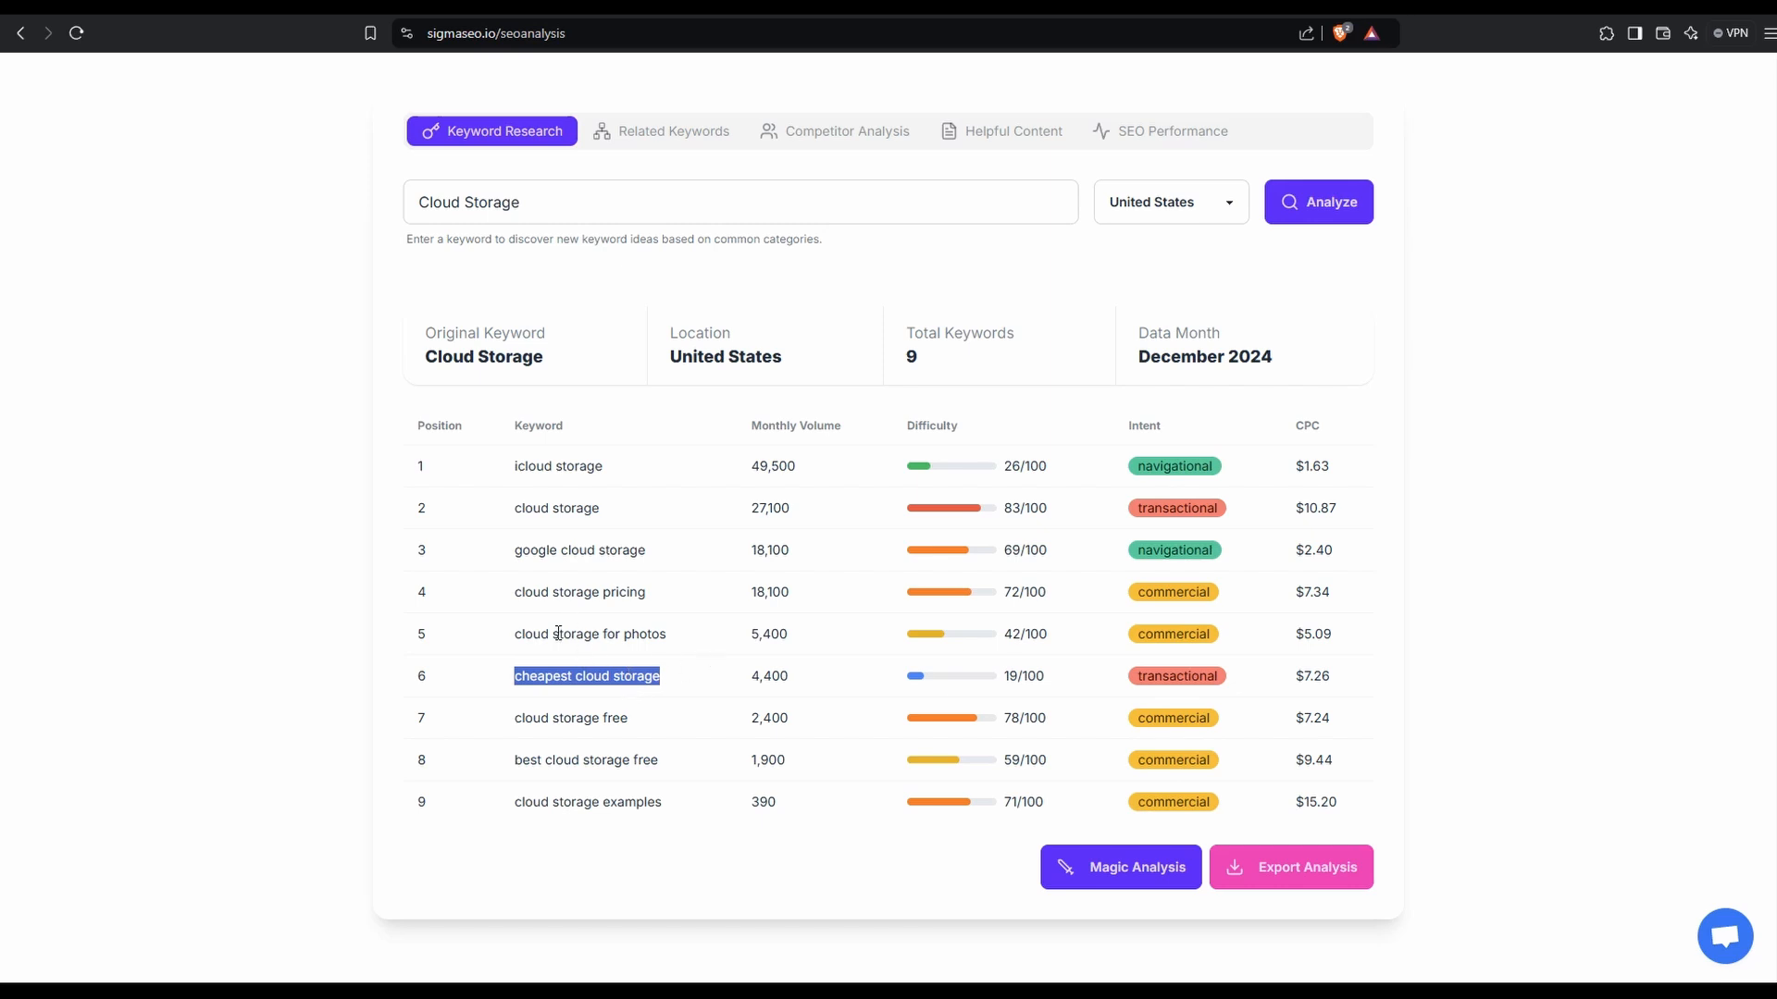
mouse_move(743, 627)
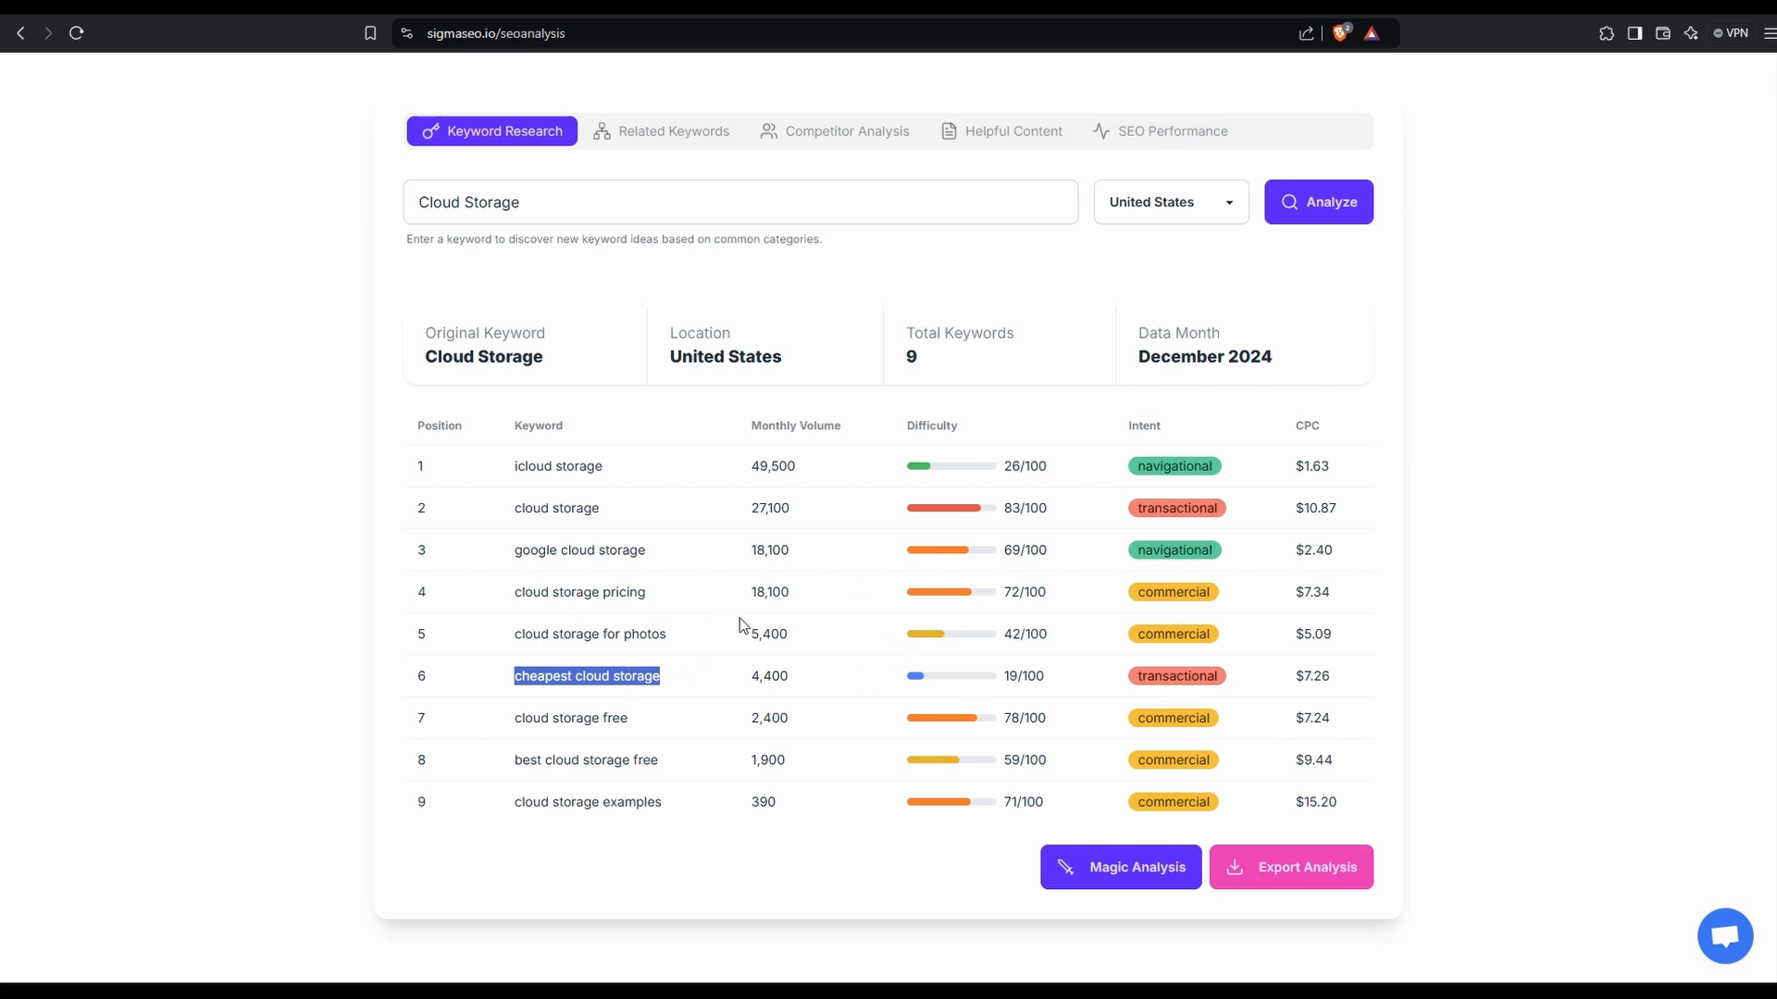
mouse_move(846, 536)
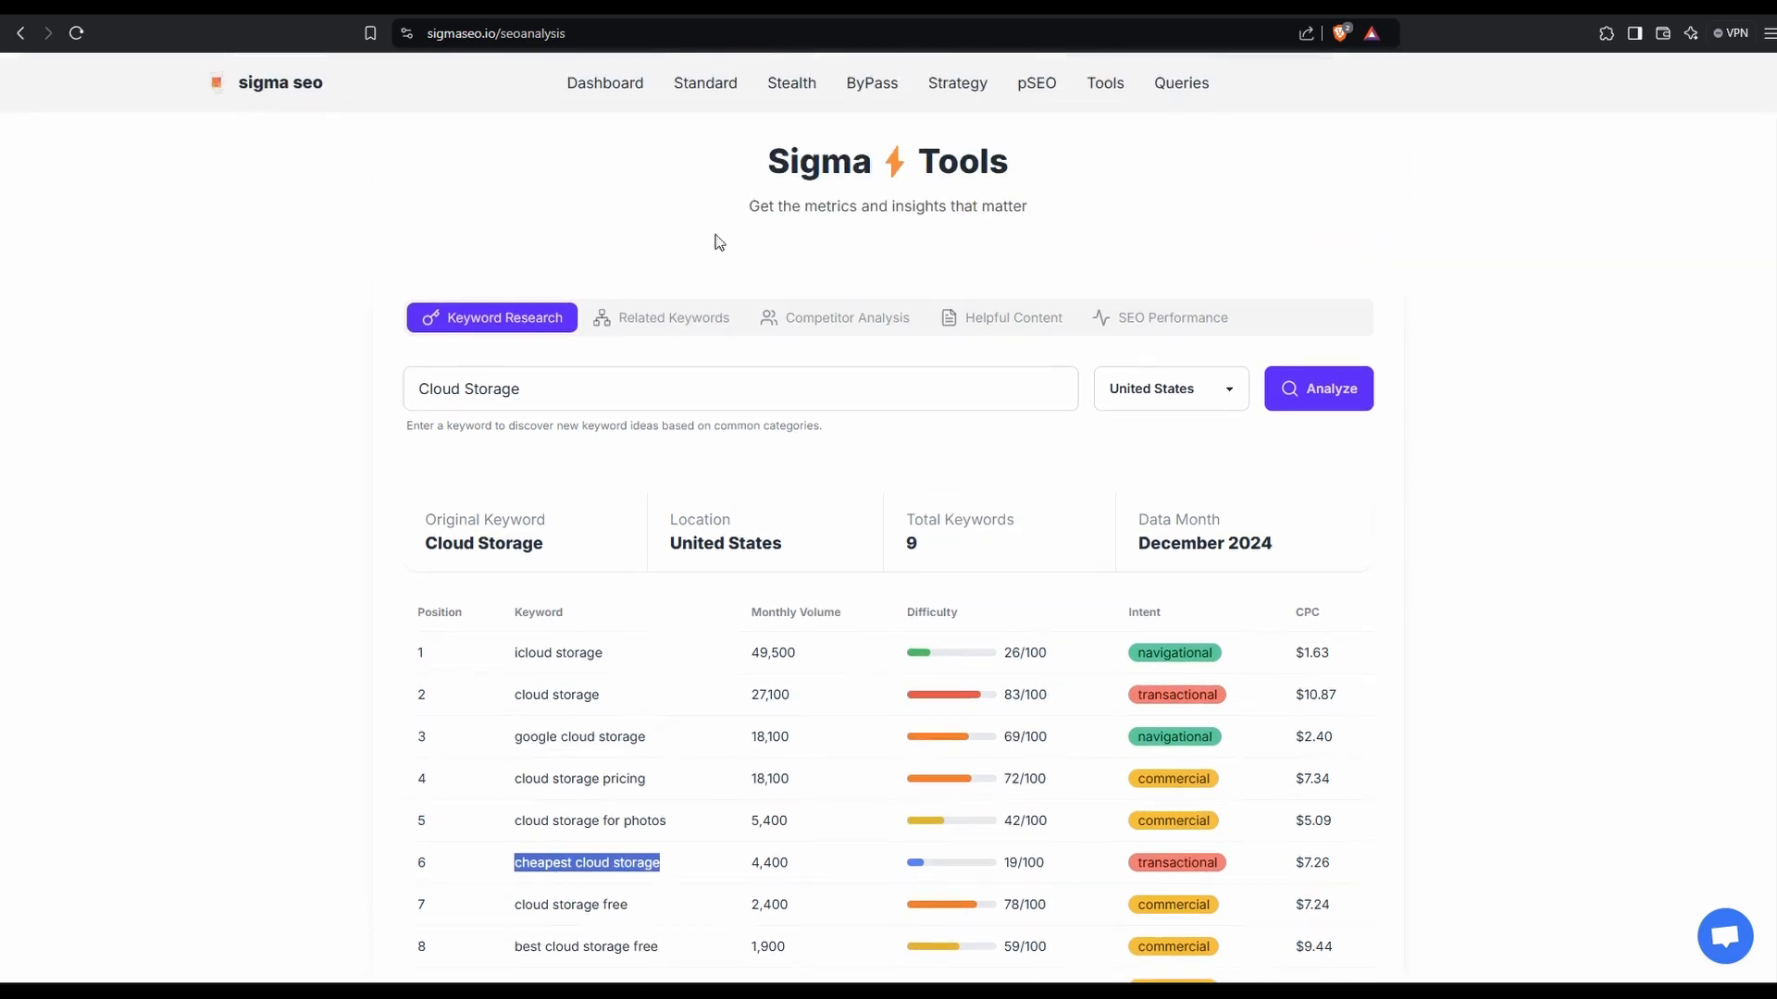
Generate the stealth cloud storage blog and scroll through its FAQs and meta suggestions.
left_click(791, 83)
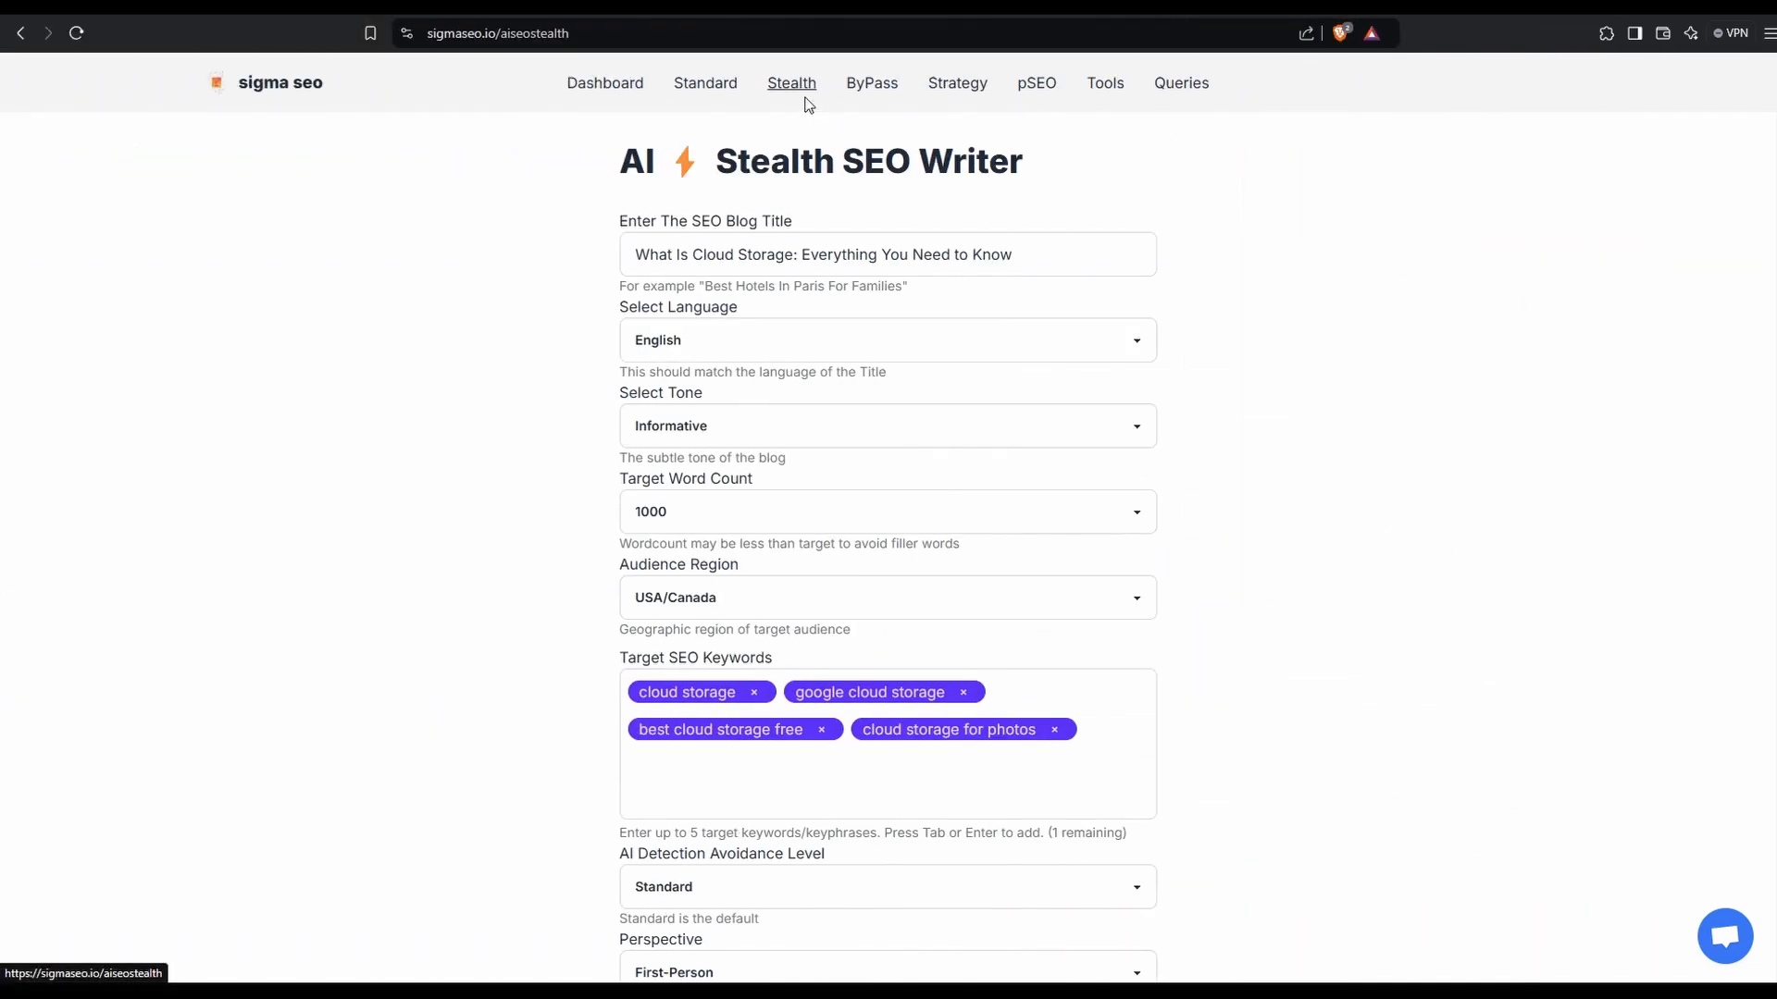
mouse_move(1256, 443)
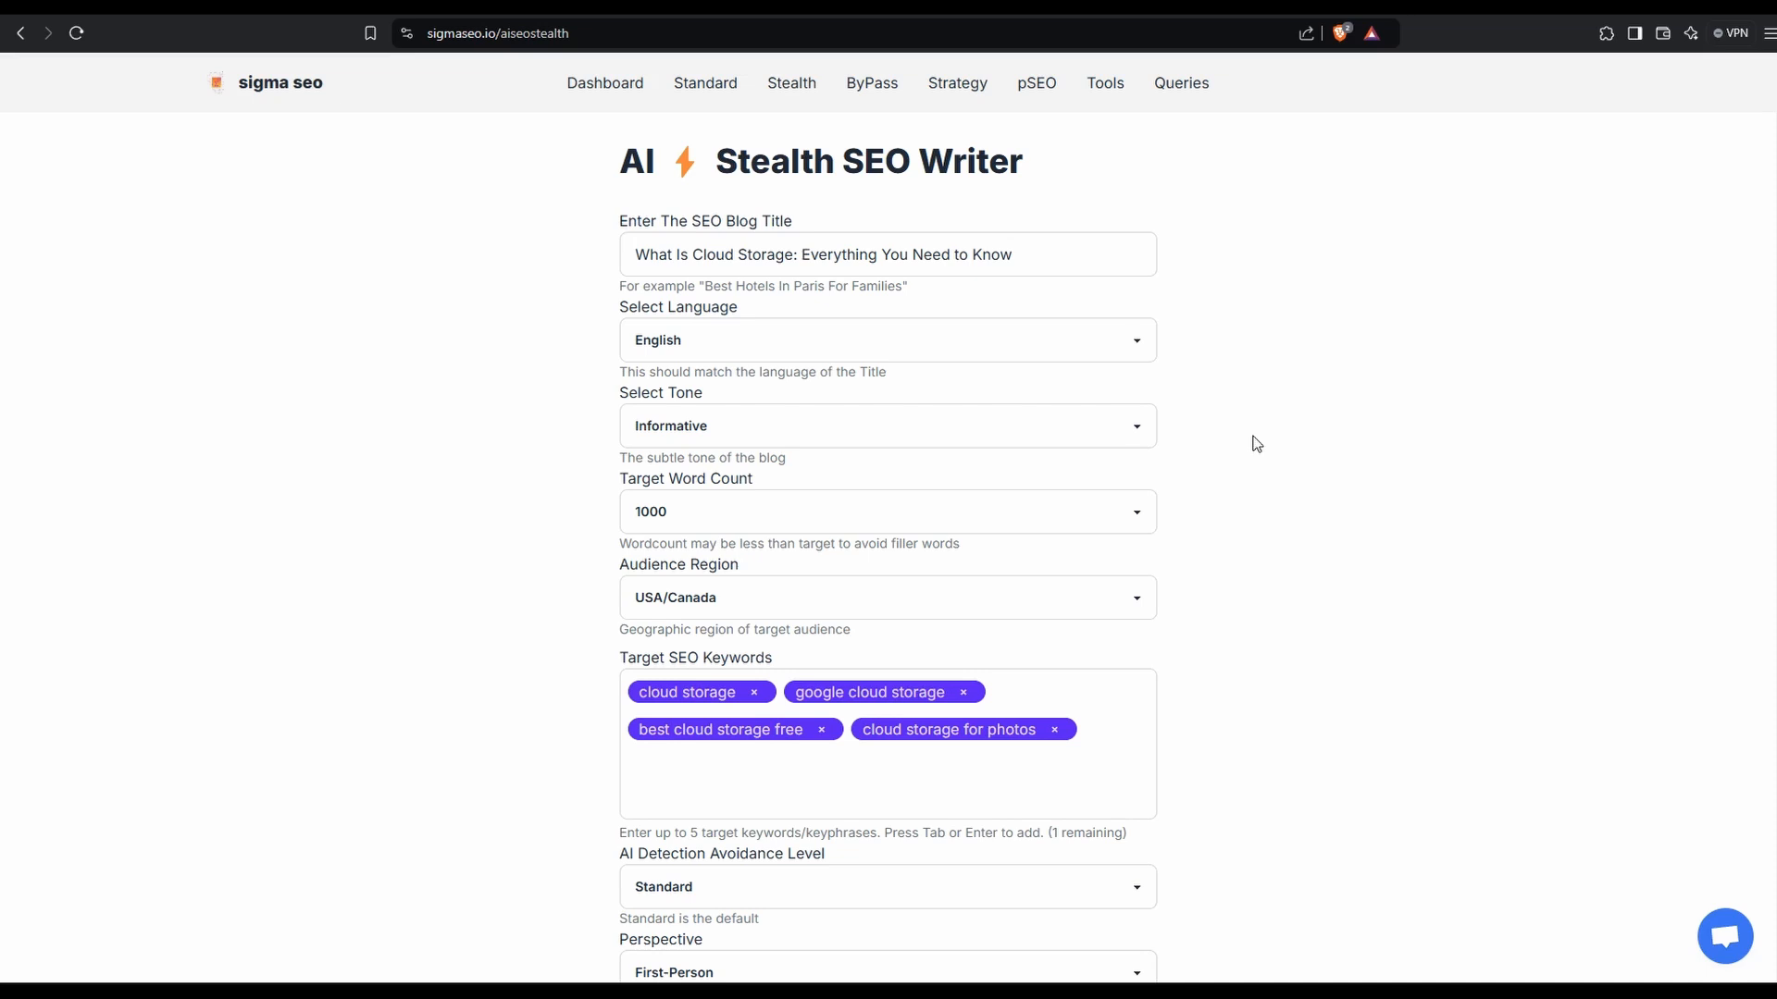
mouse_move(508, 272)
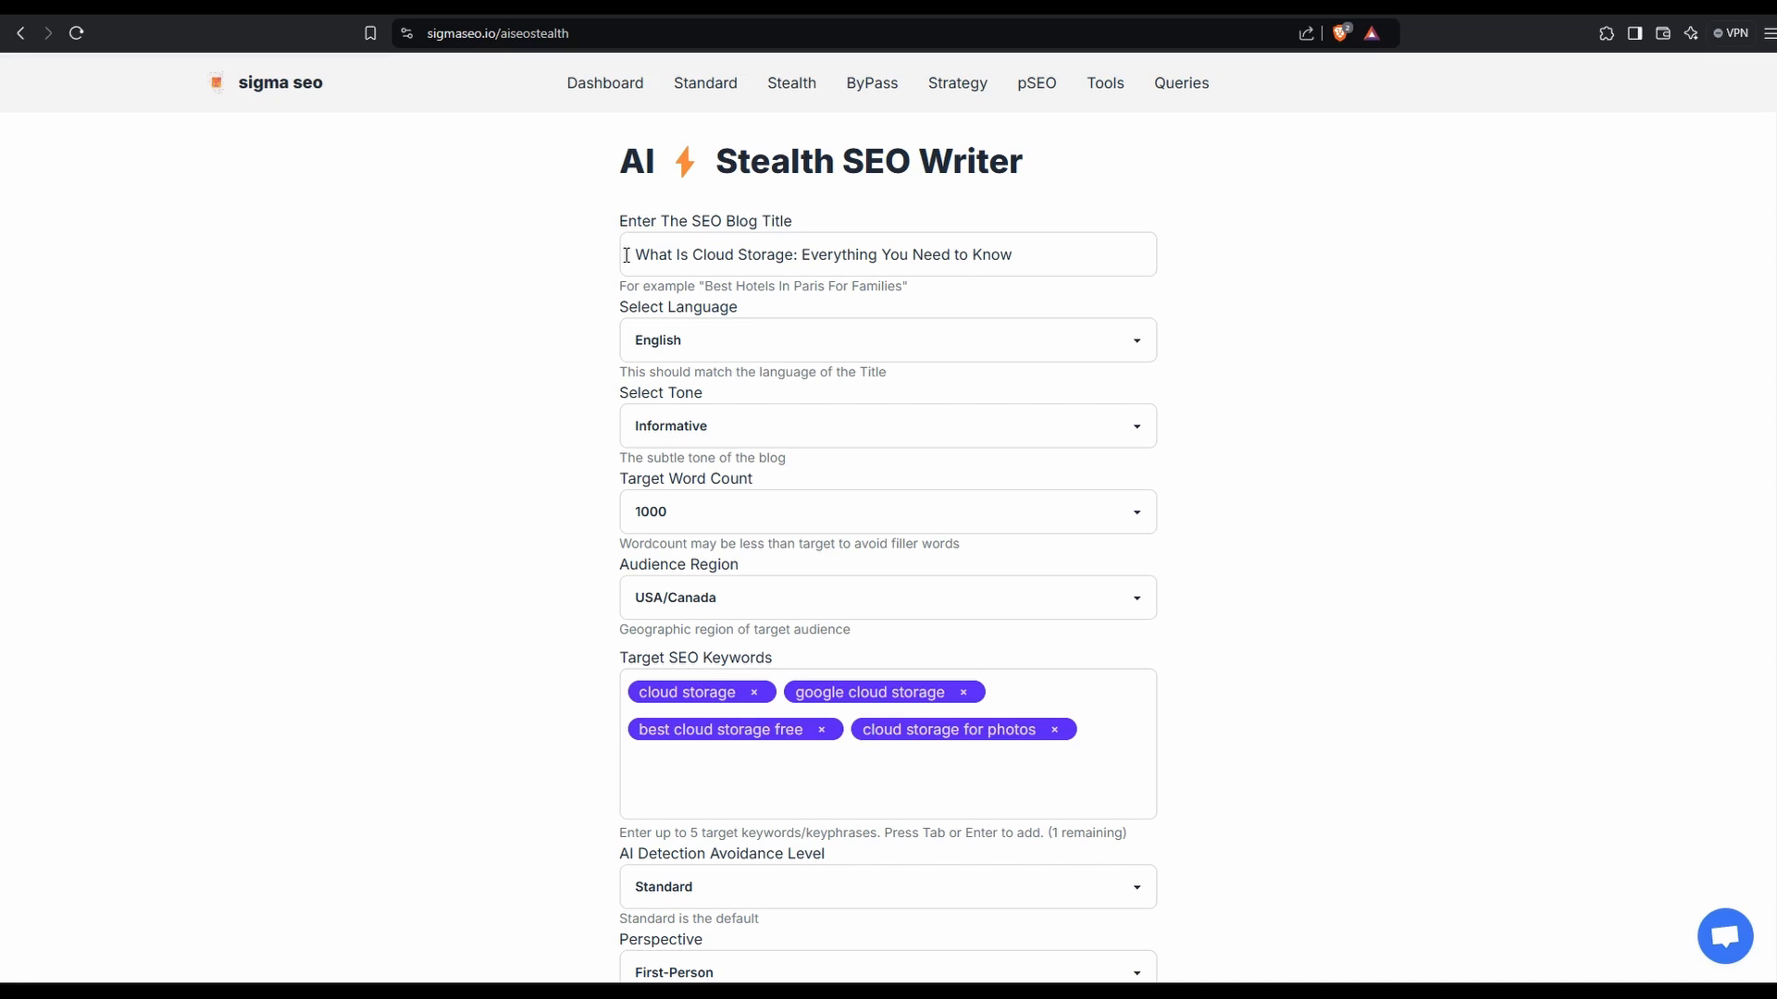
mouse_move(832, 360)
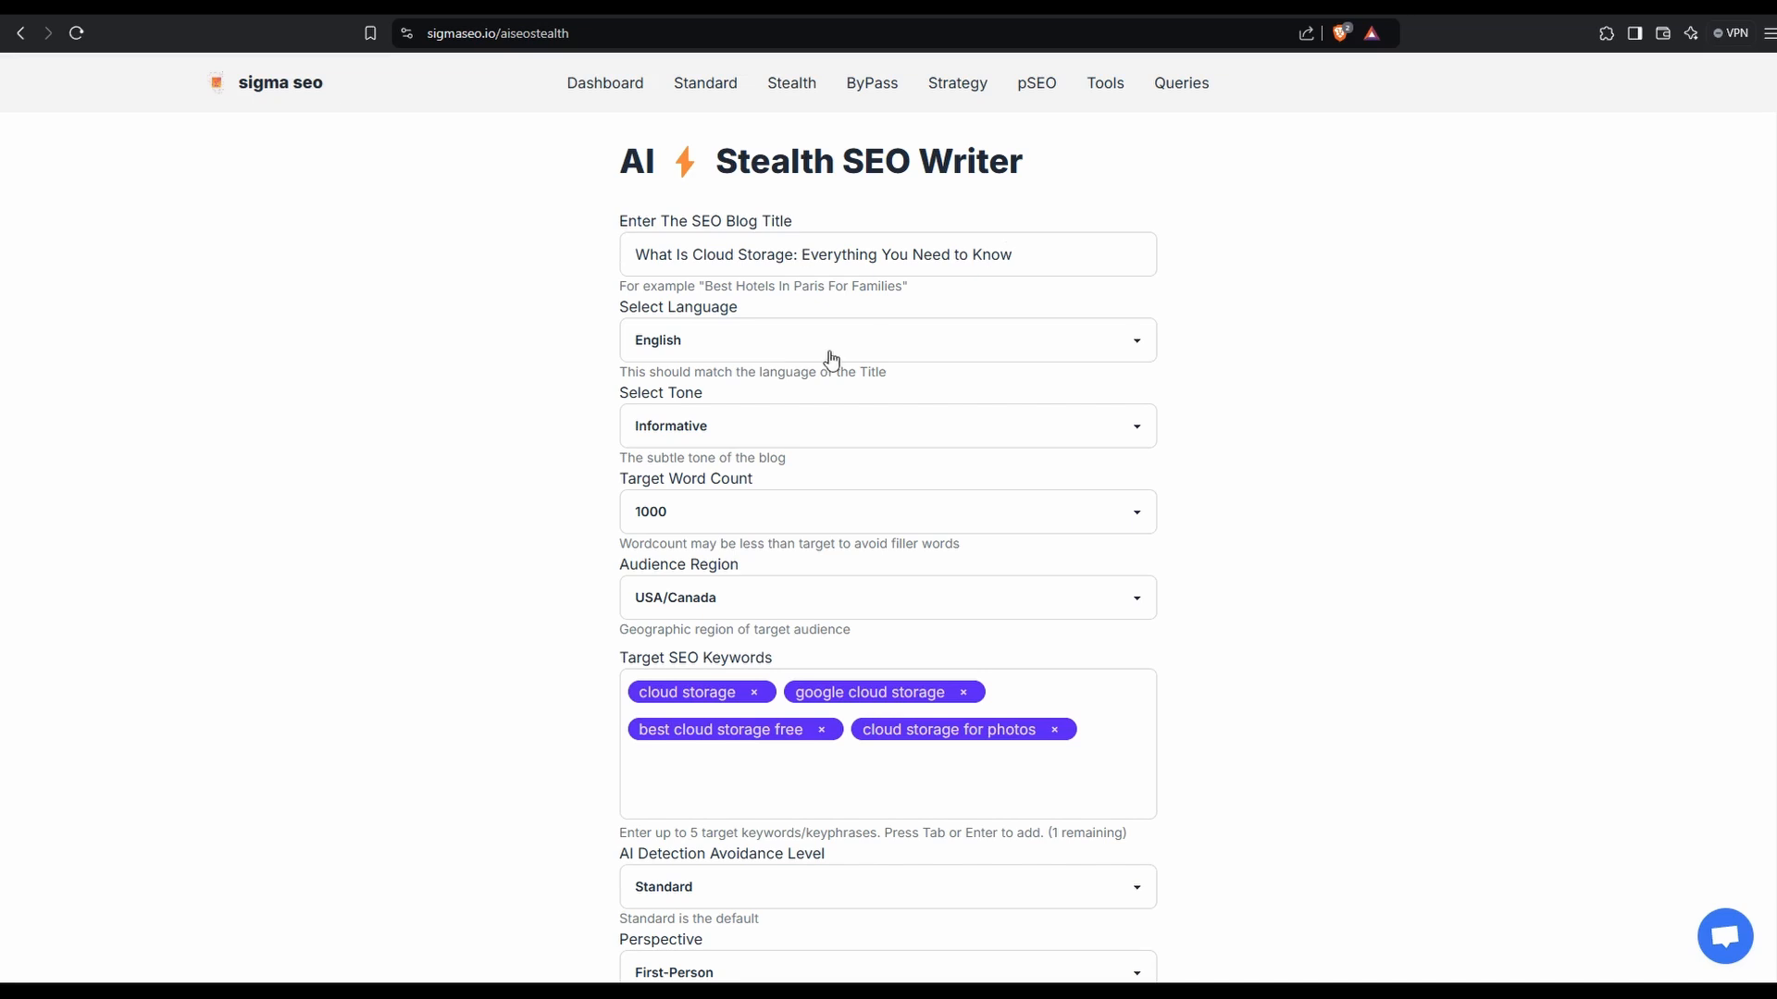
mouse_move(827, 357)
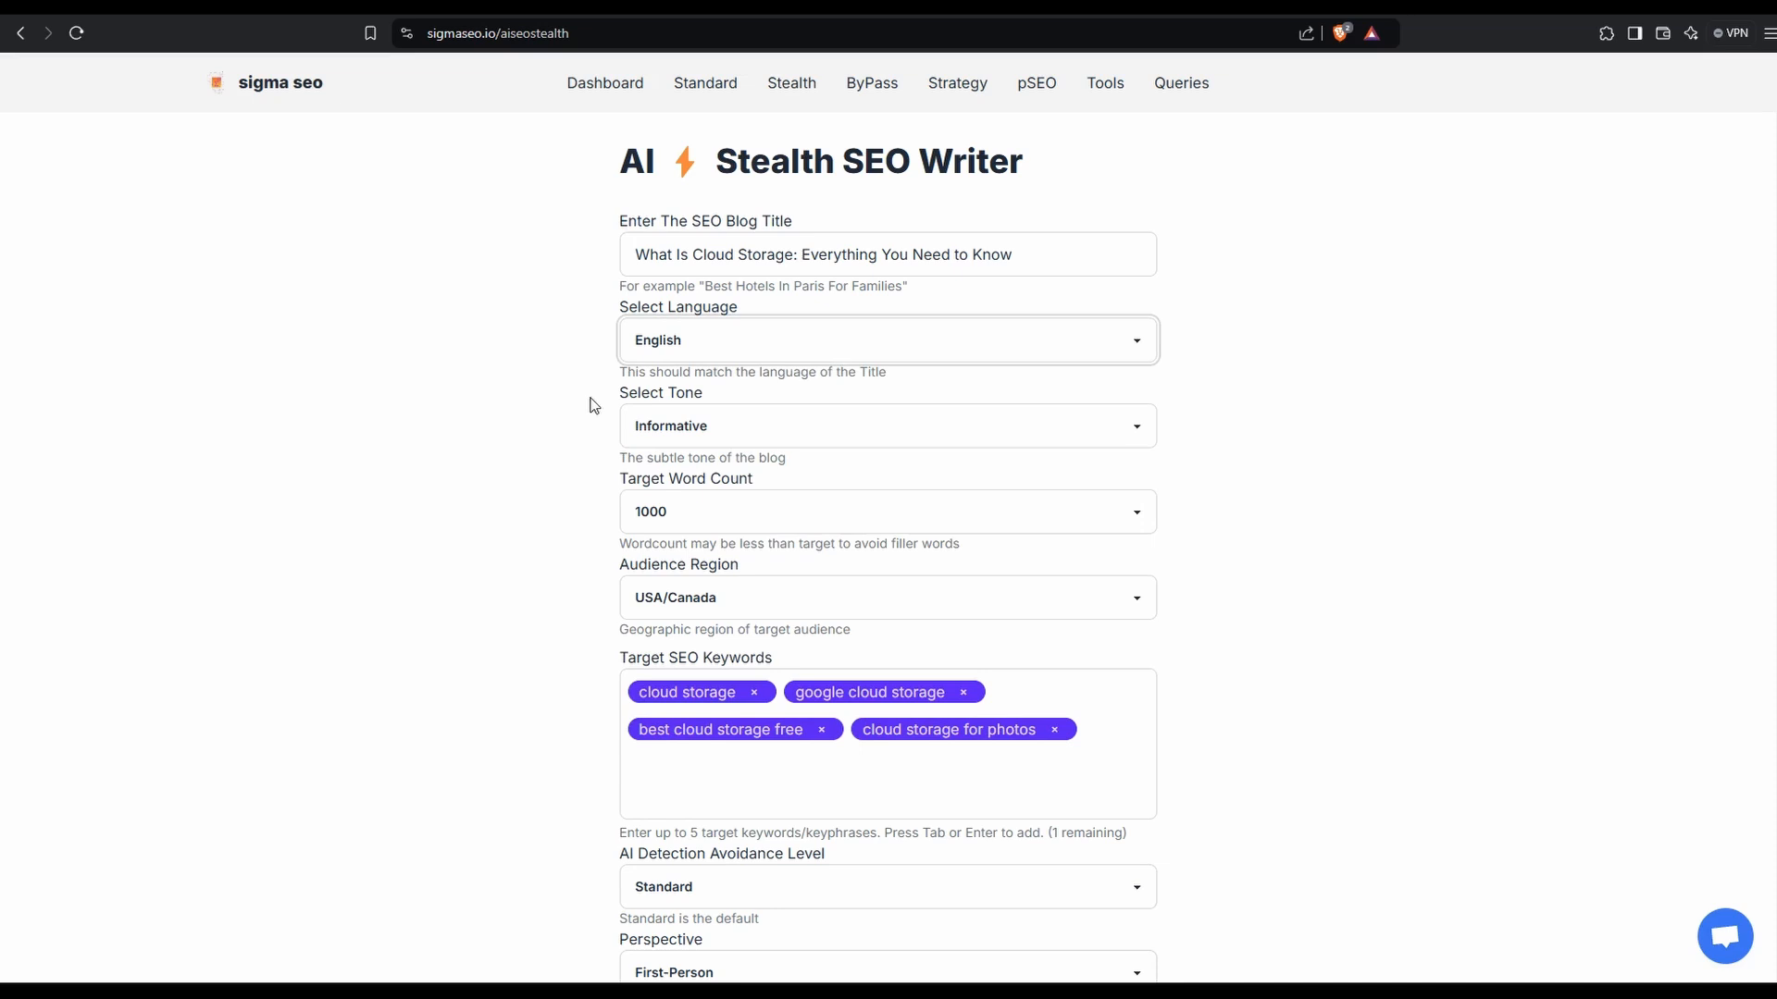
mouse_move(580, 528)
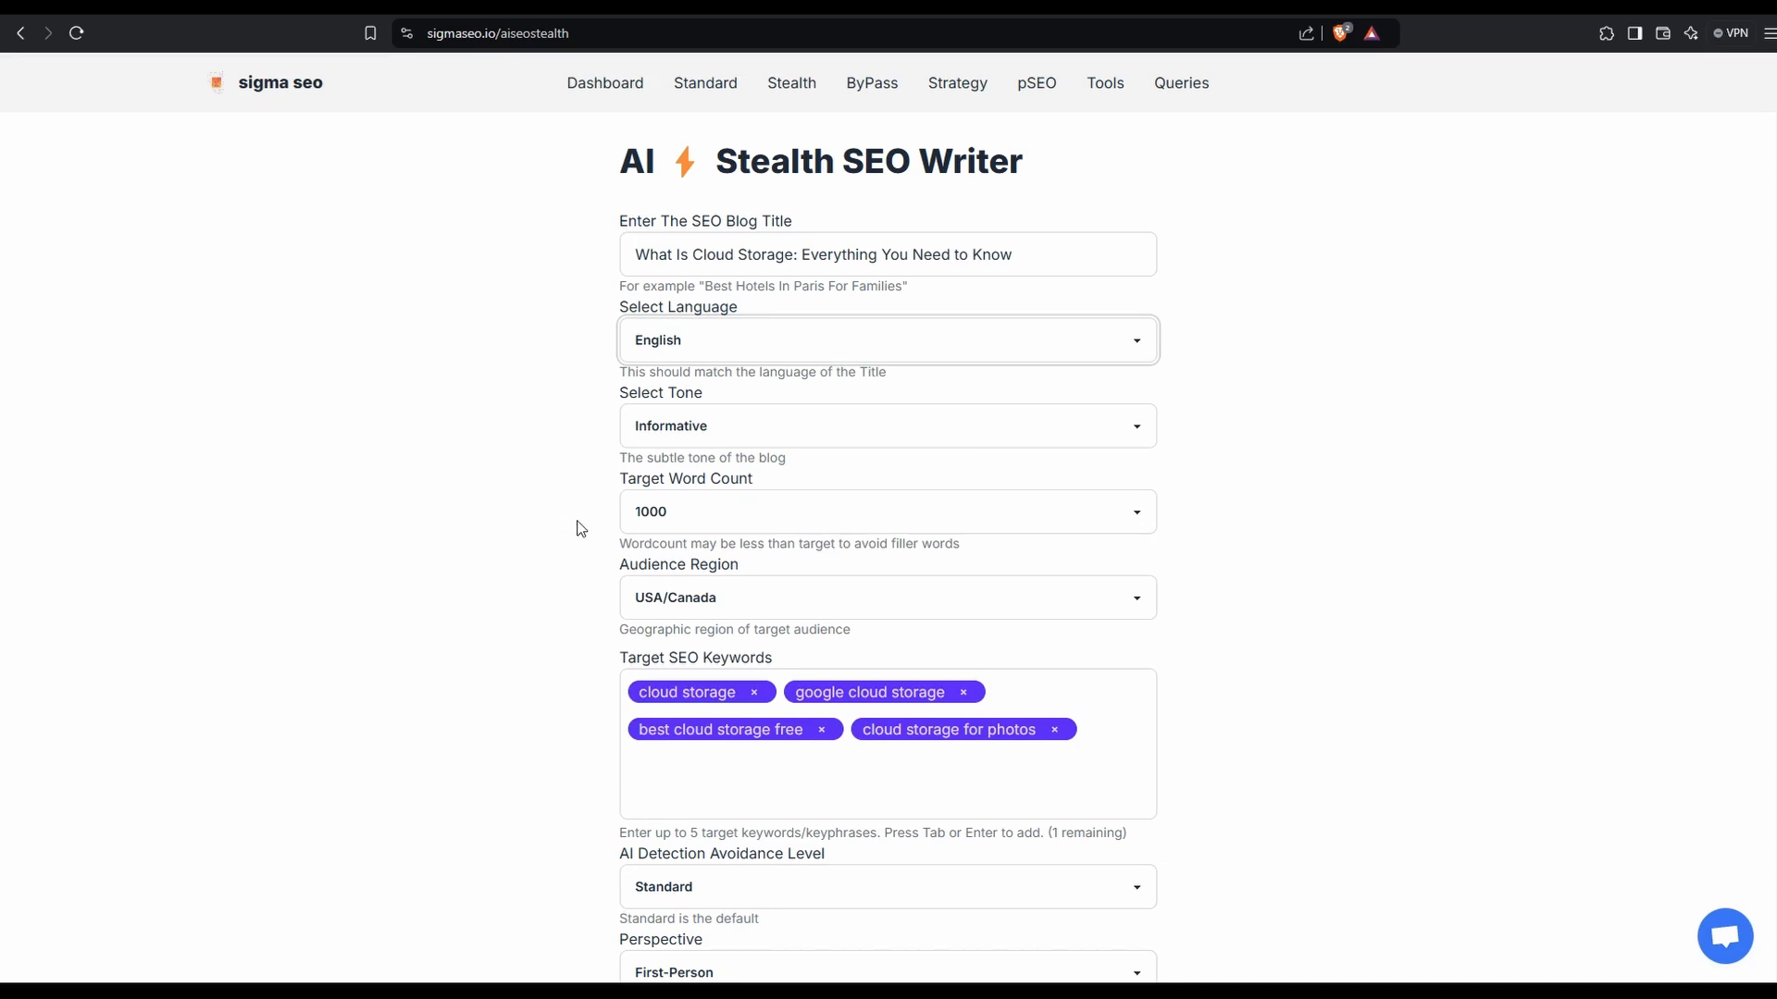
mouse_move(555, 603)
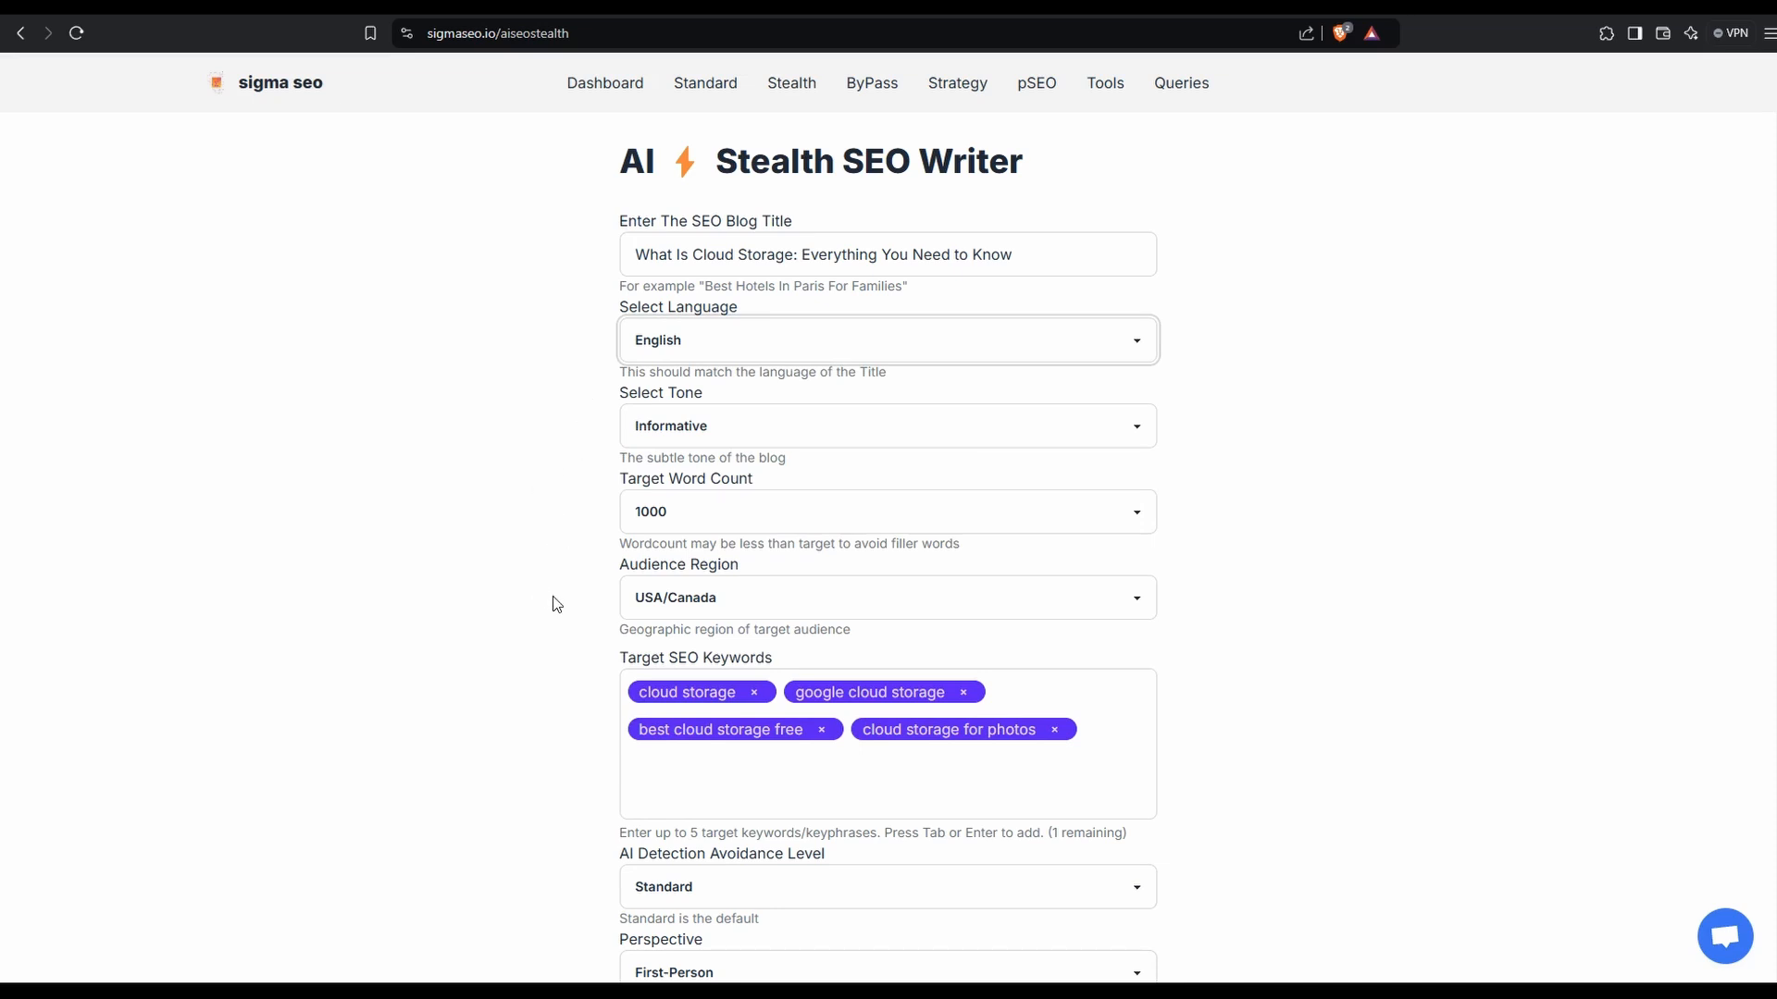
scroll("down", 3)
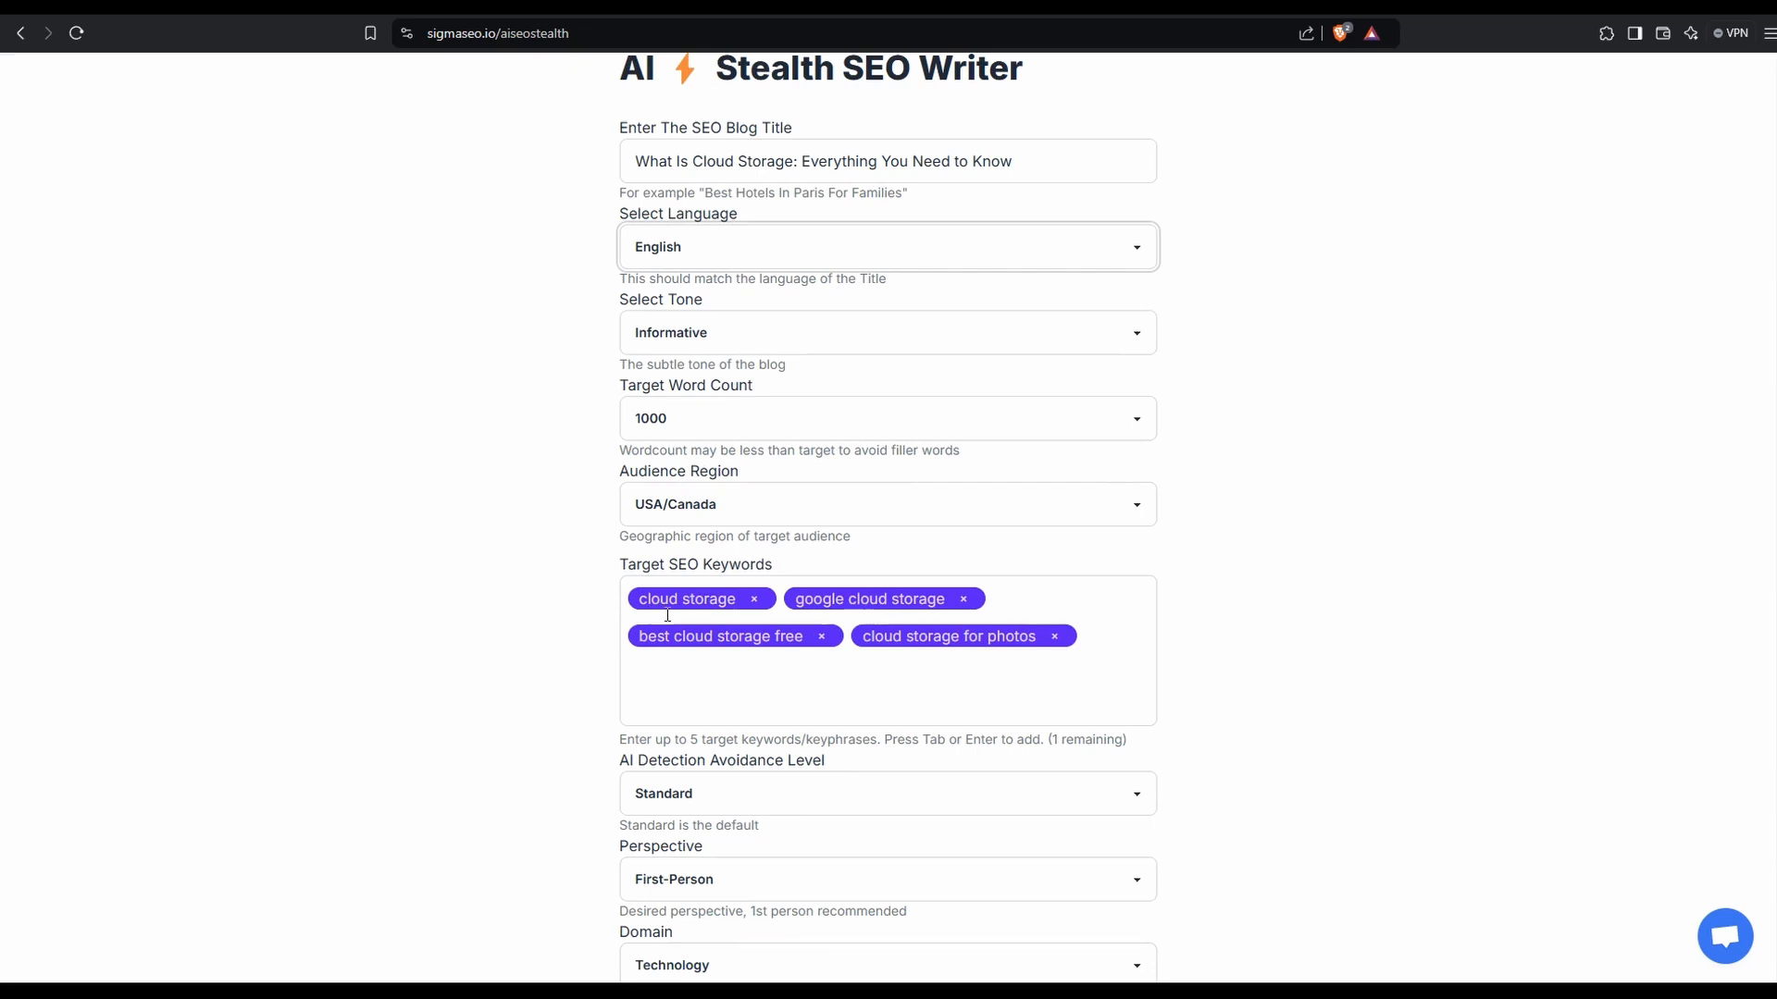
scroll("down", 3)
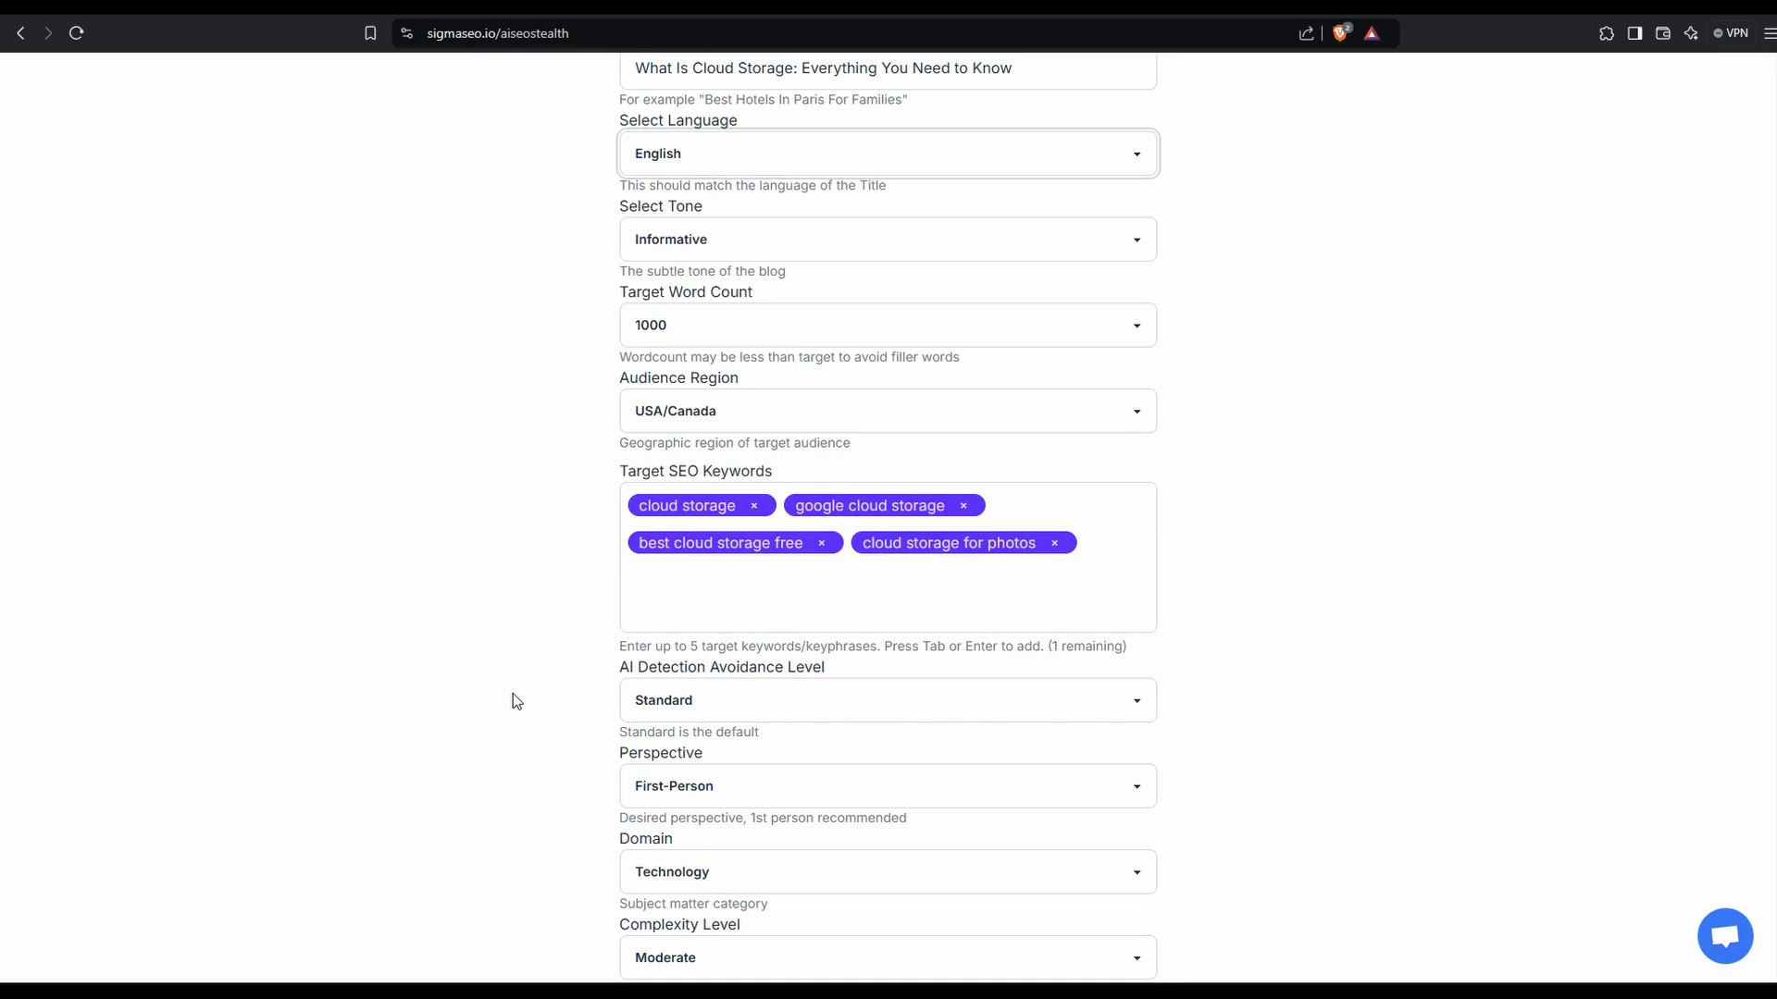
scroll("down", 3)
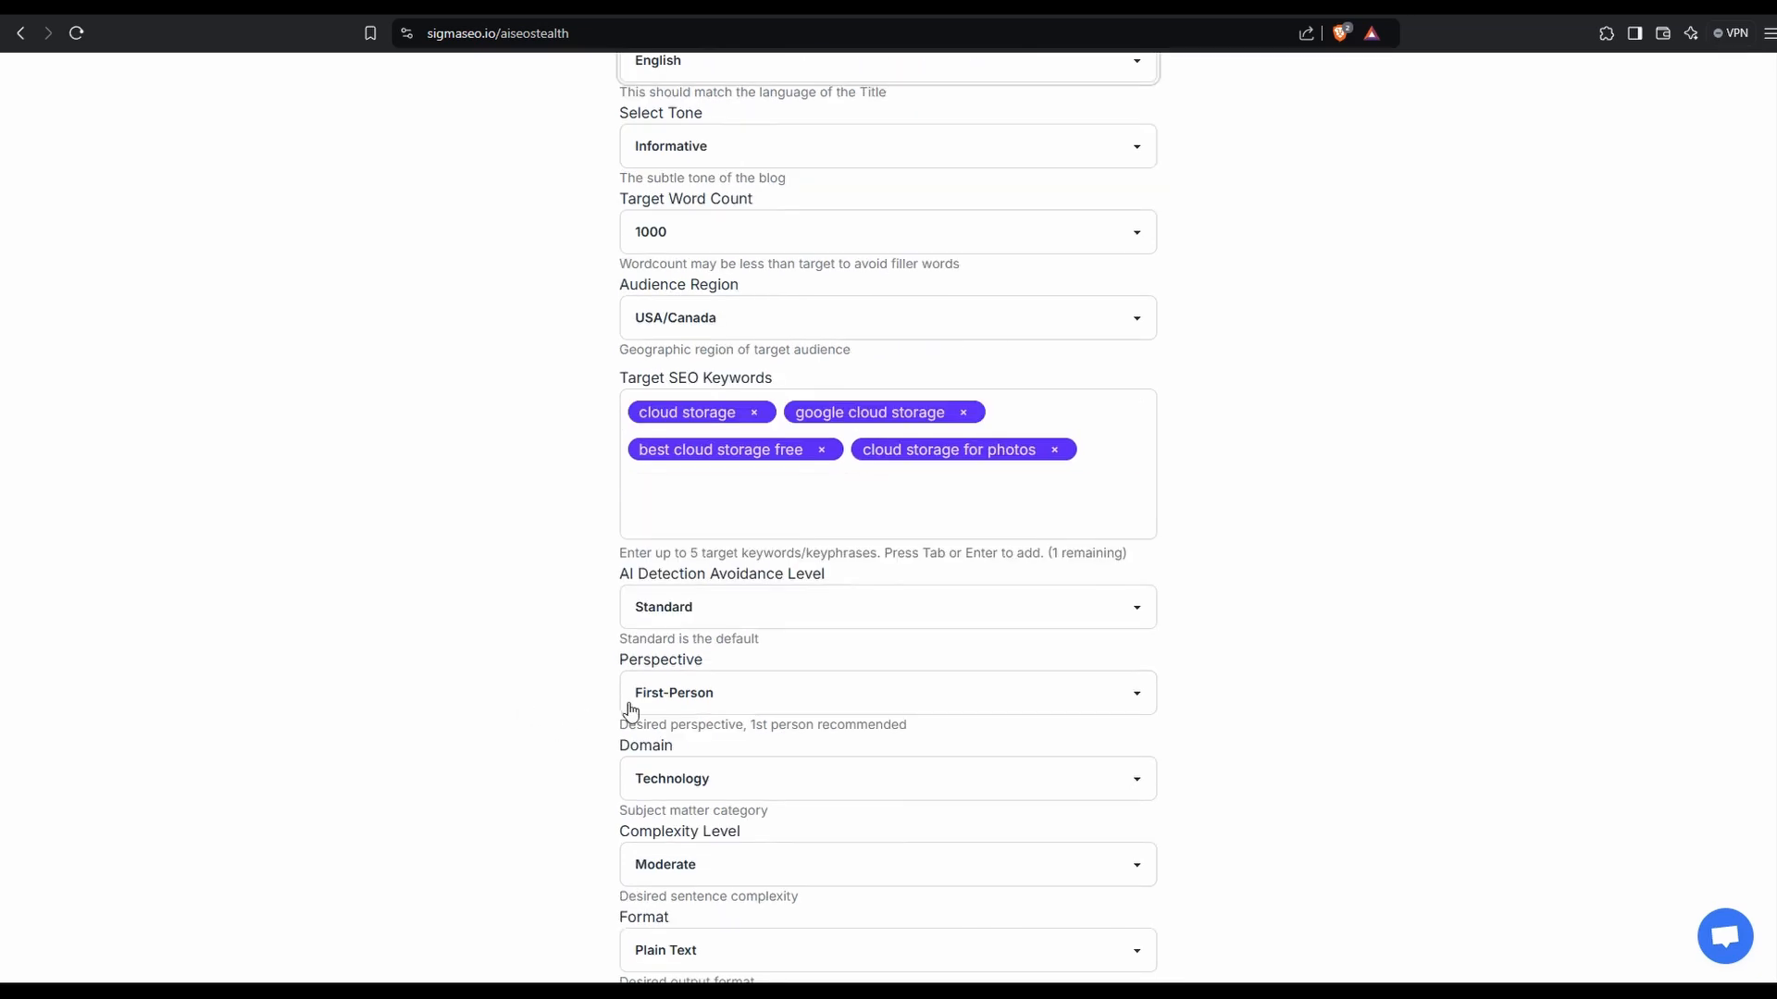
mouse_move(587, 791)
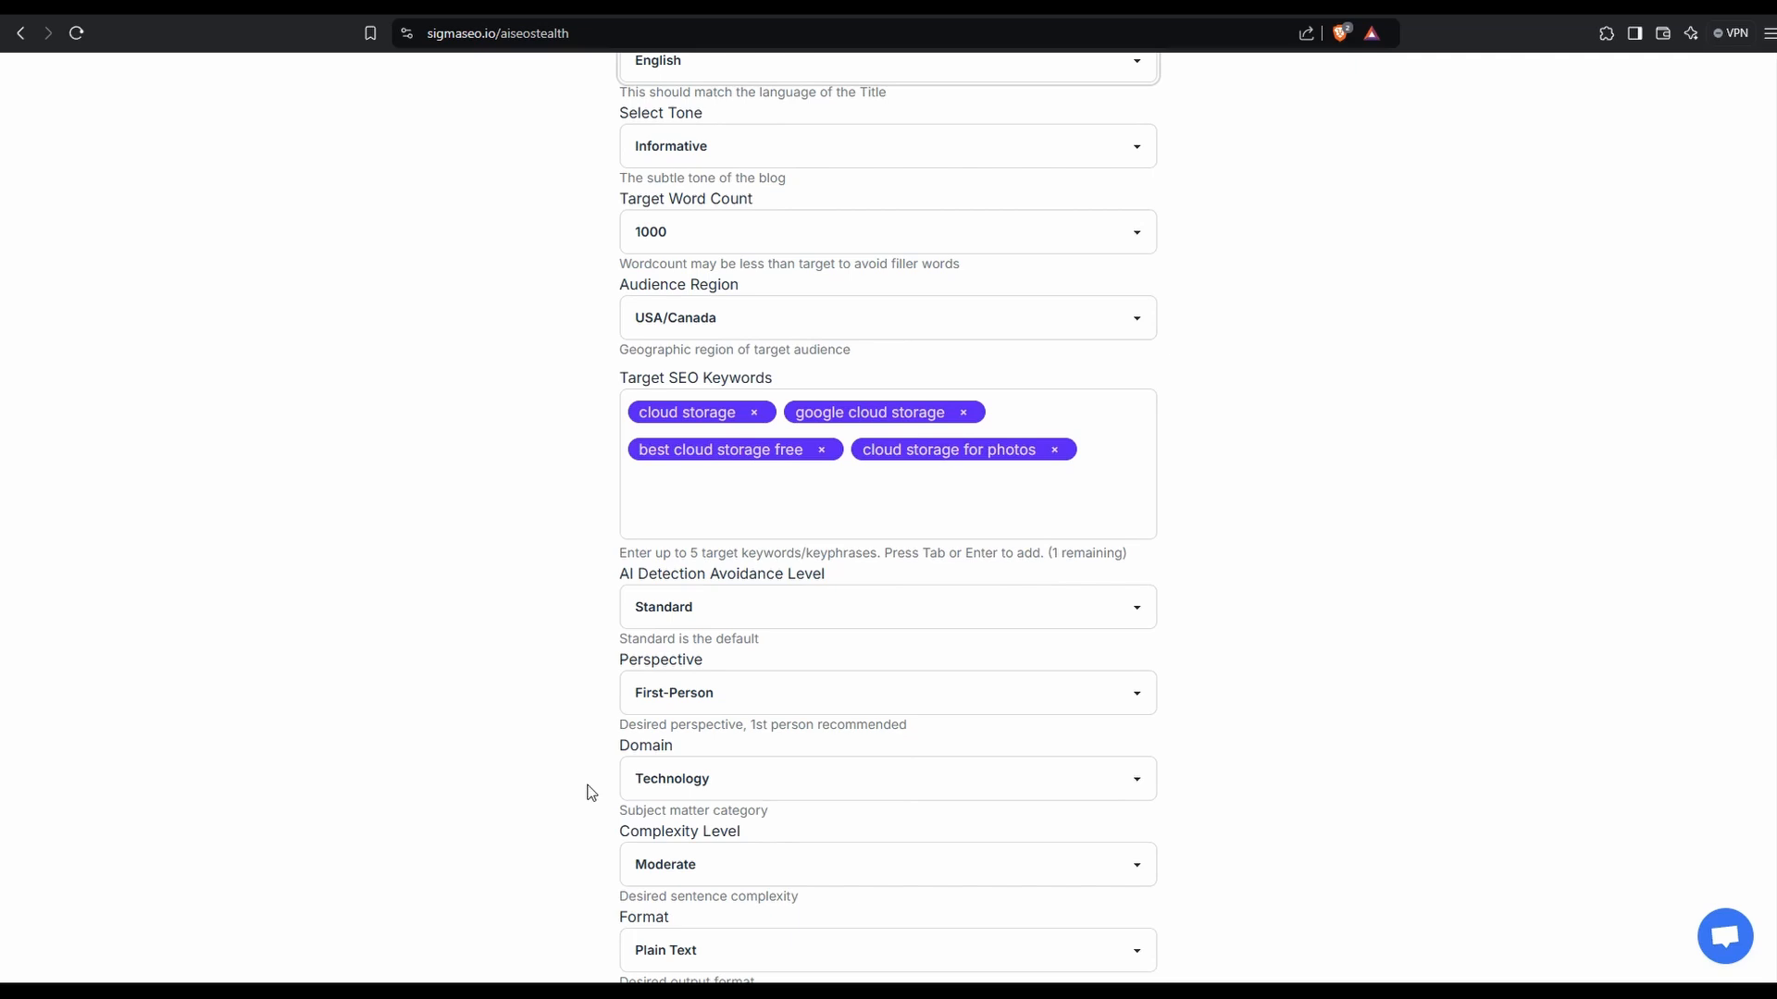
scroll("down", 3)
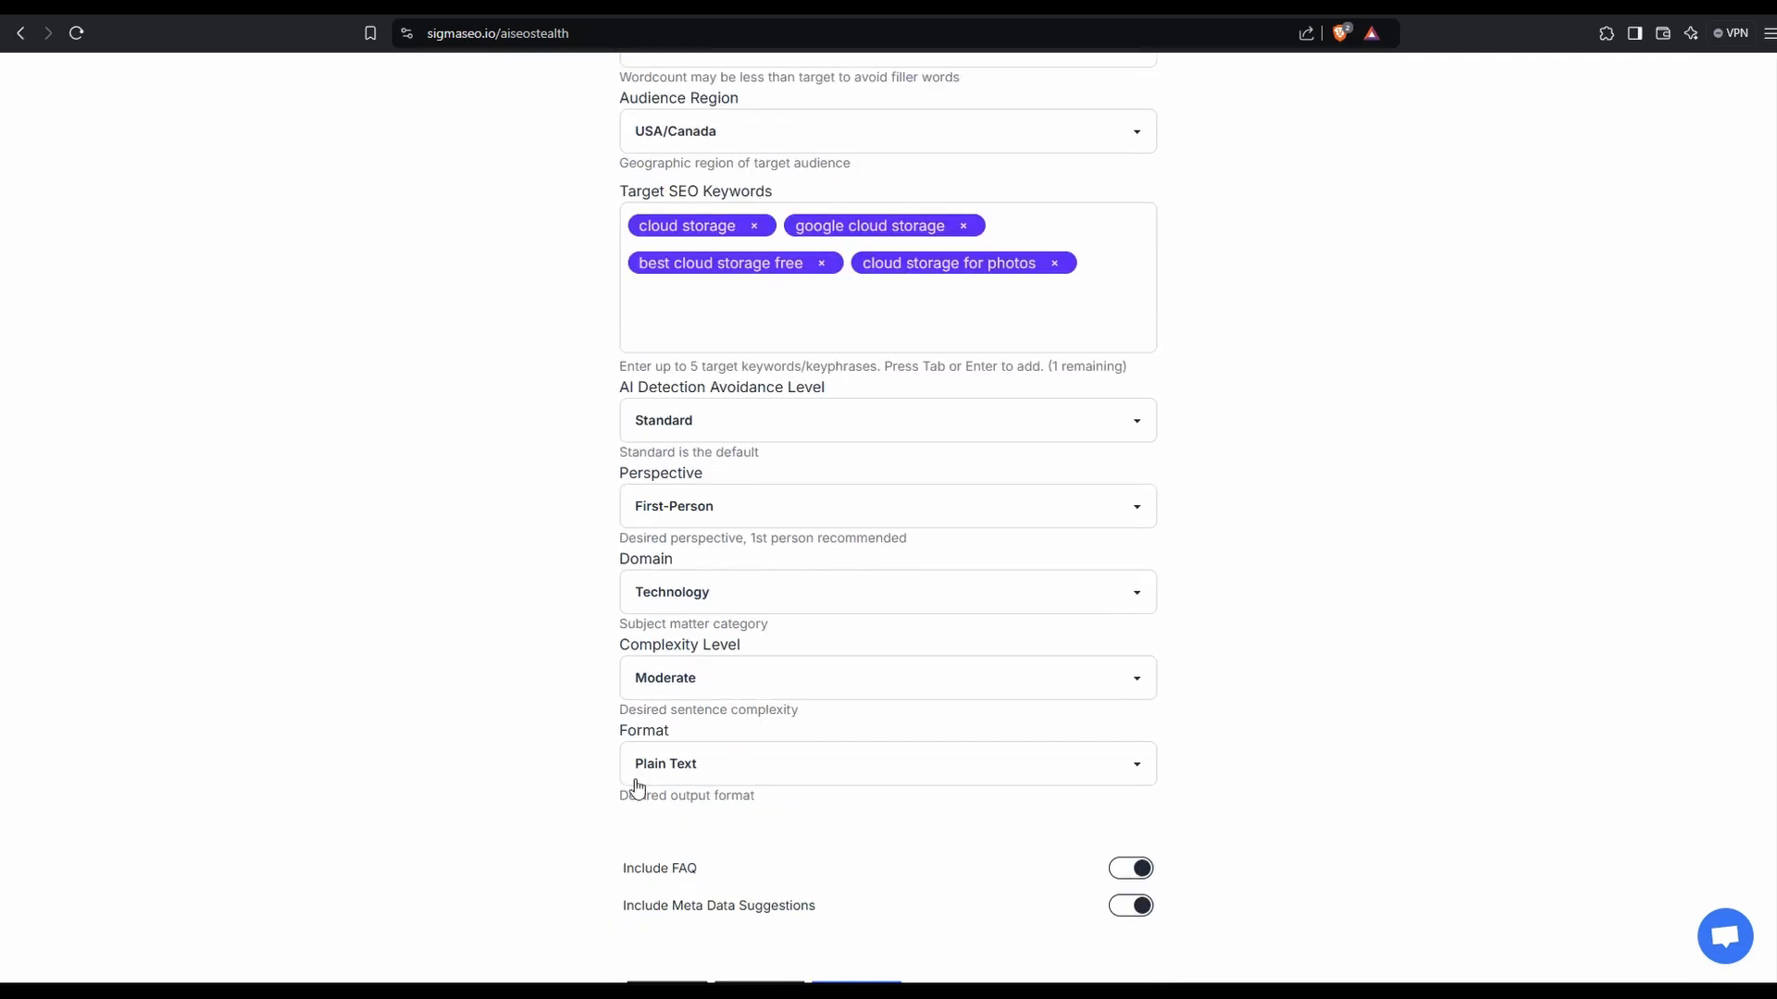
scroll("down", 3)
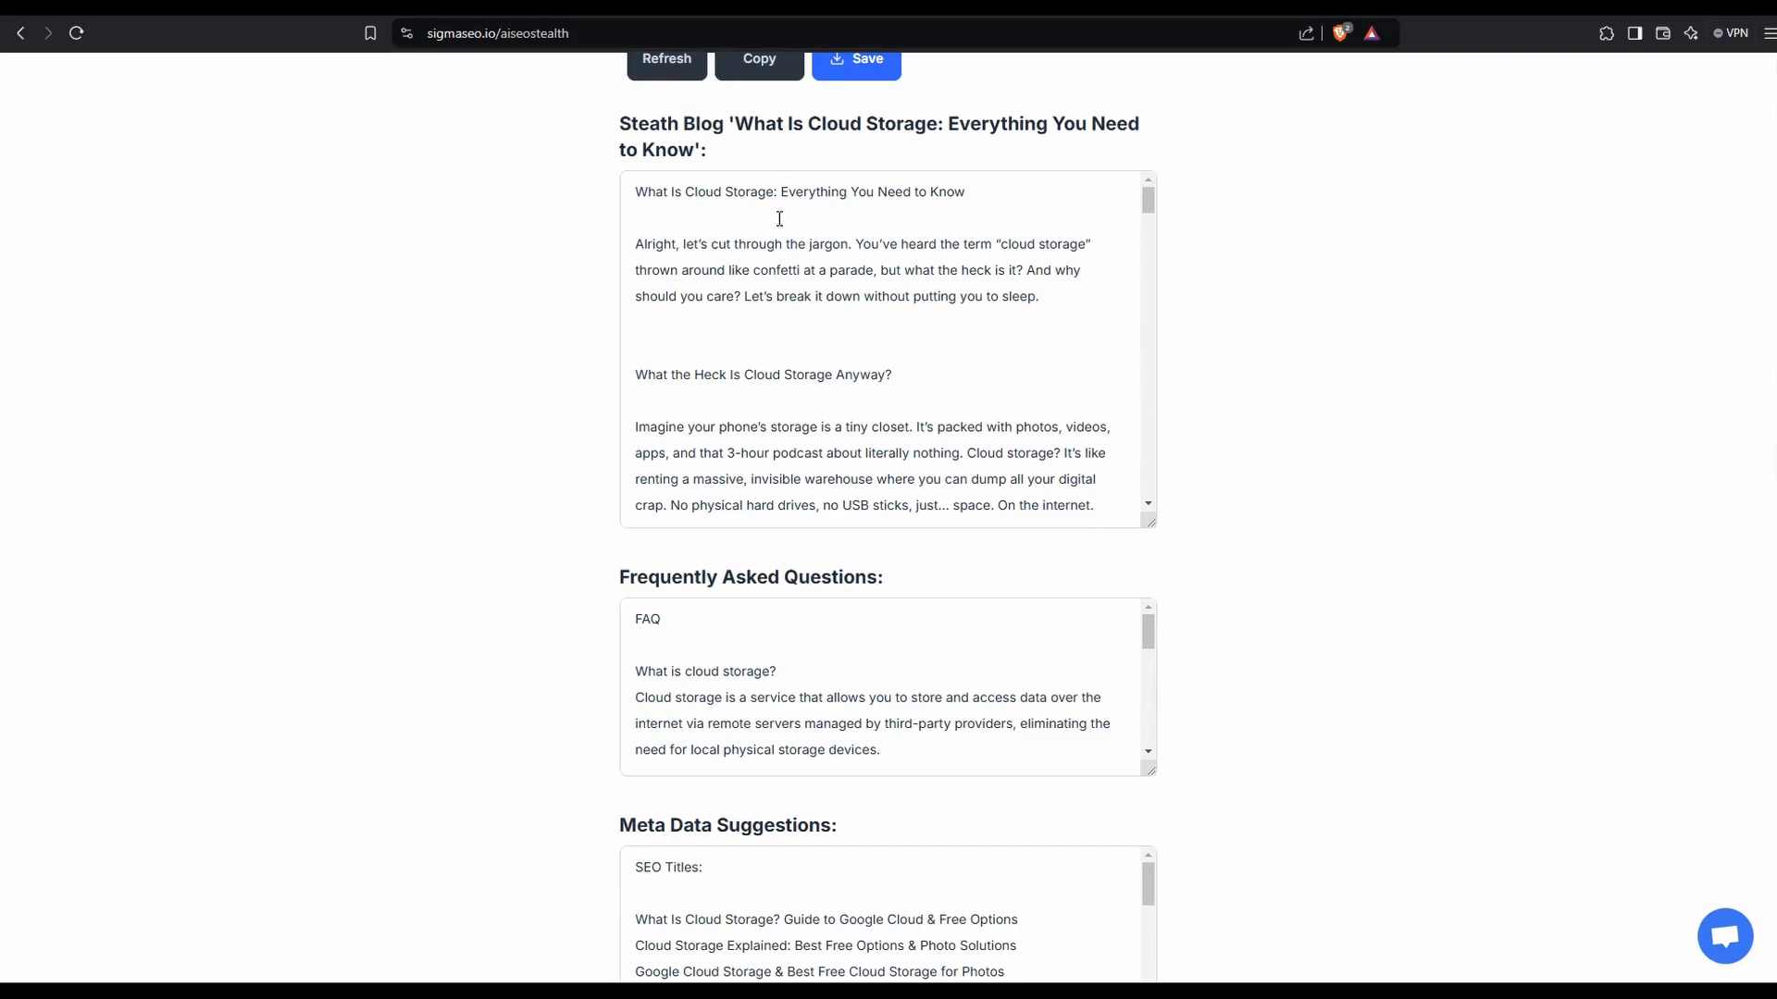
scroll("down", 3)
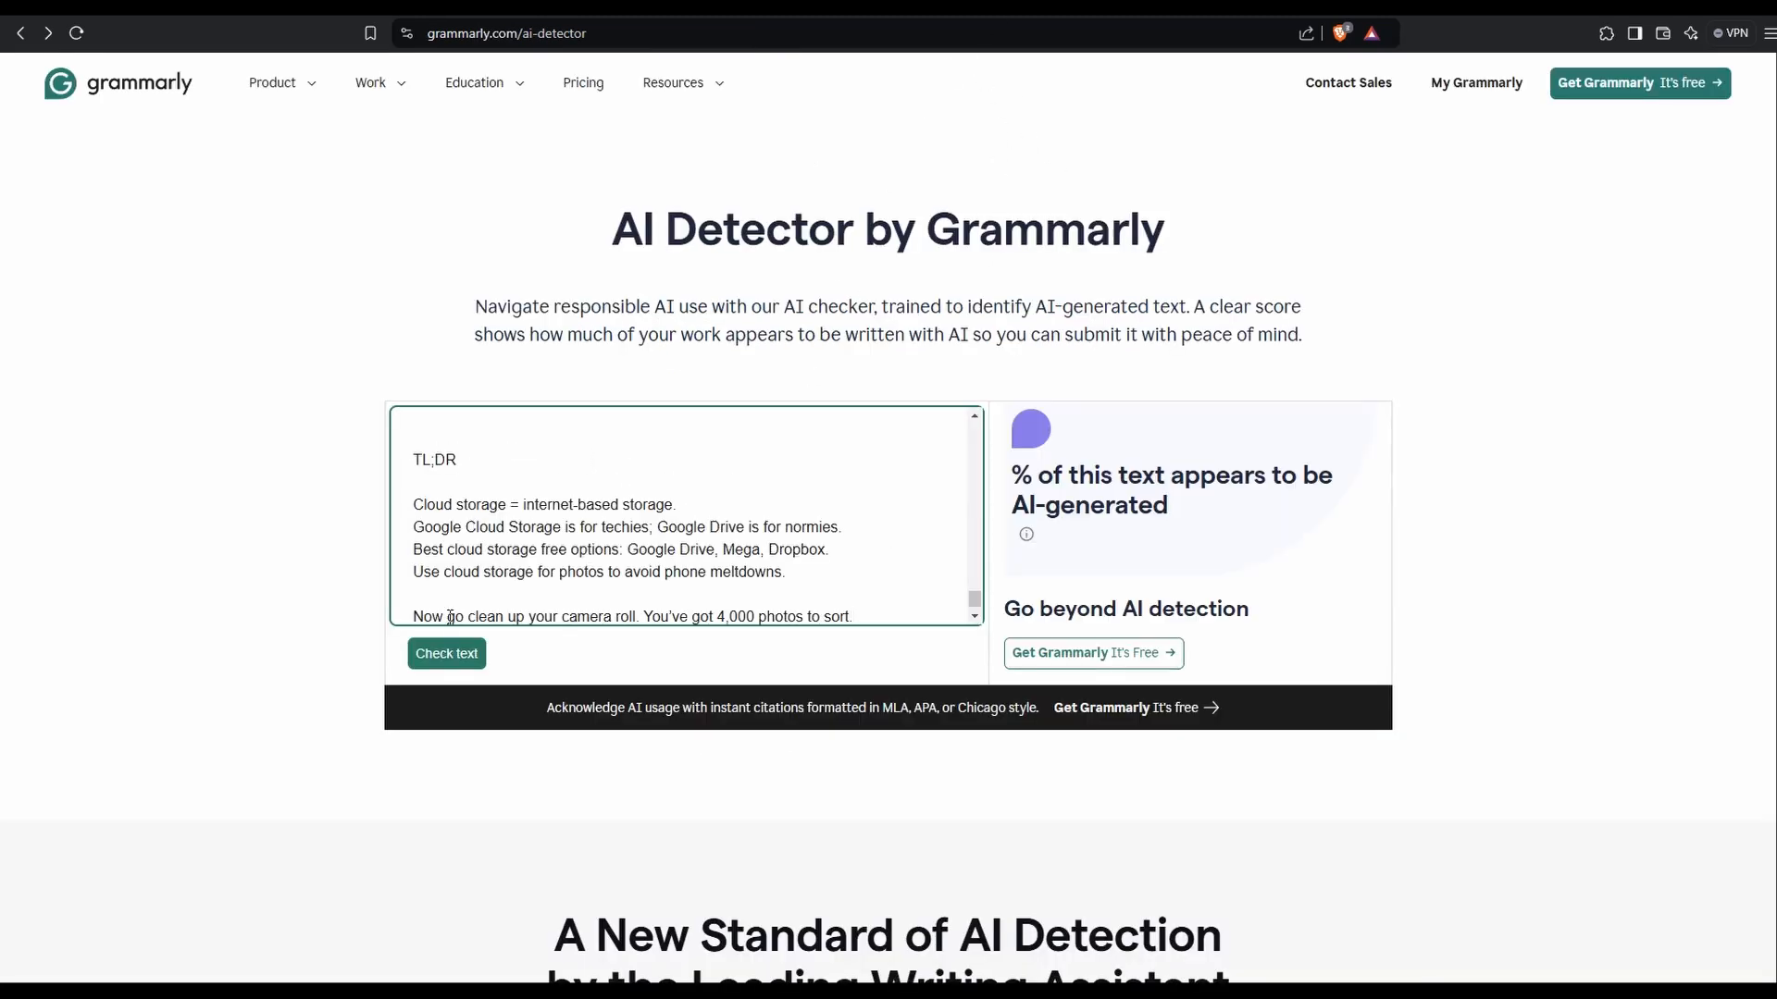
Check the 5,829-character Sigma SEO blog in Grammarly, scoring 0% AI.
left_click(445, 653)
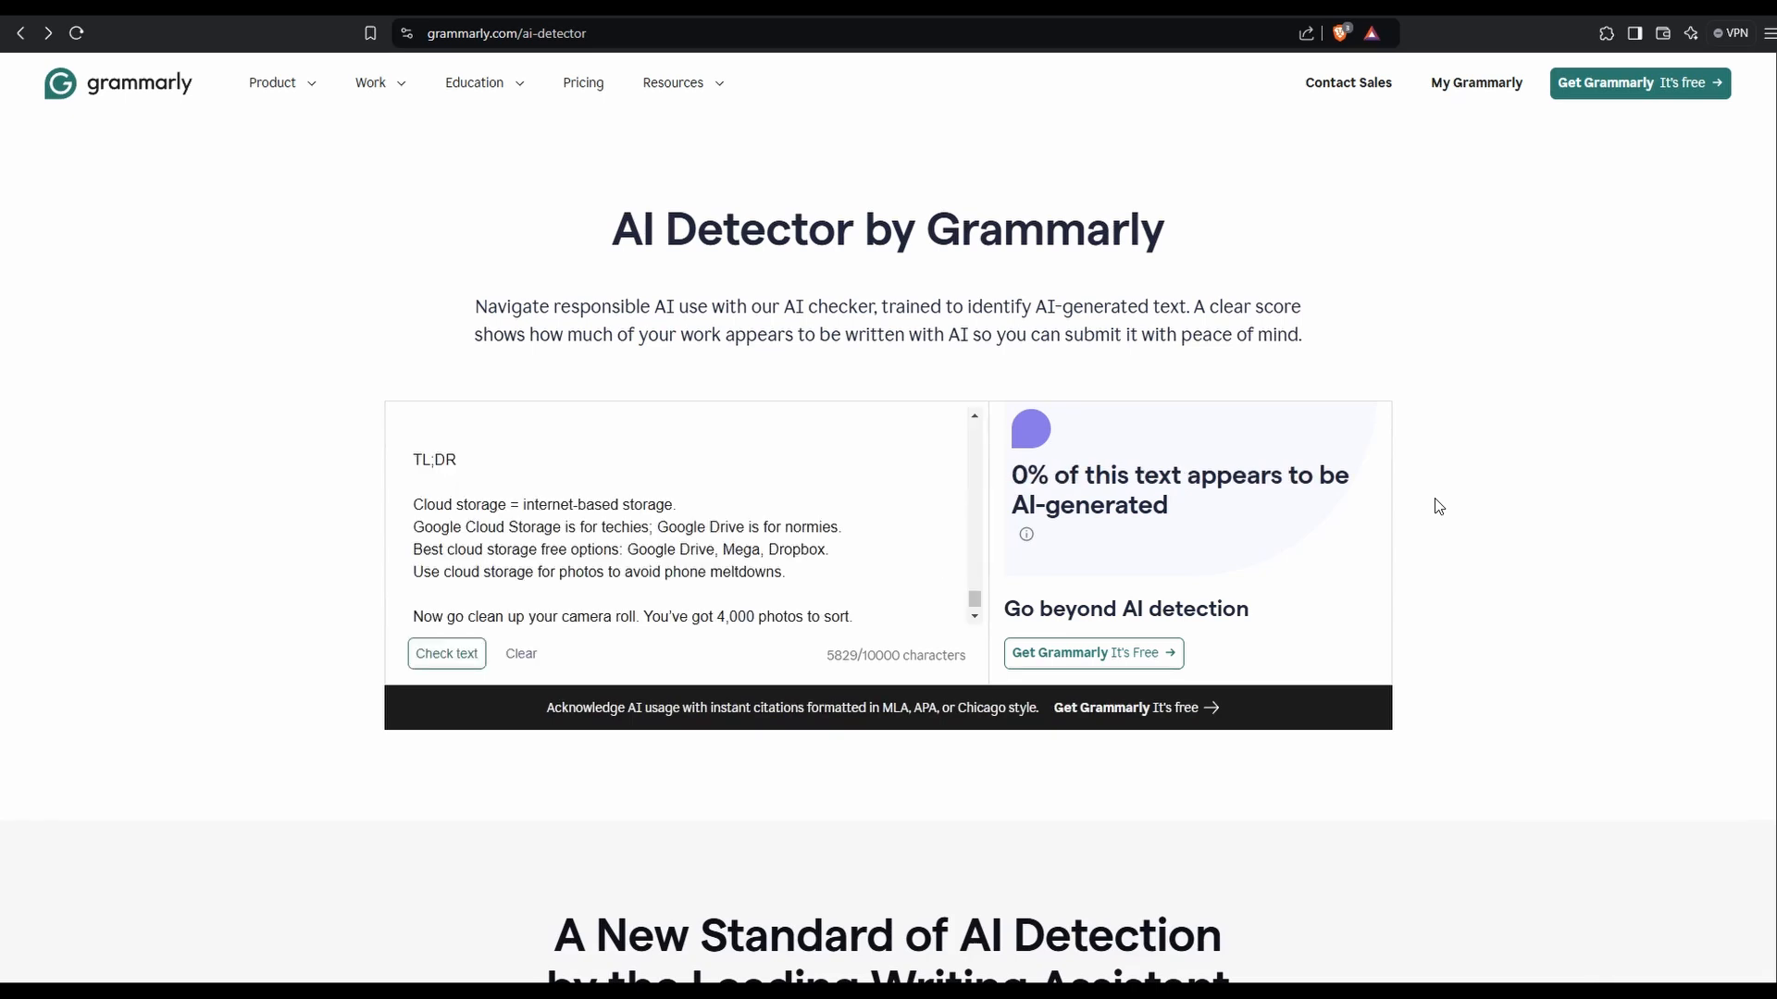
mouse_move(1408, 508)
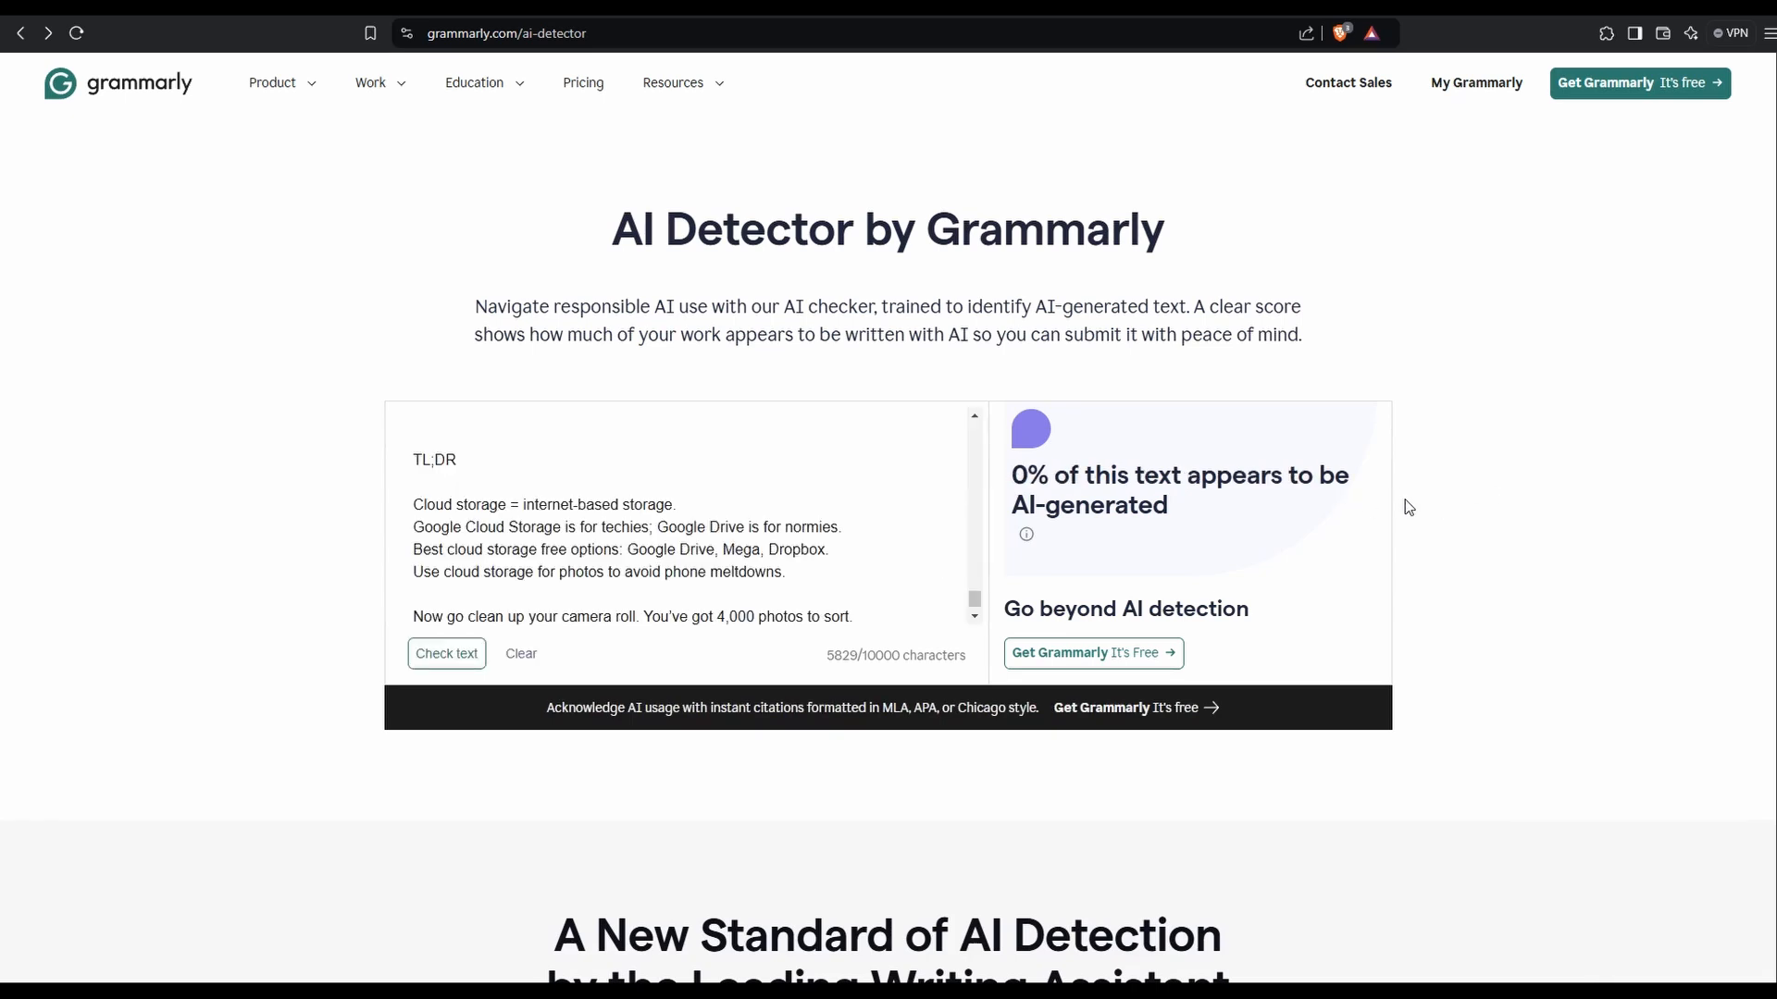
mouse_move(1422, 502)
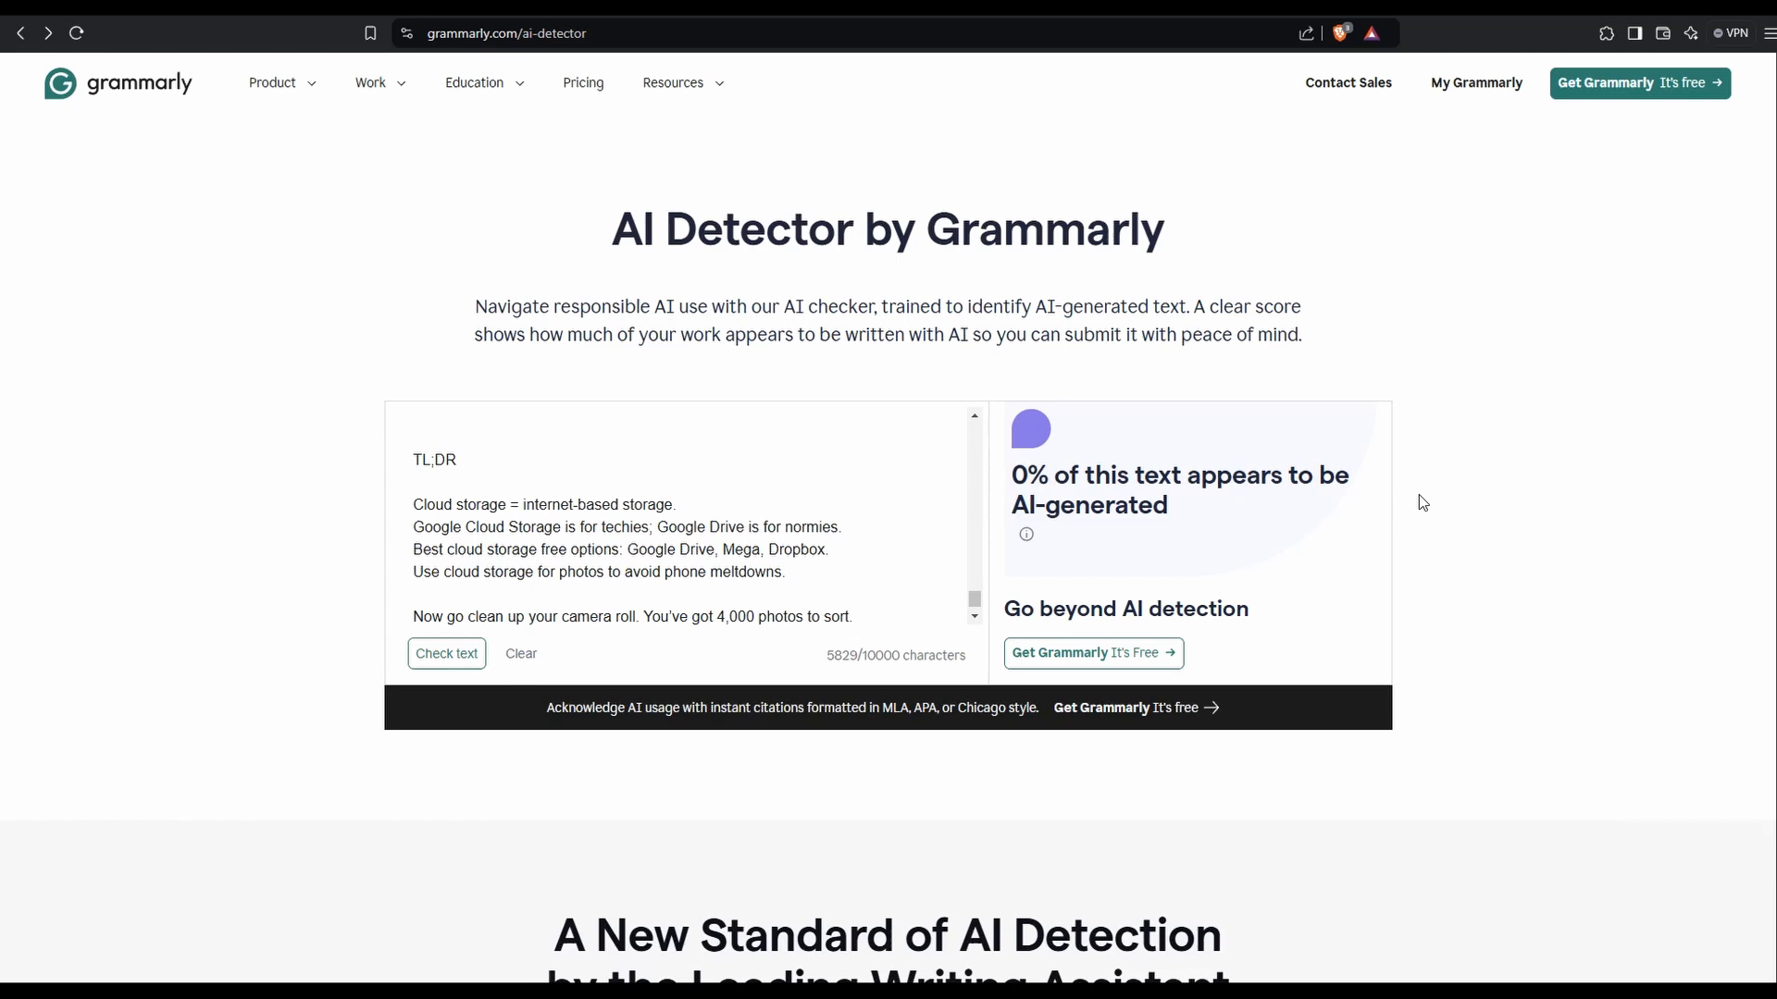
mouse_move(1196, 53)
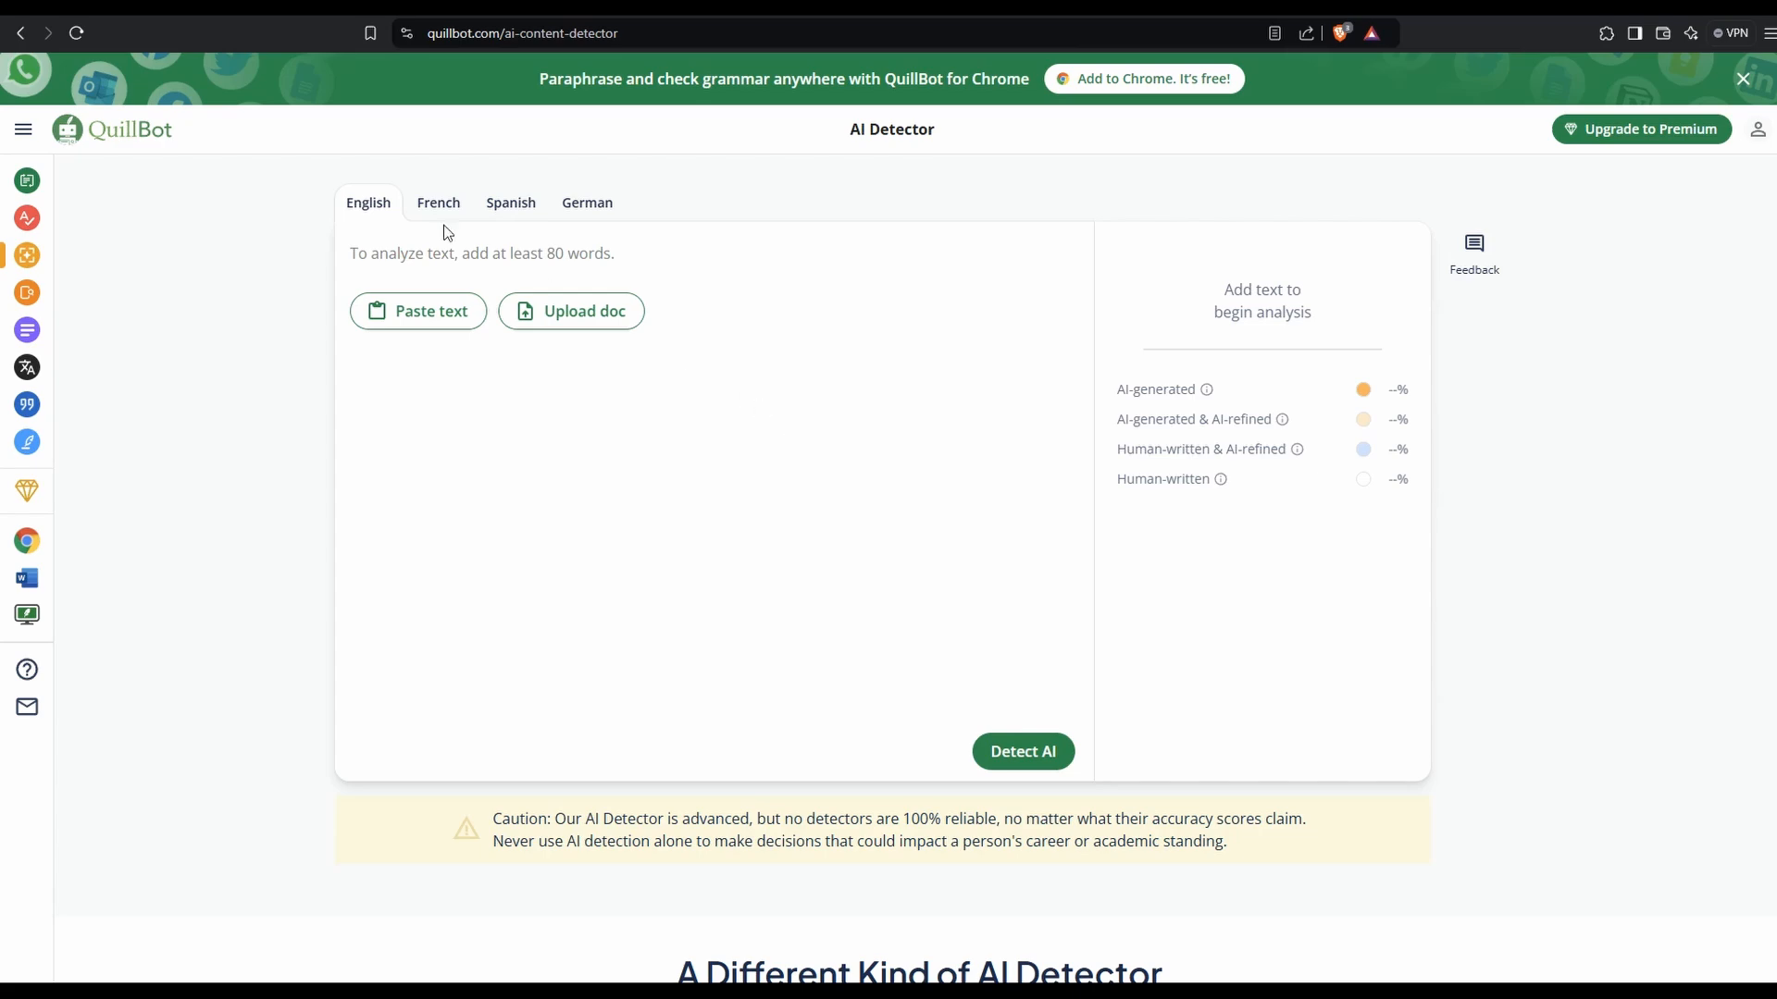
Paste the 929-word blog into QuillBot's AI Detector, then move to ZeroGPT.
left_click(417, 311)
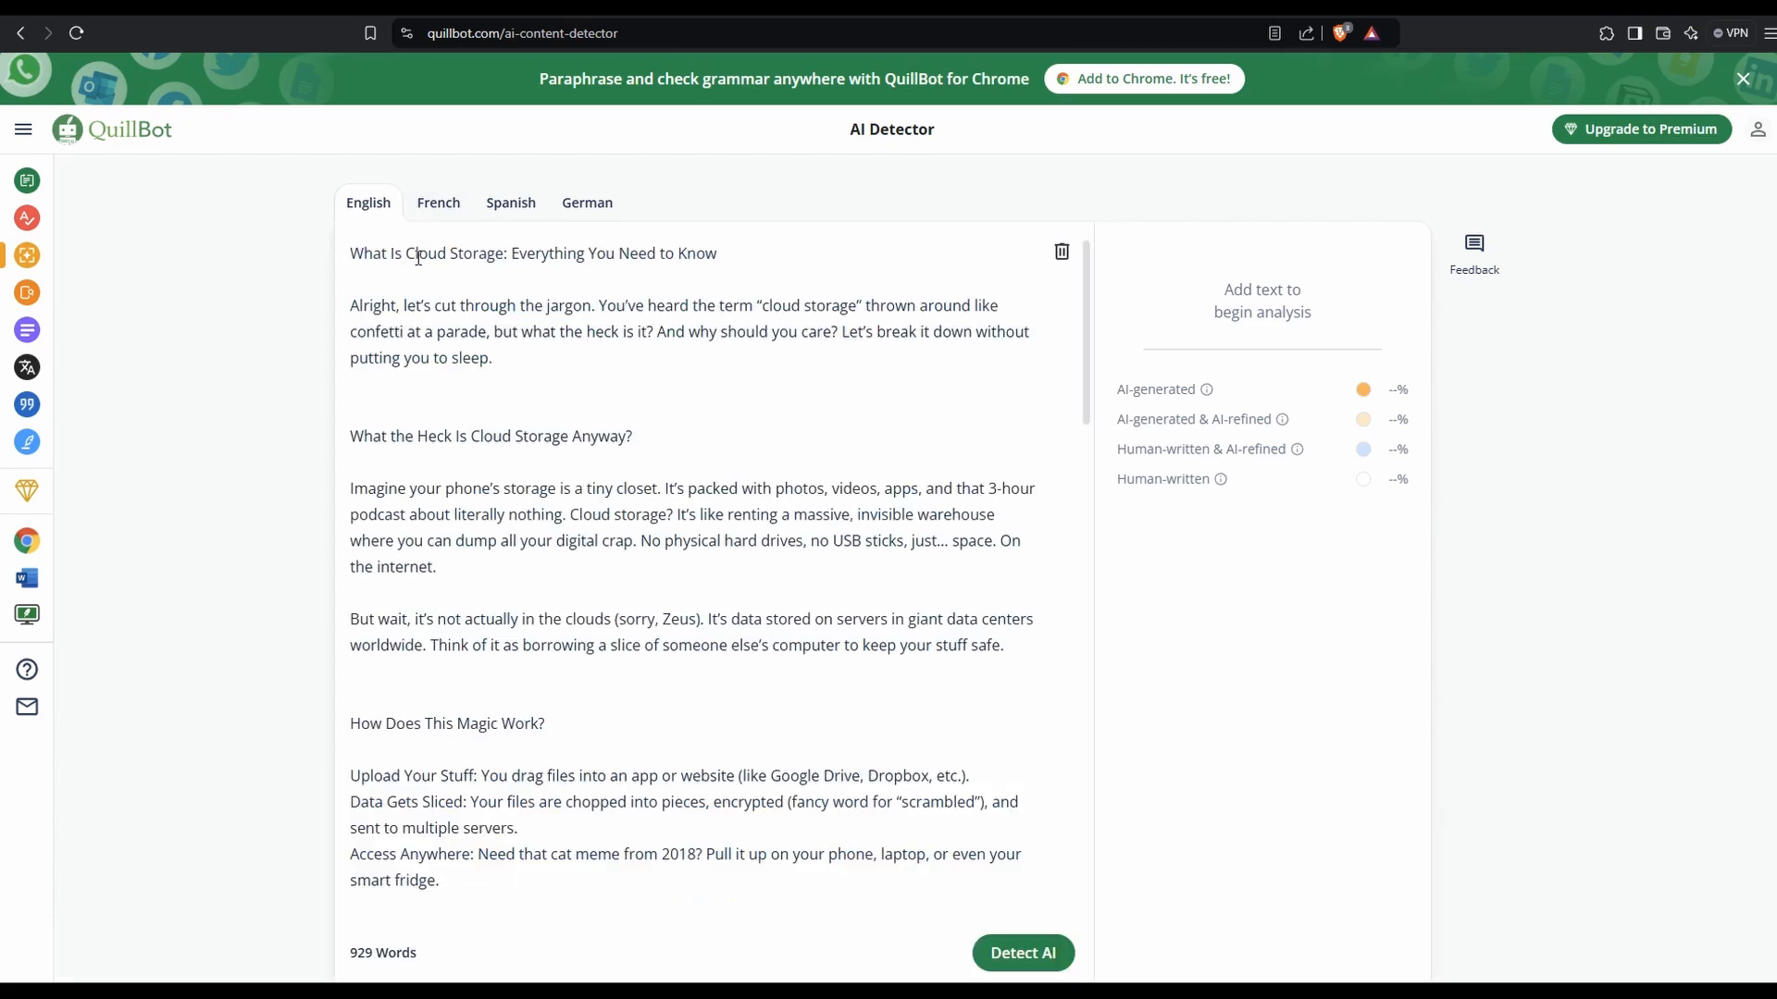
left_click(1021, 952)
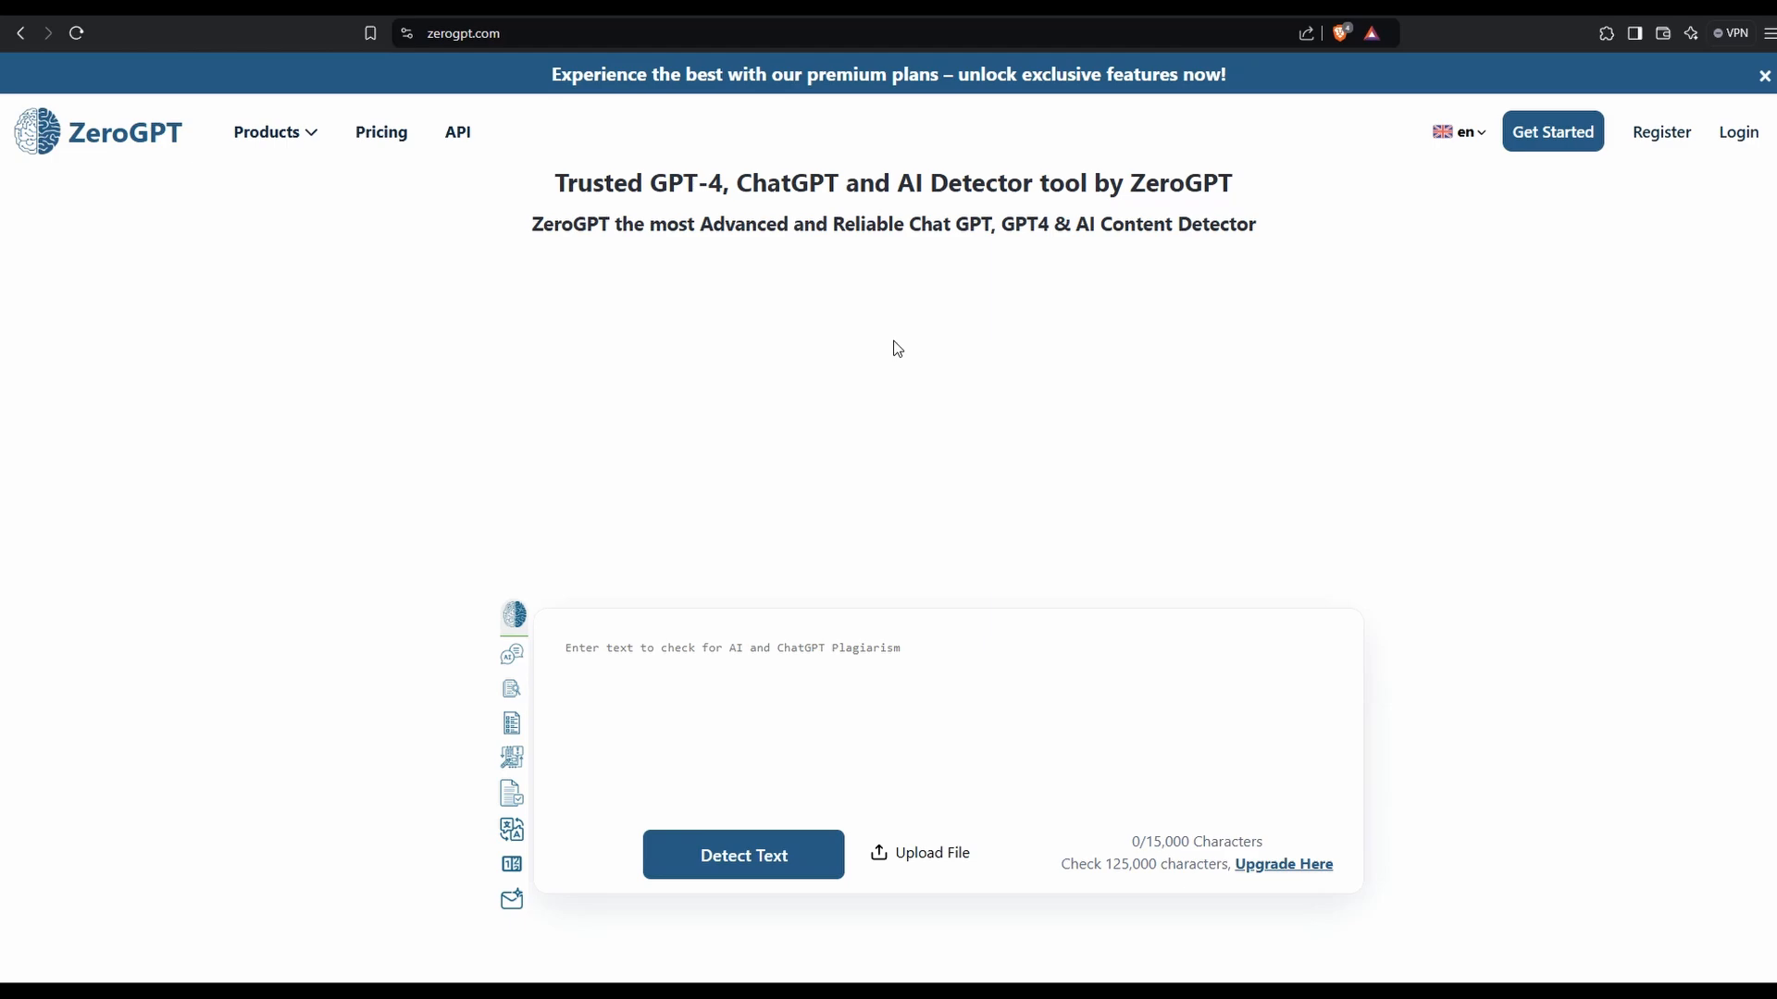
Paste the blog into ZeroGPT and detect, getting likely human at 12.23% AI GPT.
left_click(657, 649)
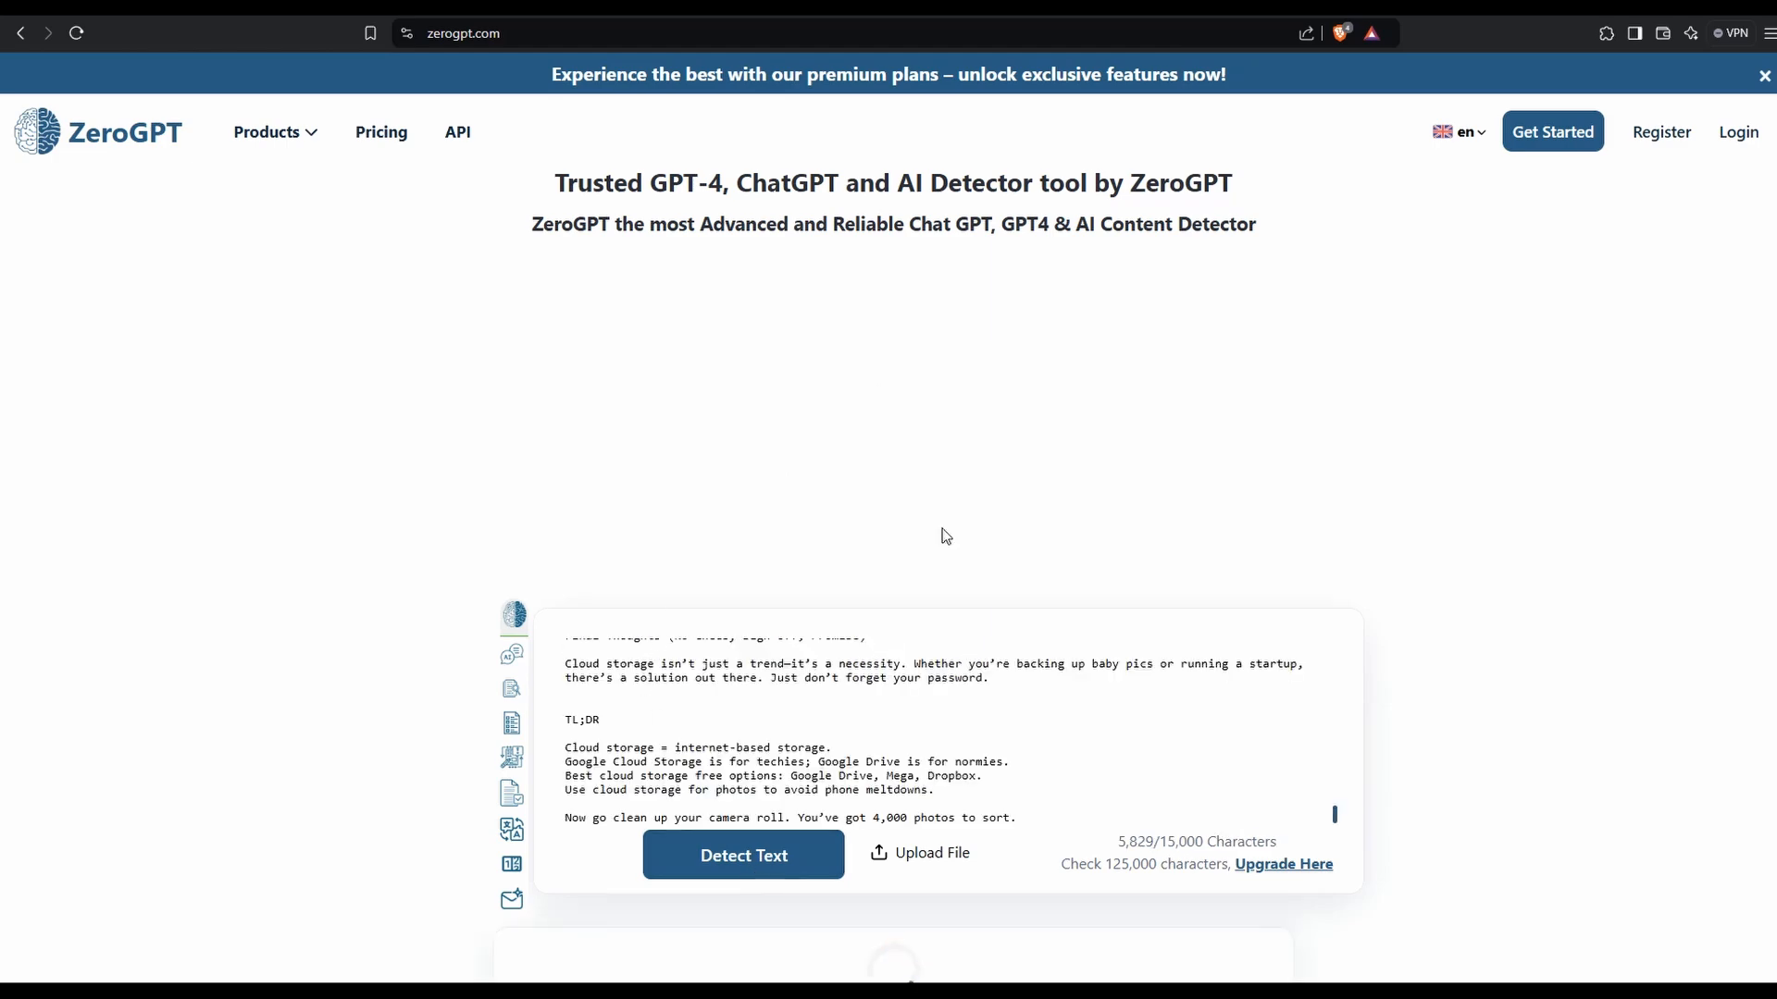
left_click(743, 855)
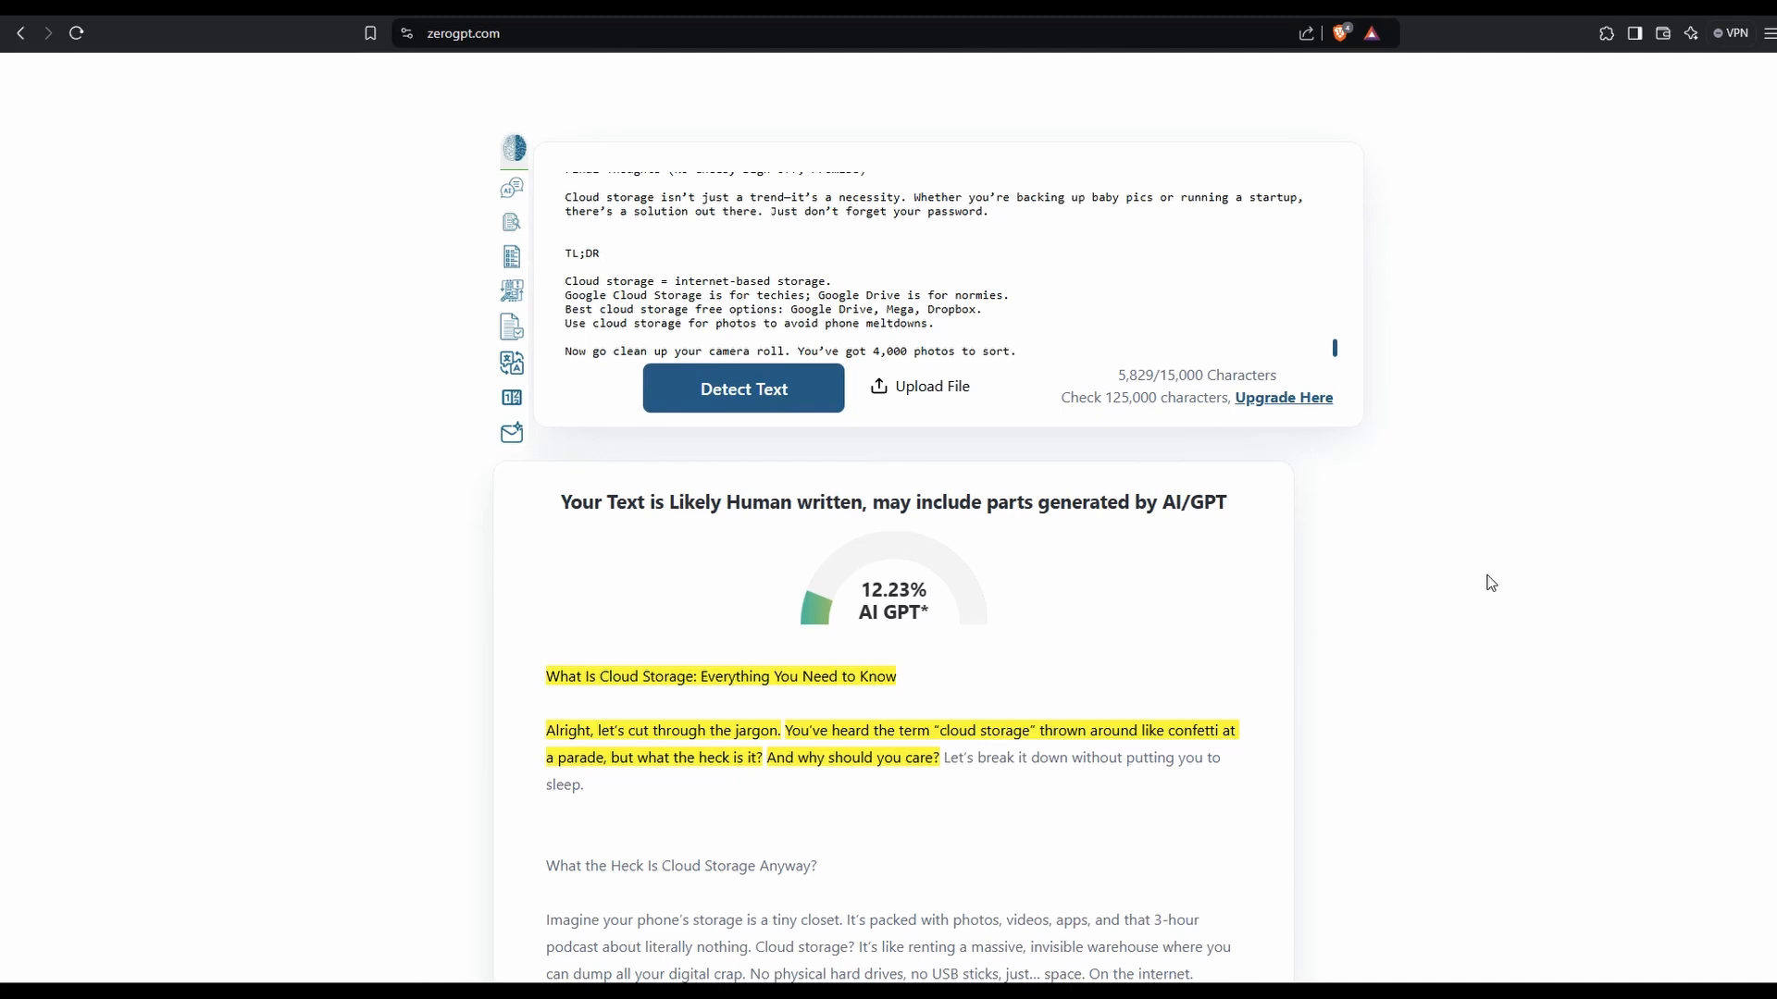
mouse_move(1454, 641)
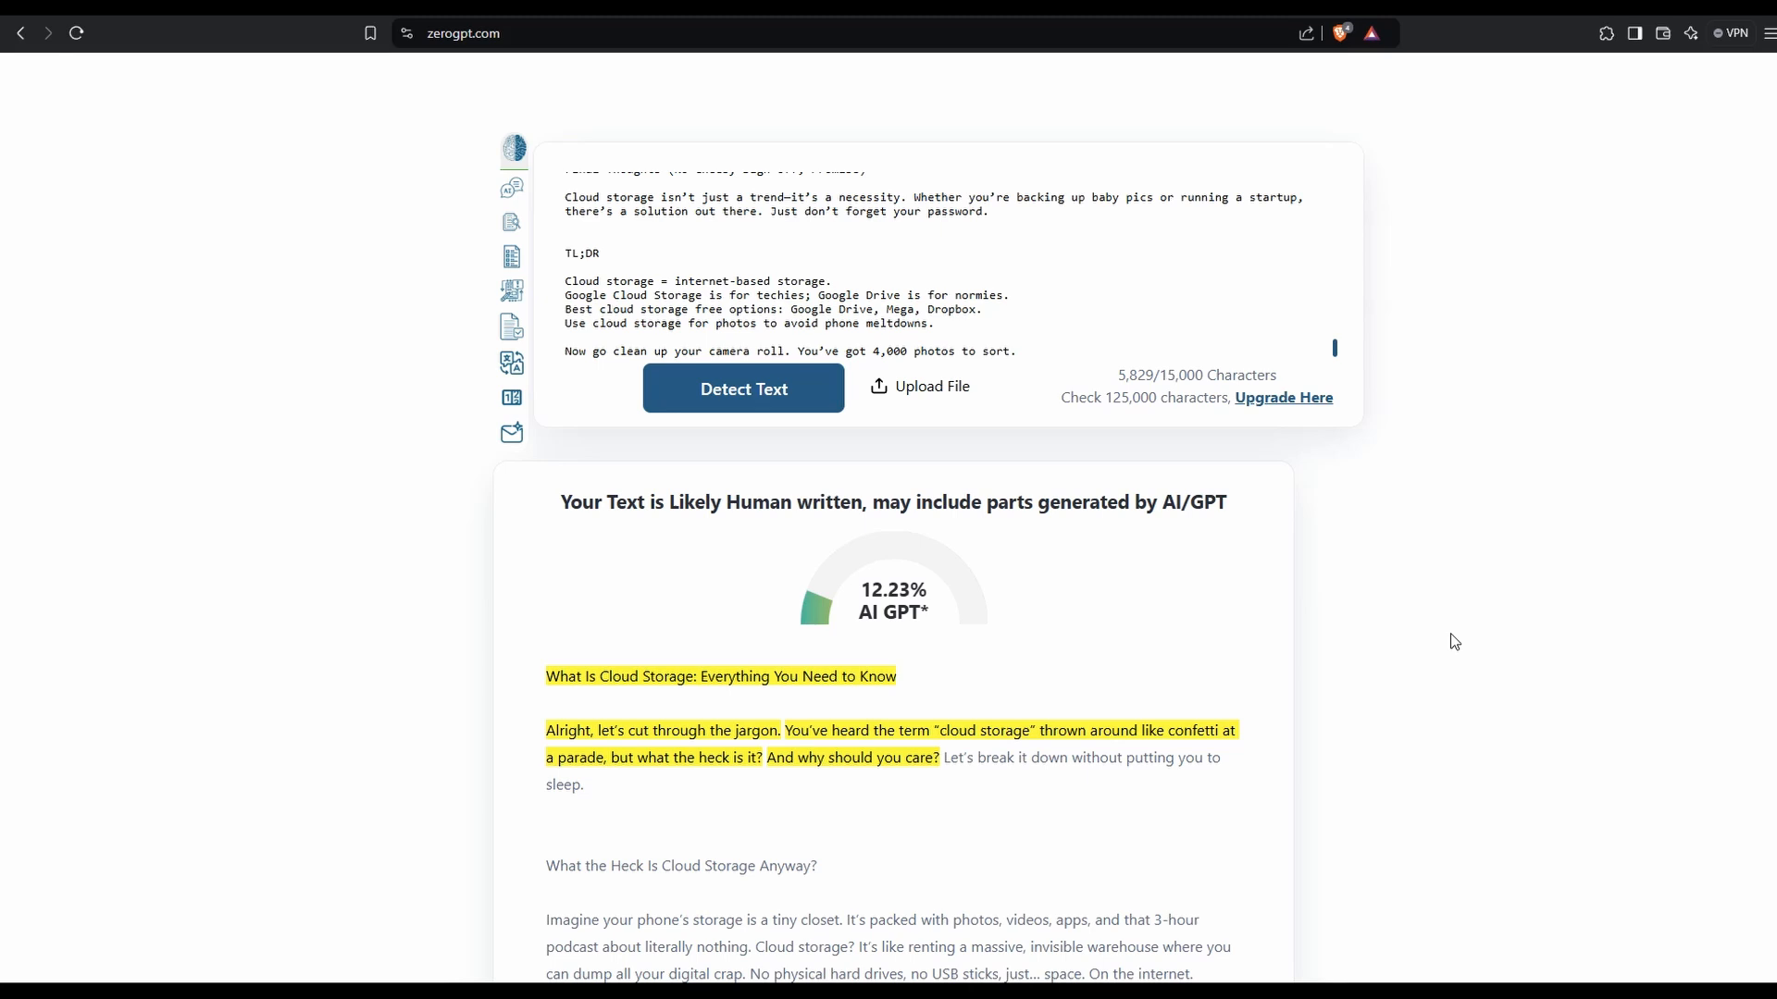
mouse_move(1251, 450)
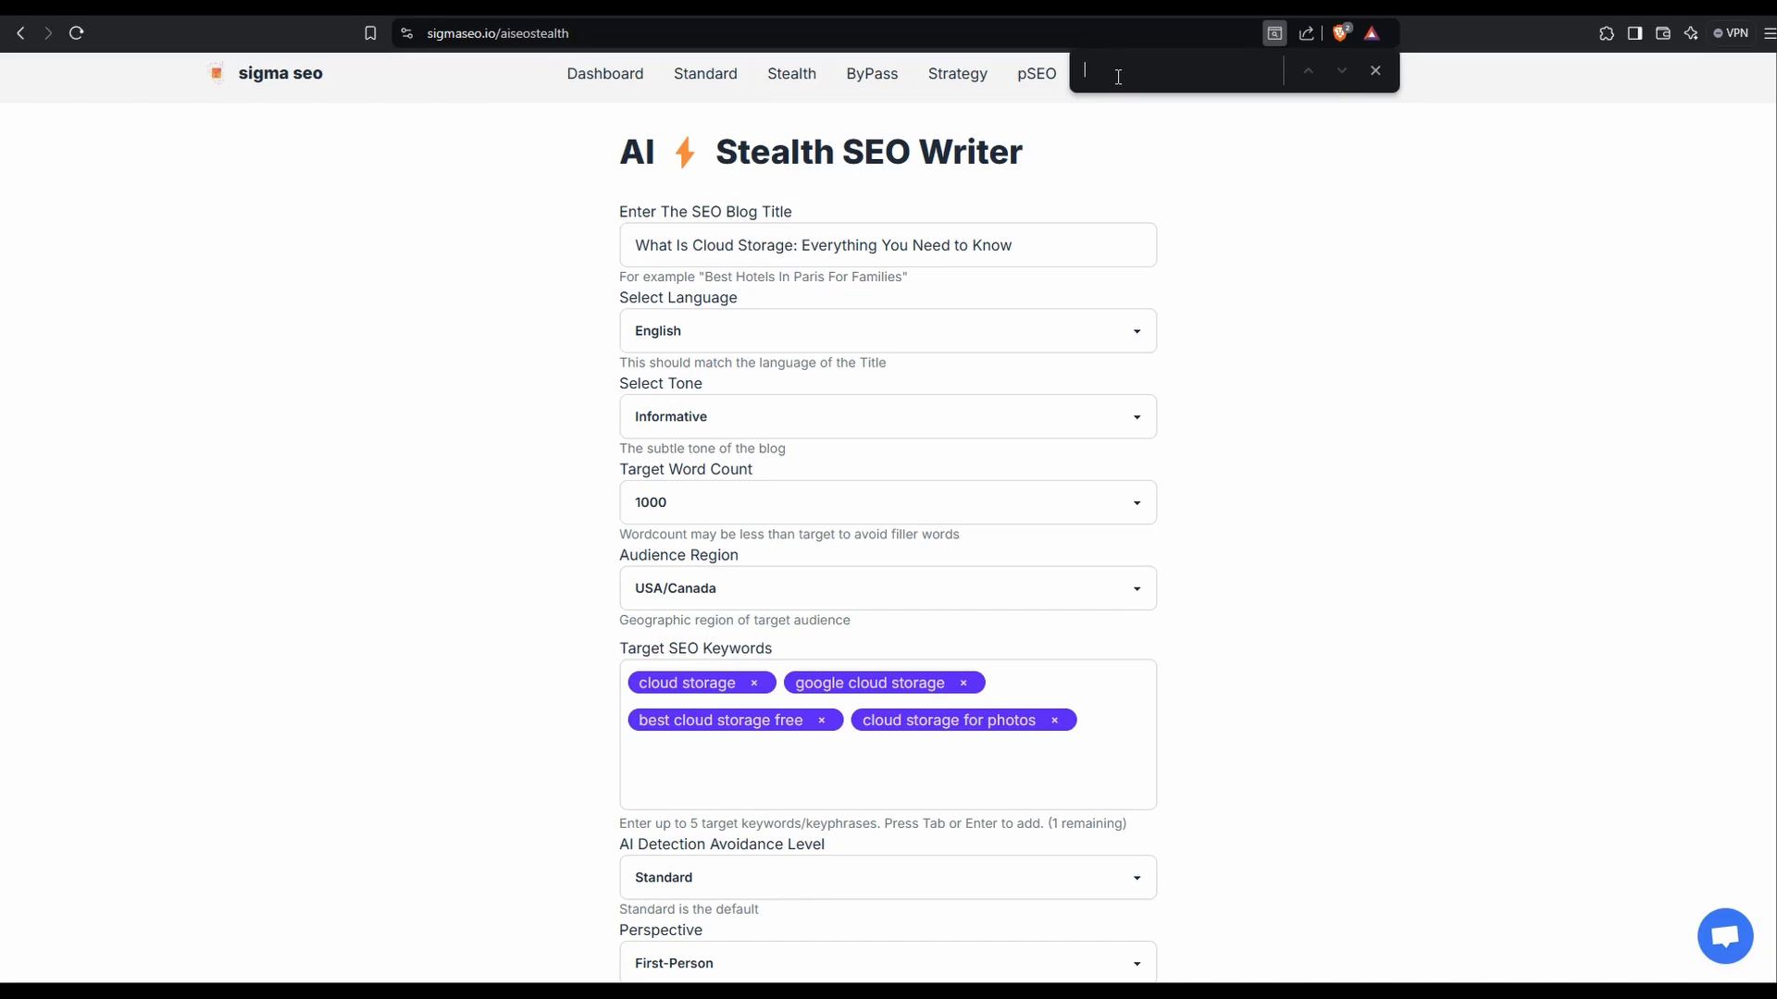
Search the blog for 'cloud storage' and scroll through its 50 matches.
type("cloud storage")
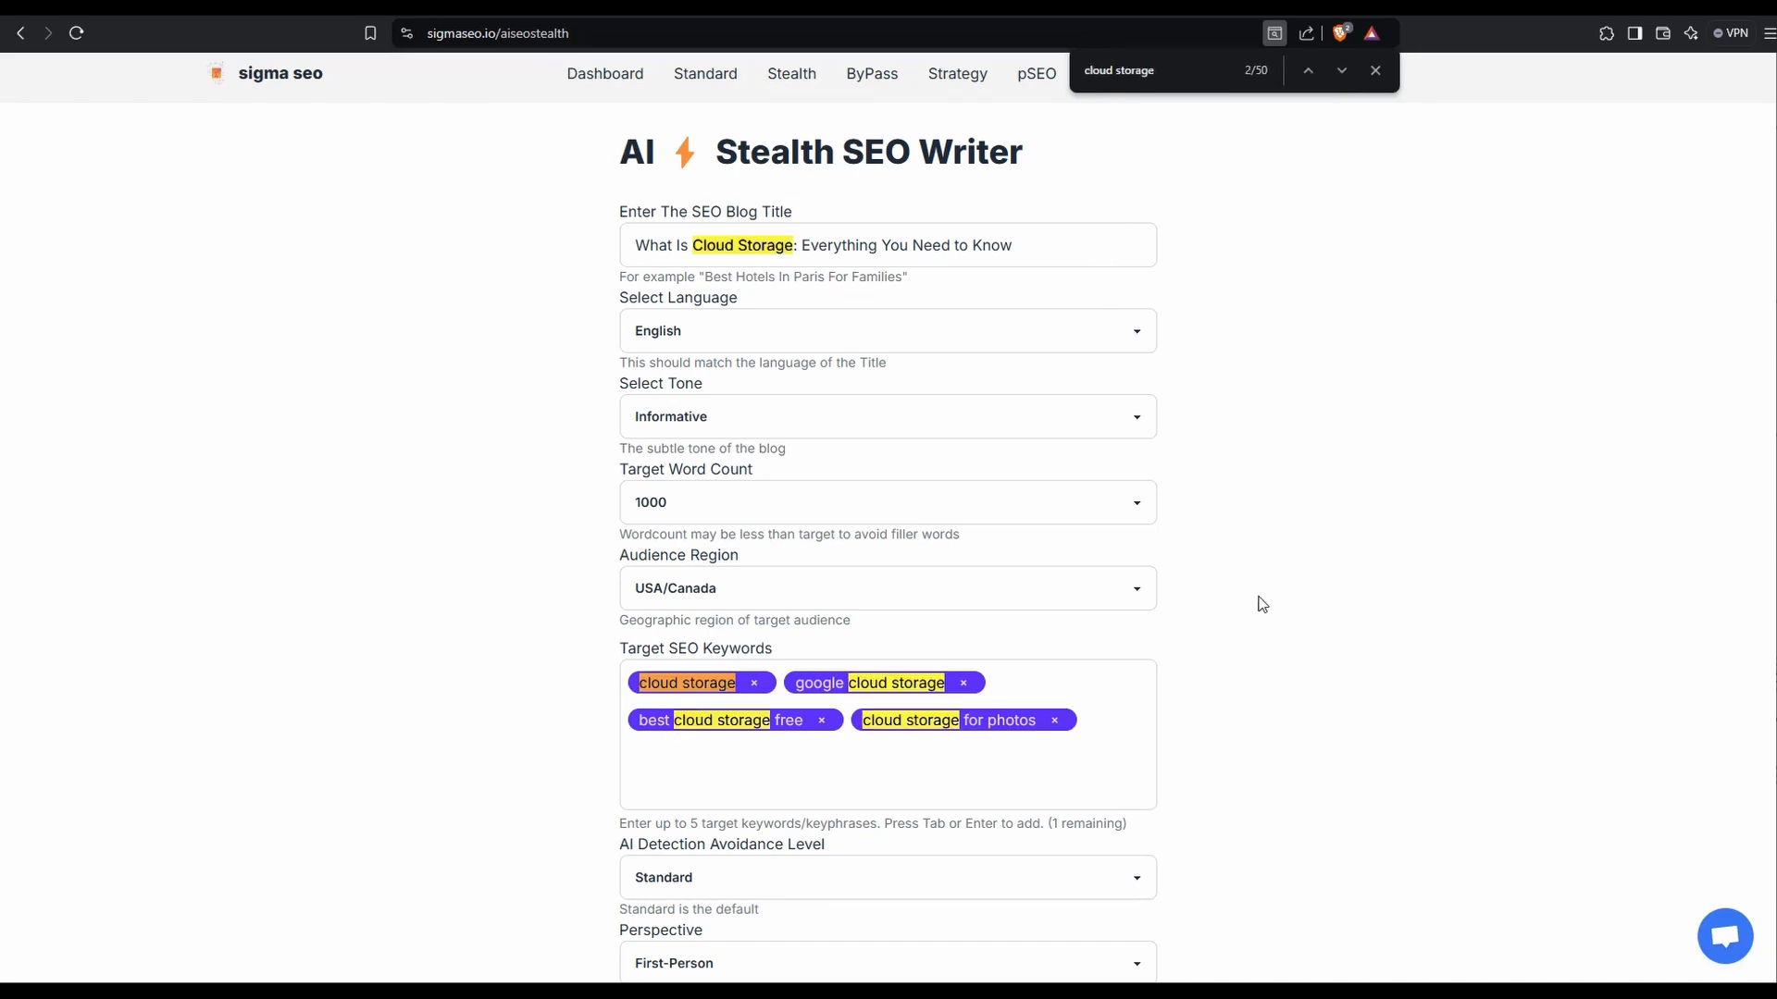
scroll("down", 3)
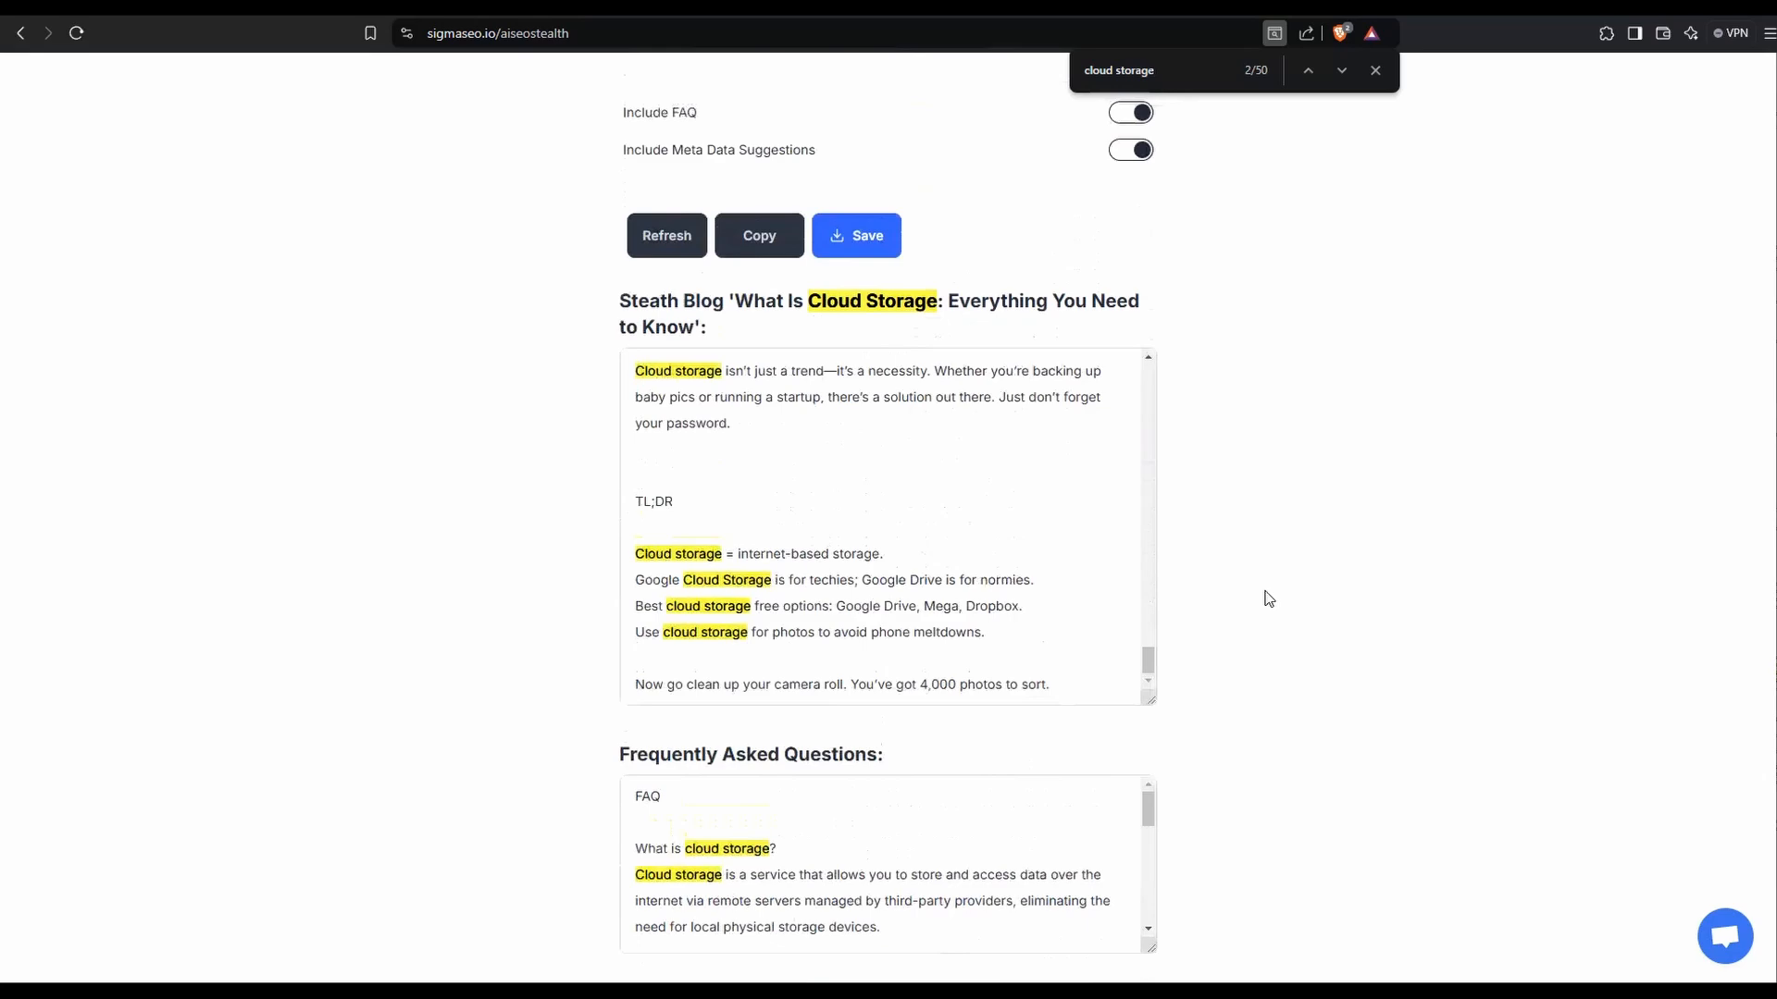
scroll("down", 3)
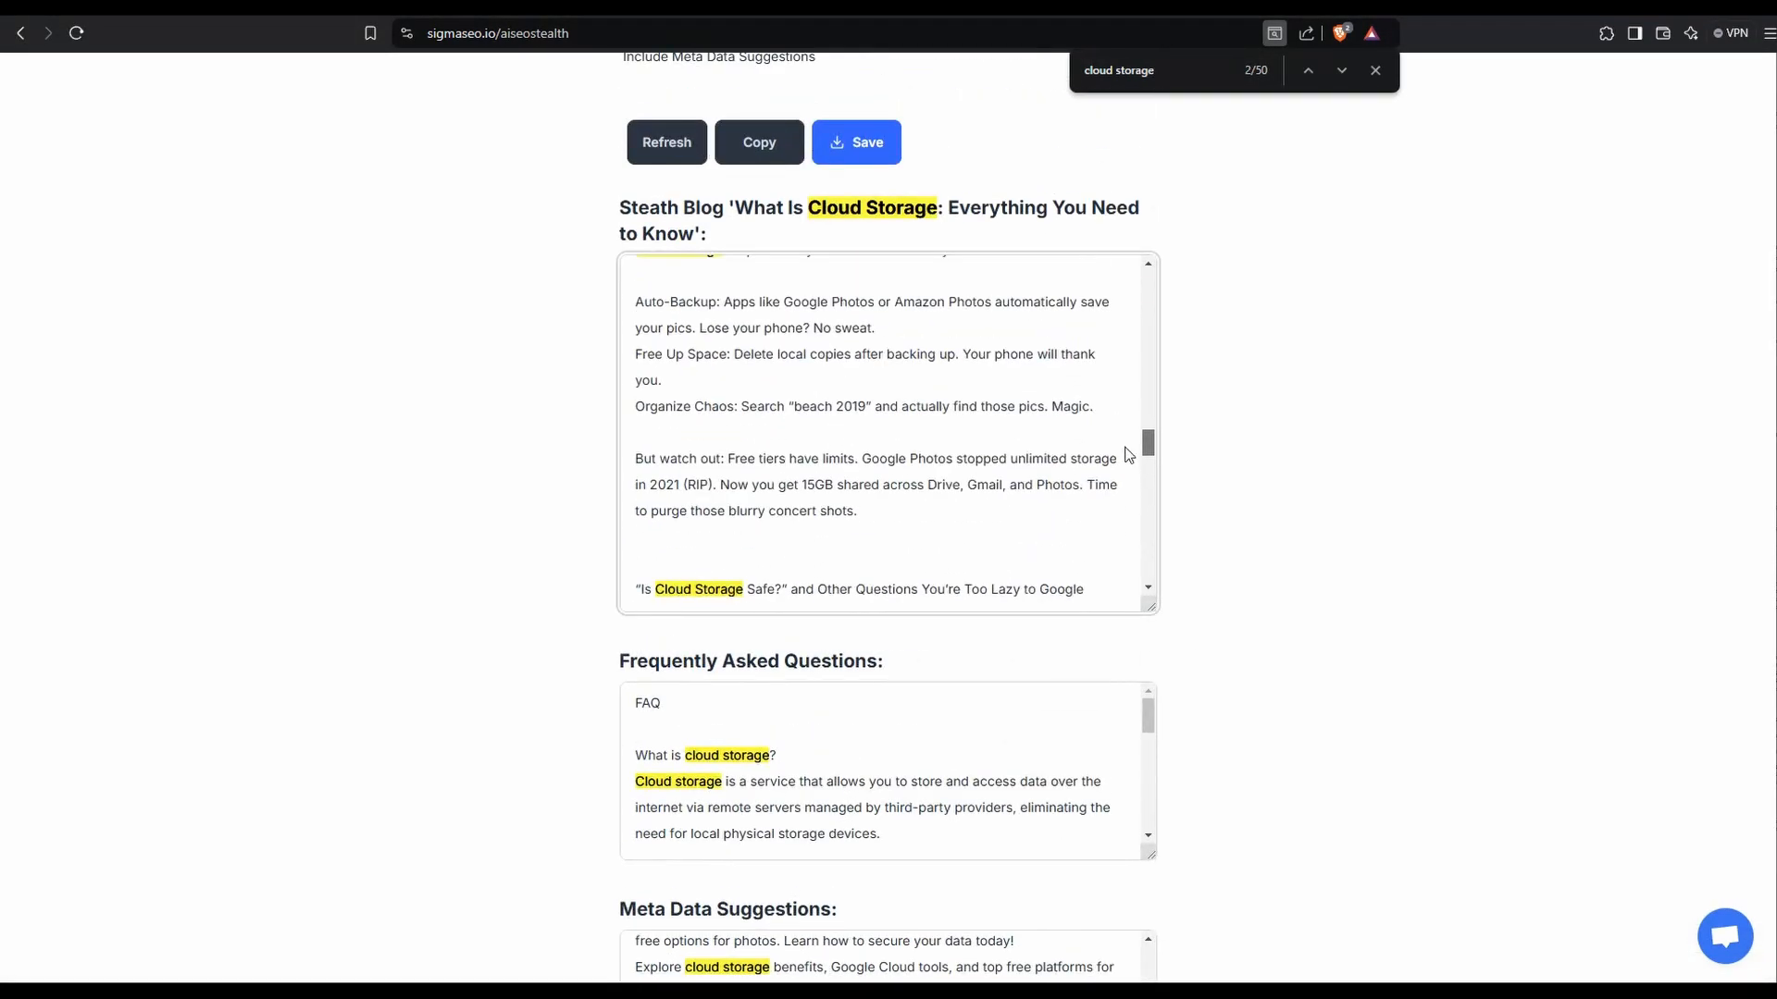
scroll("down", 3)
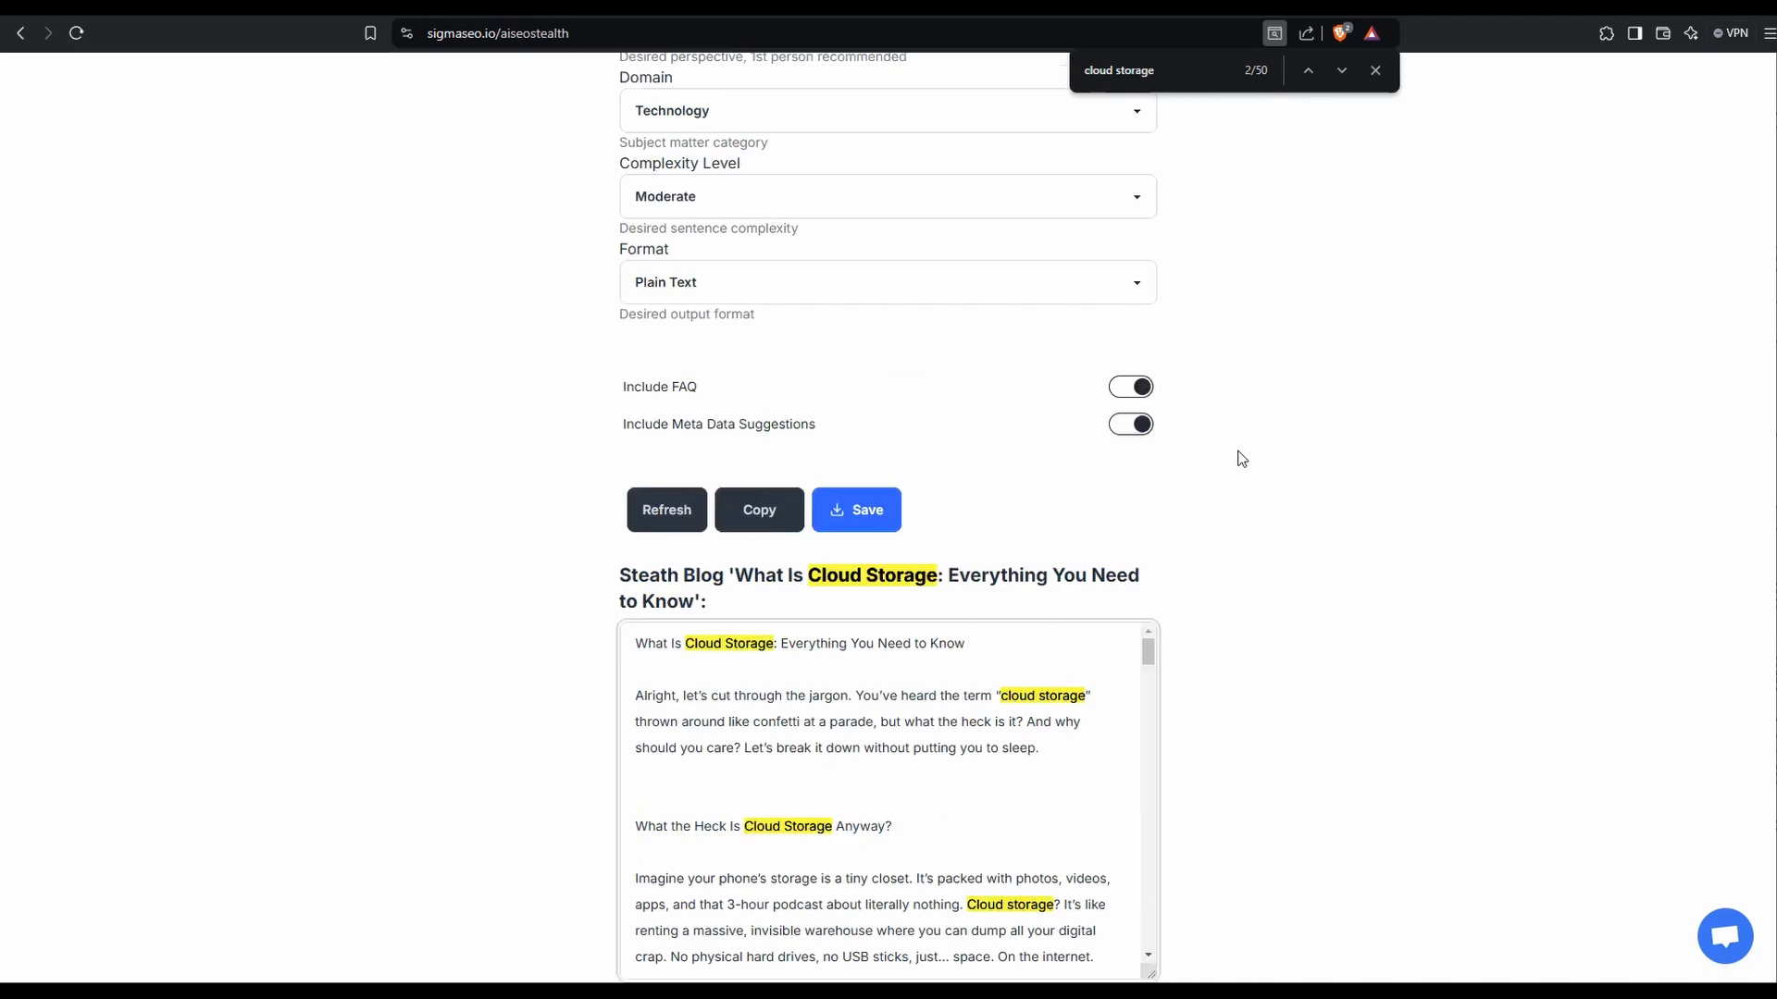
scroll("up", 3)
type("google ")
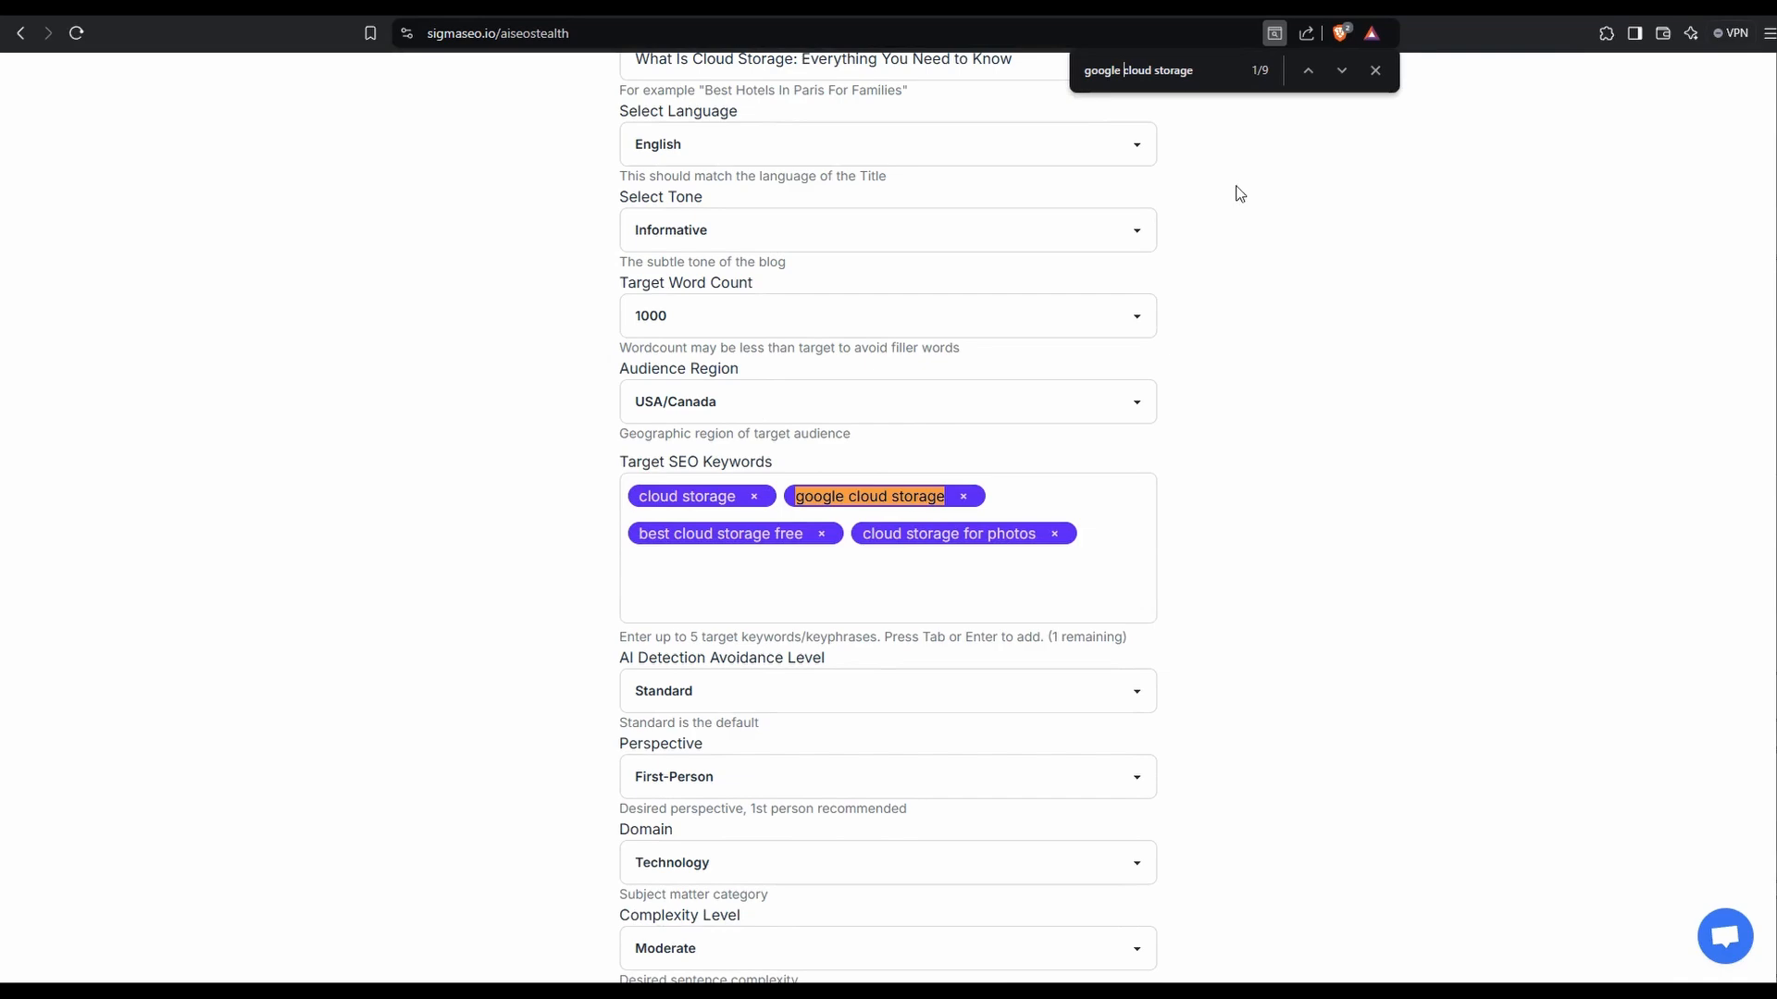
scroll("down", 3)
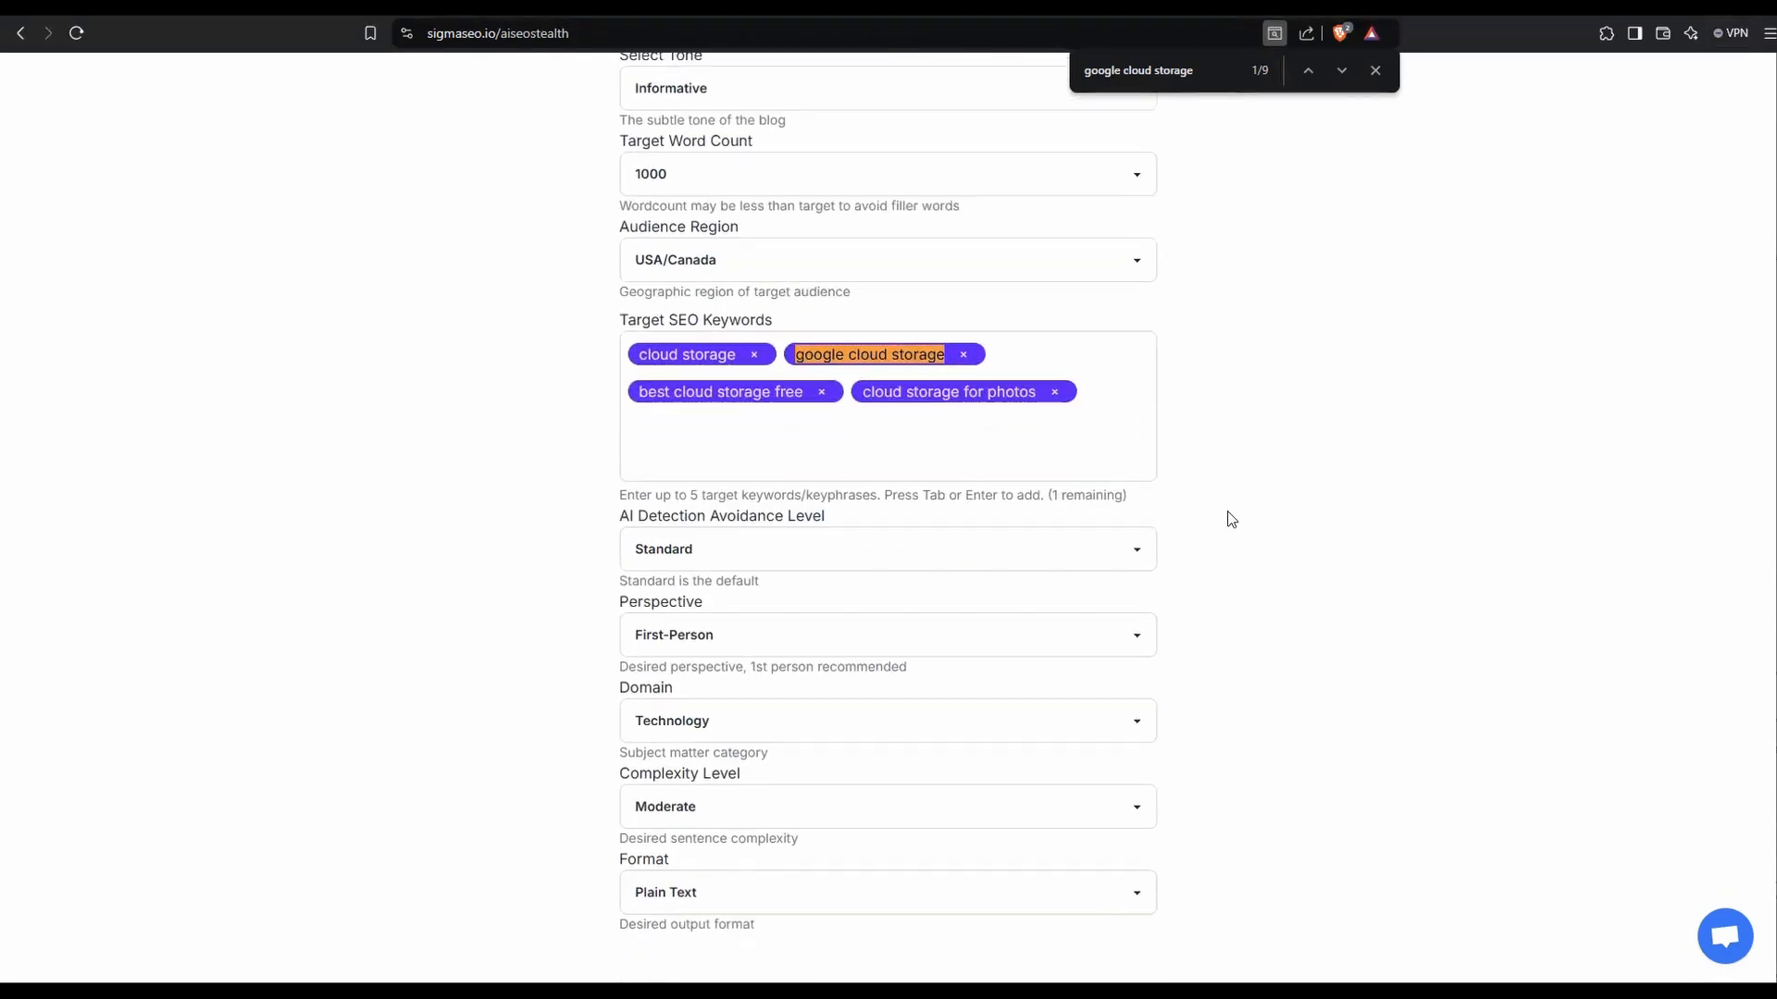
scroll("down", 3)
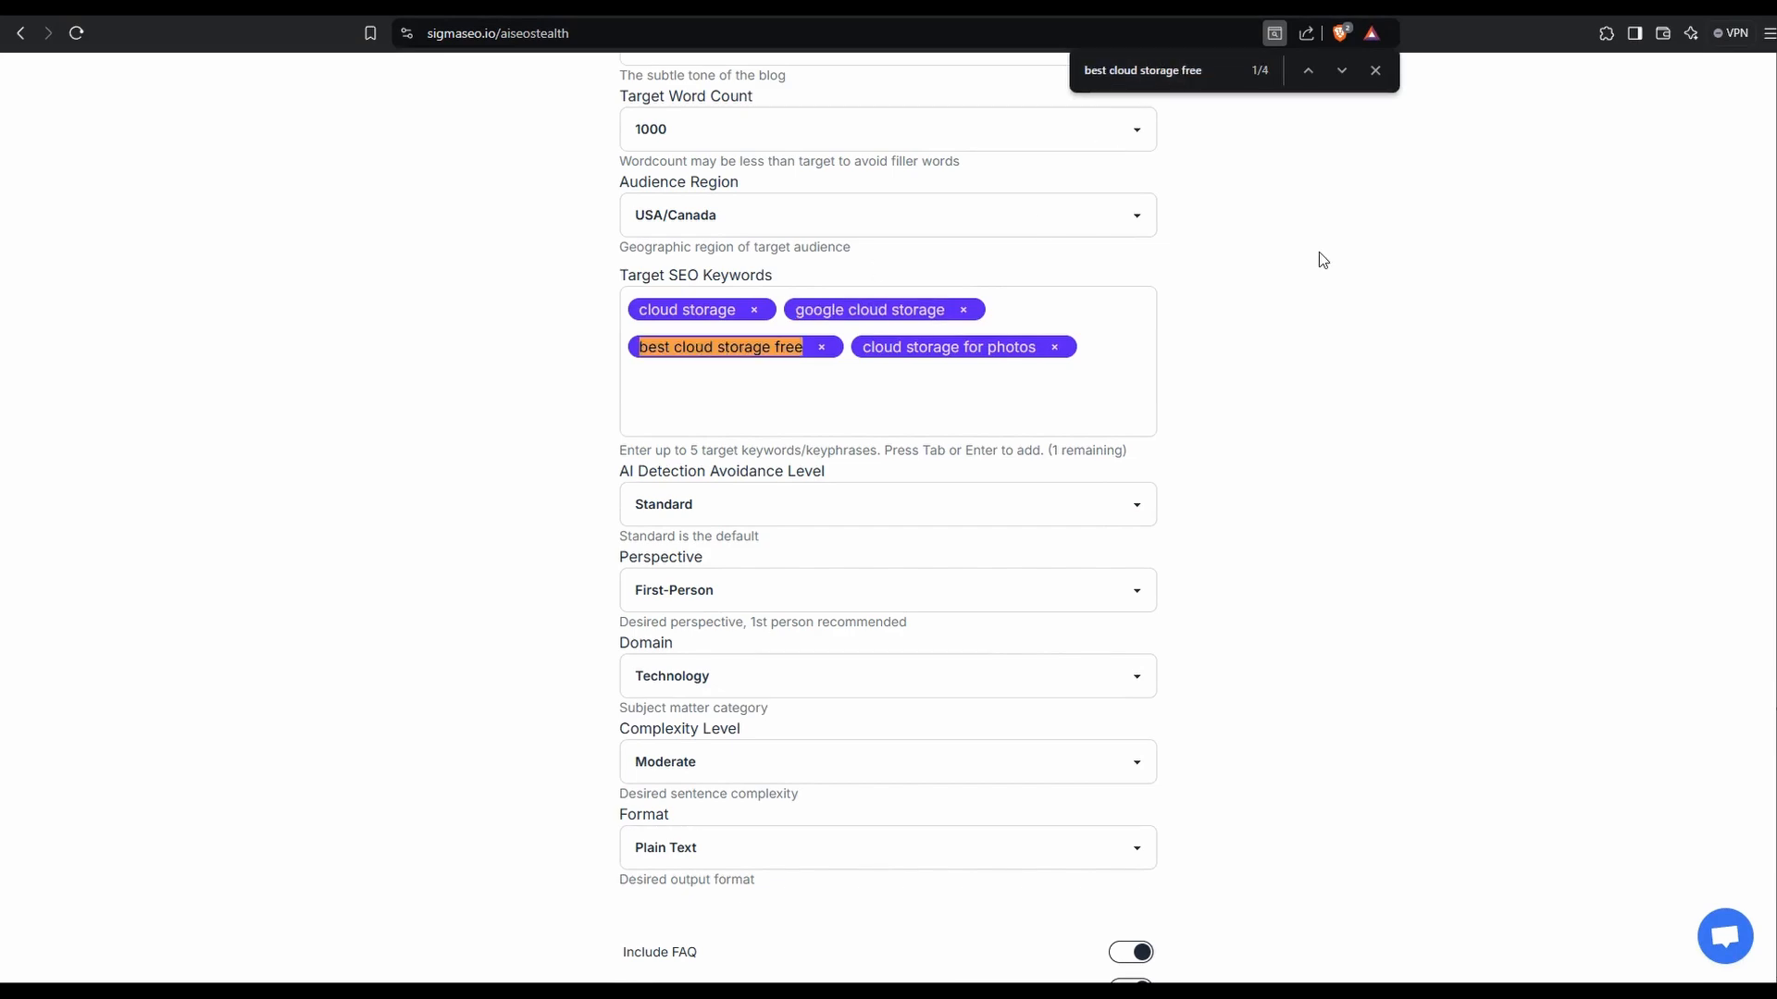
scroll("down", 3)
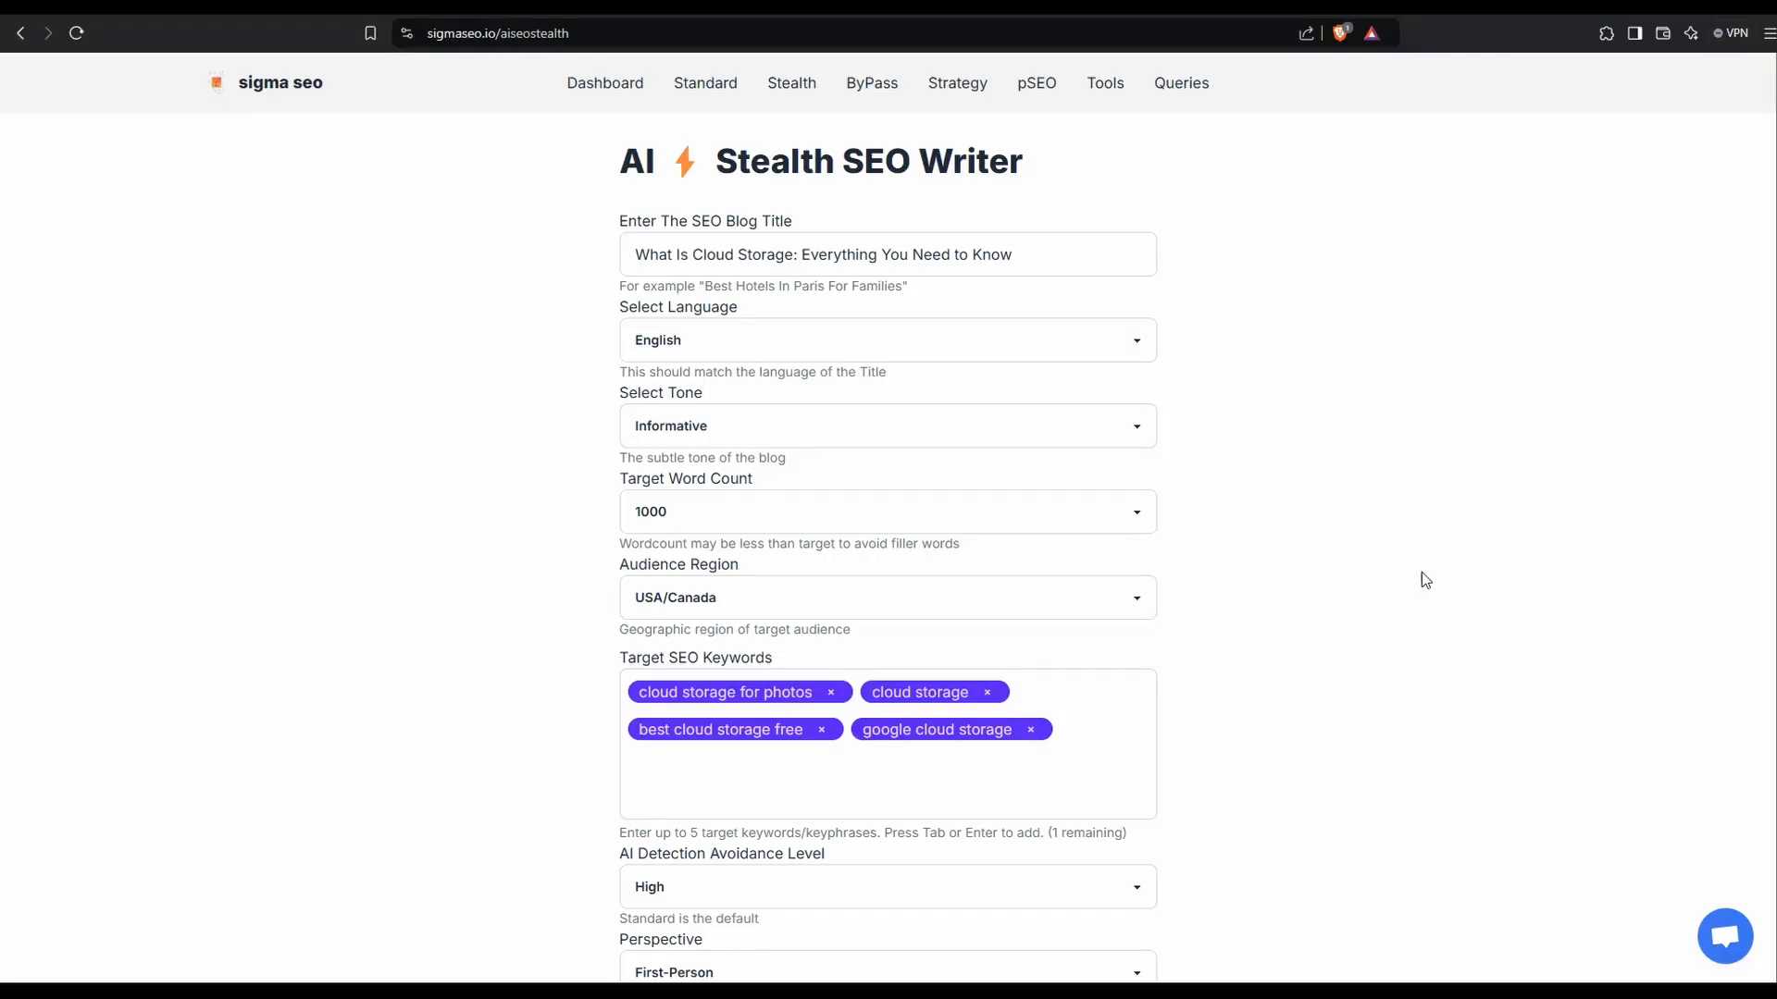
Set AI detection avoidance to High and scroll to the regenerated Markdown blog.
scroll("down", 3)
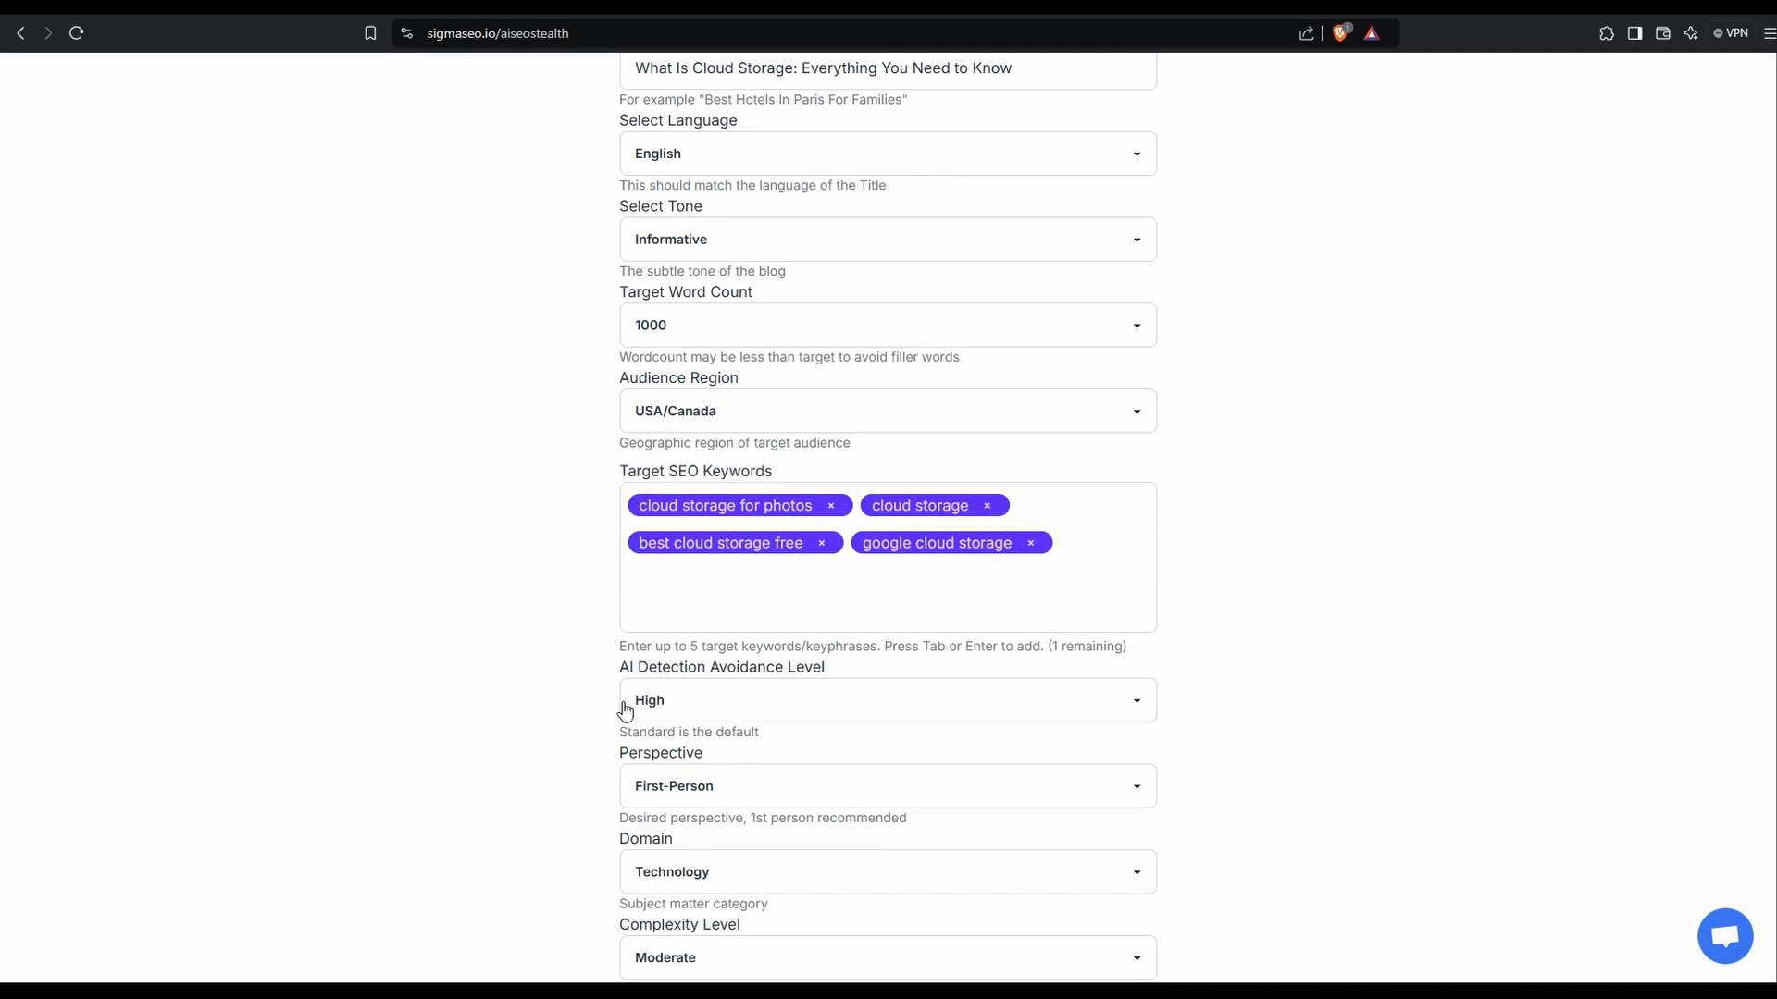
left_click(887, 700)
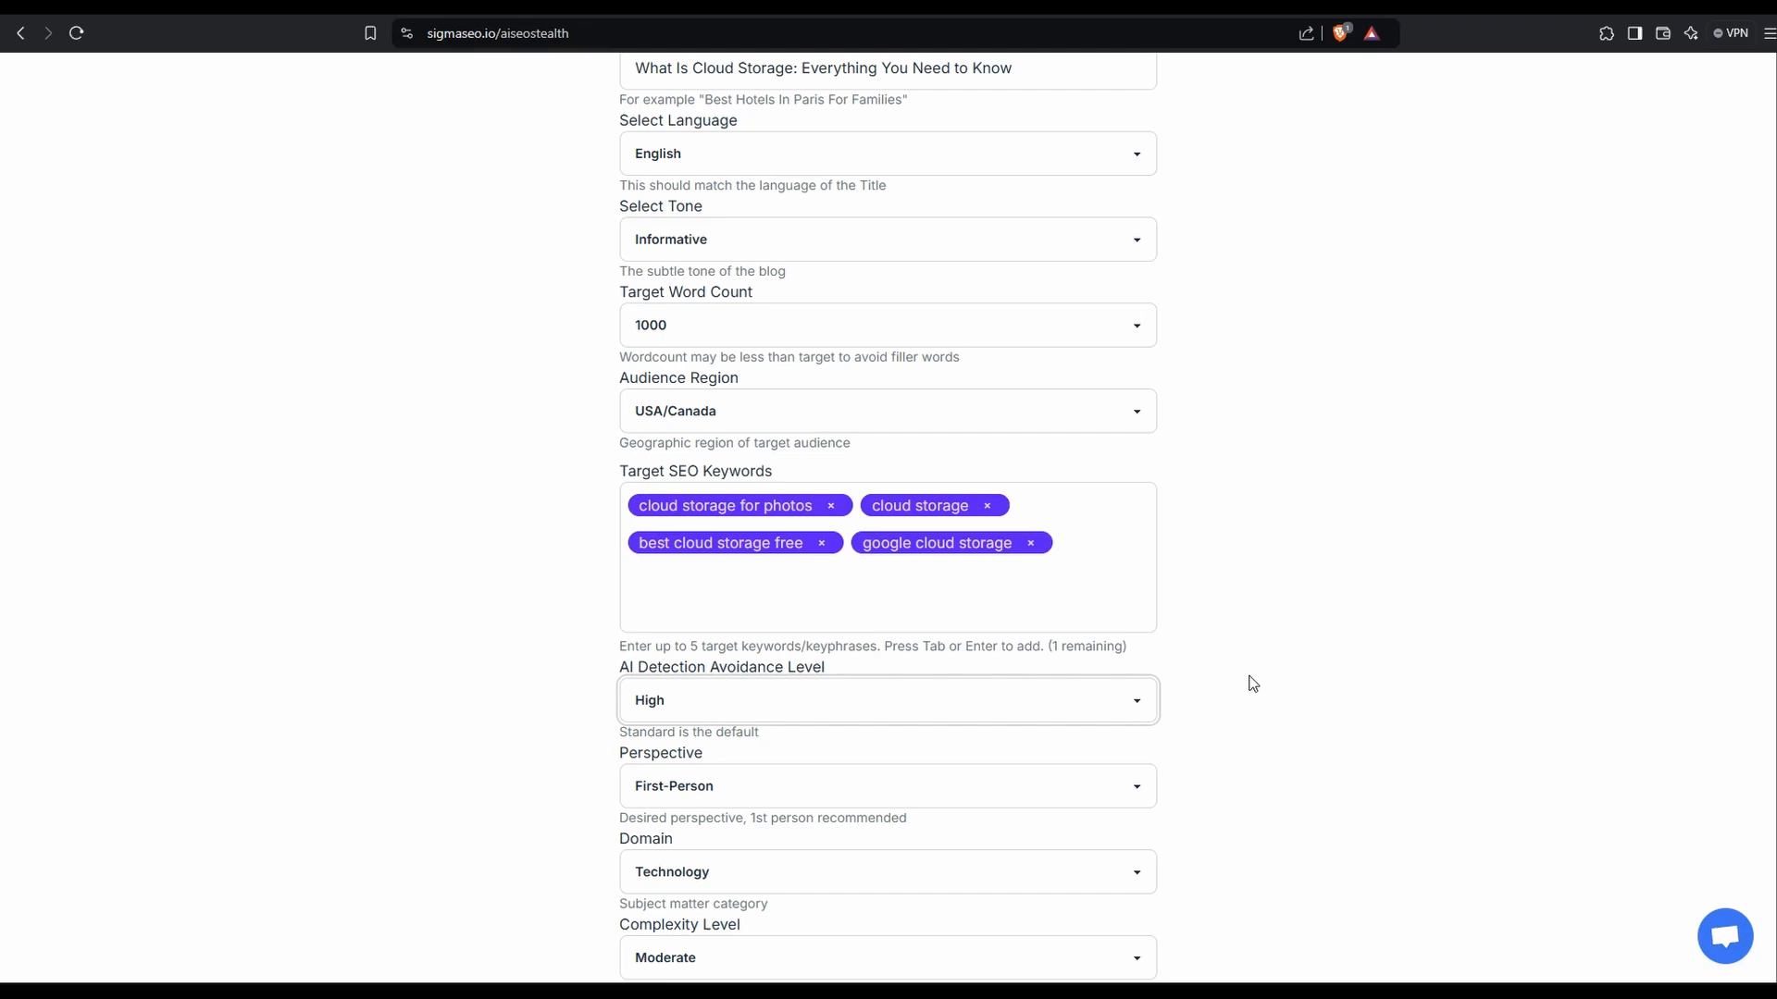
mouse_move(1207, 806)
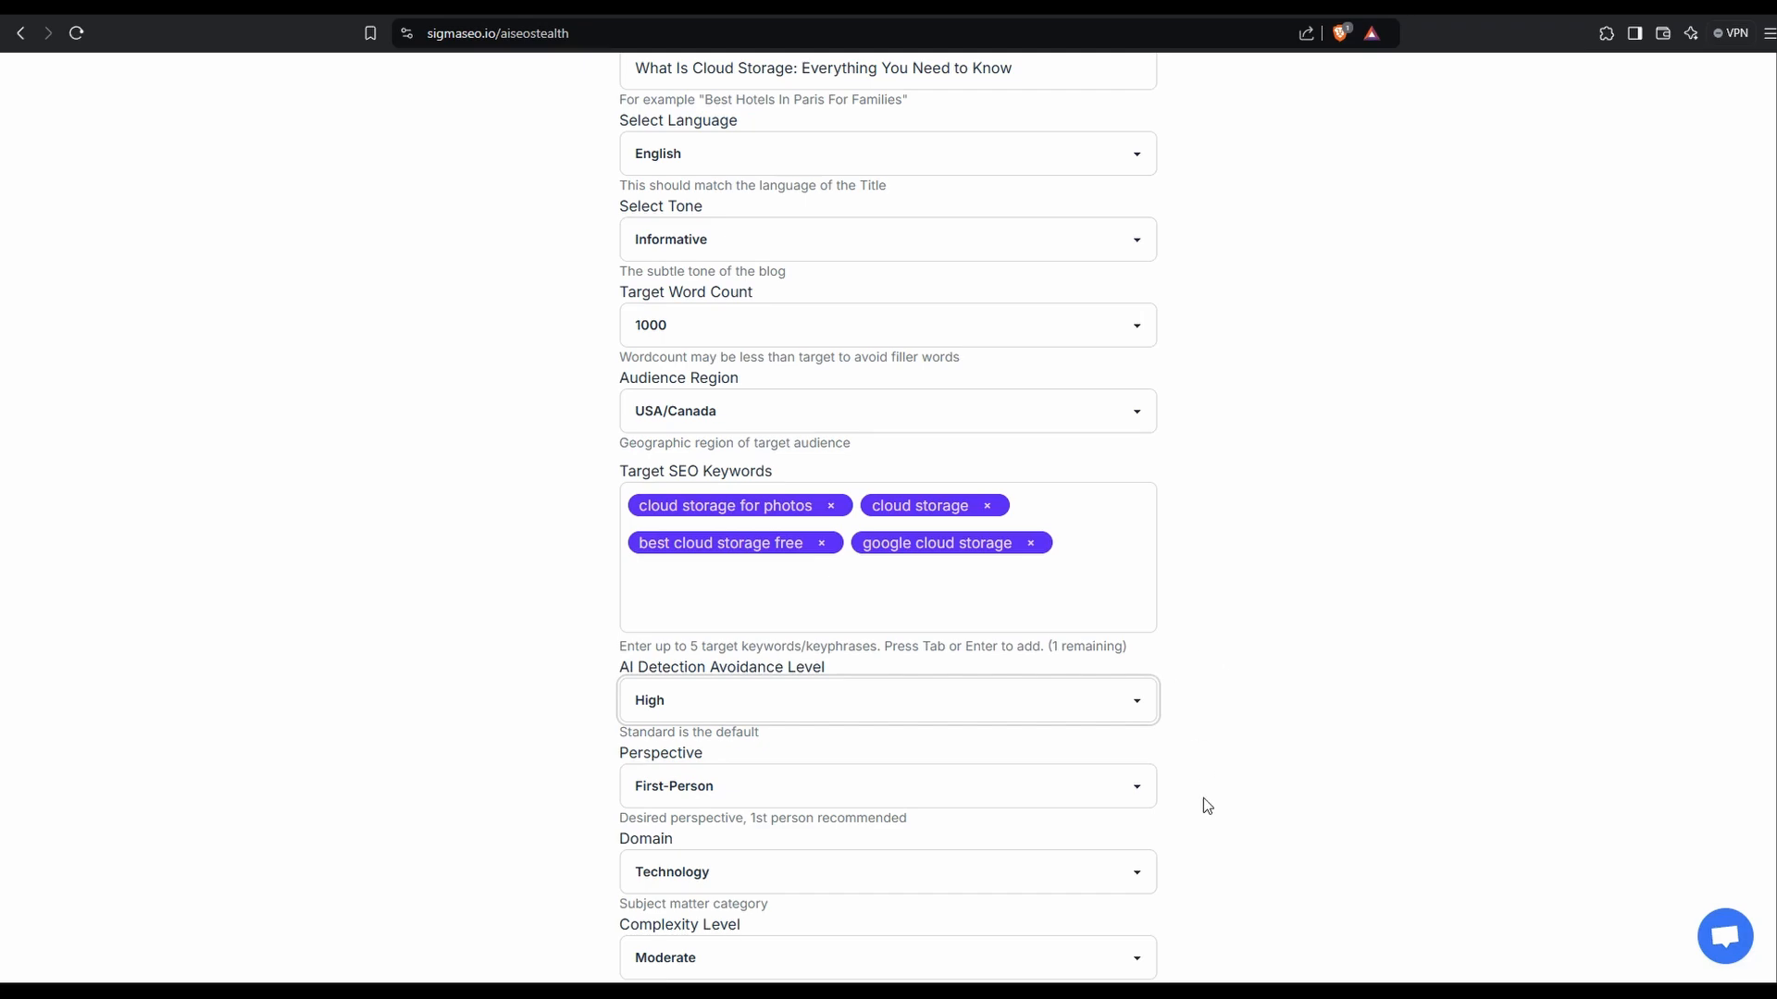
scroll("down", 3)
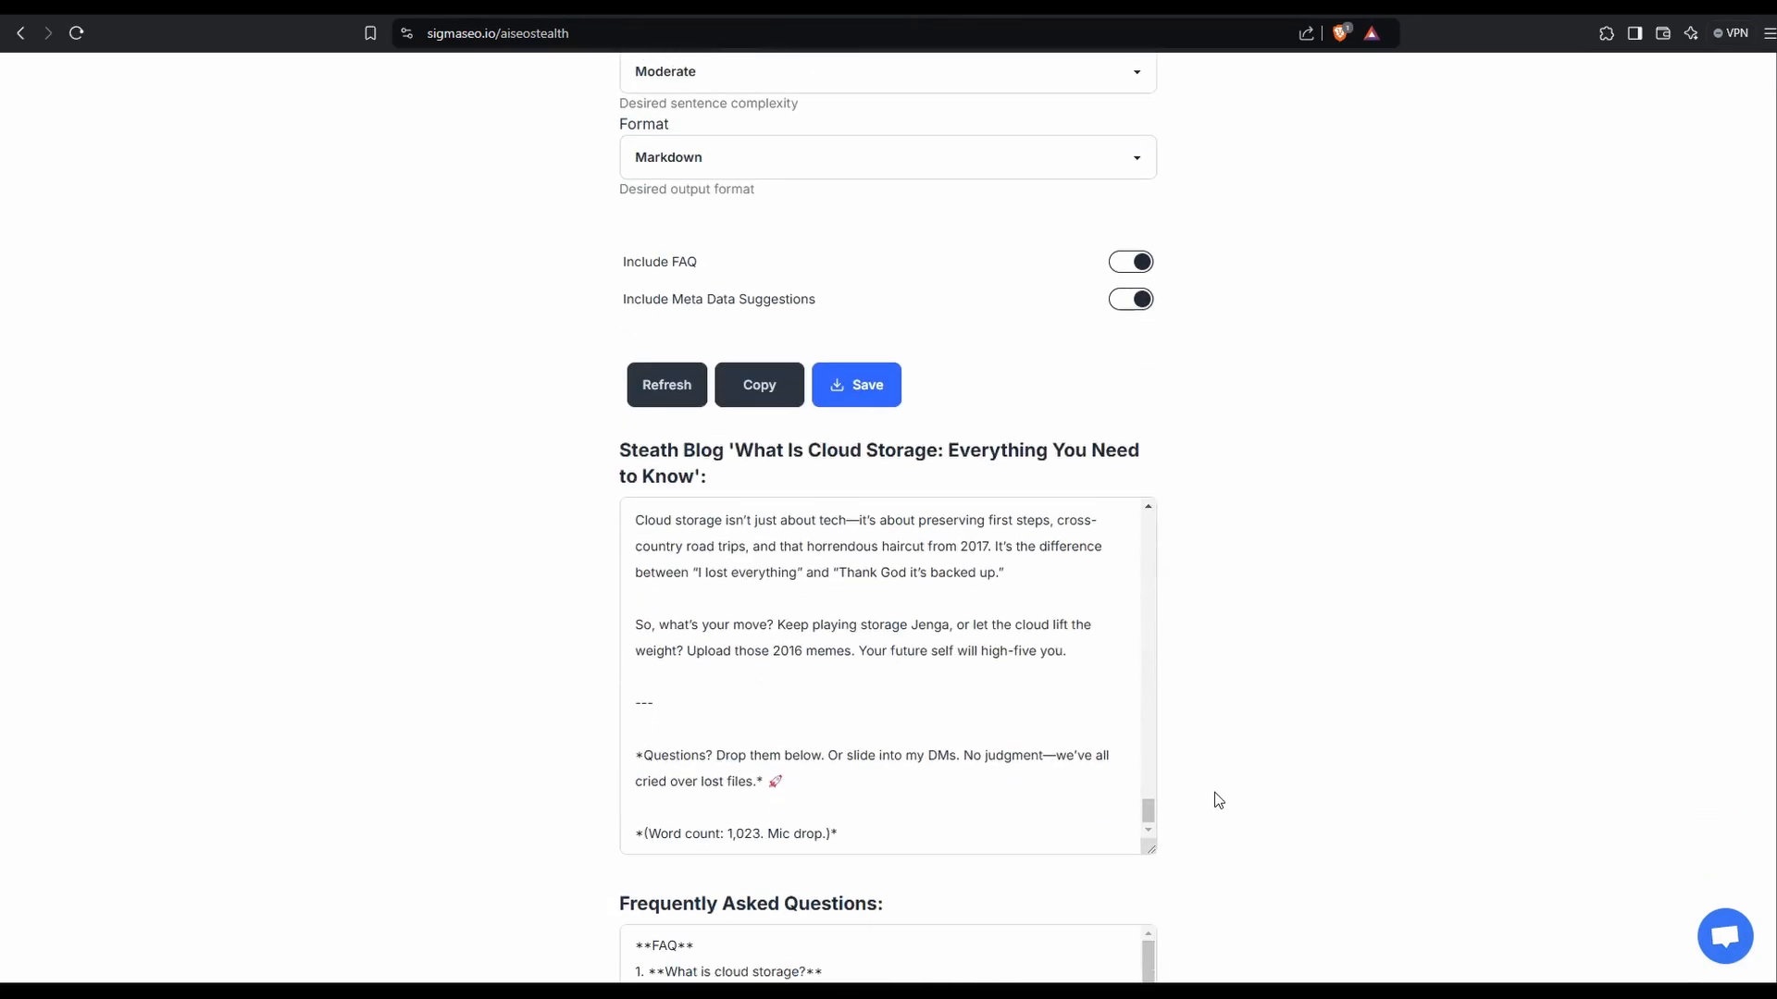
scroll("down", 3)
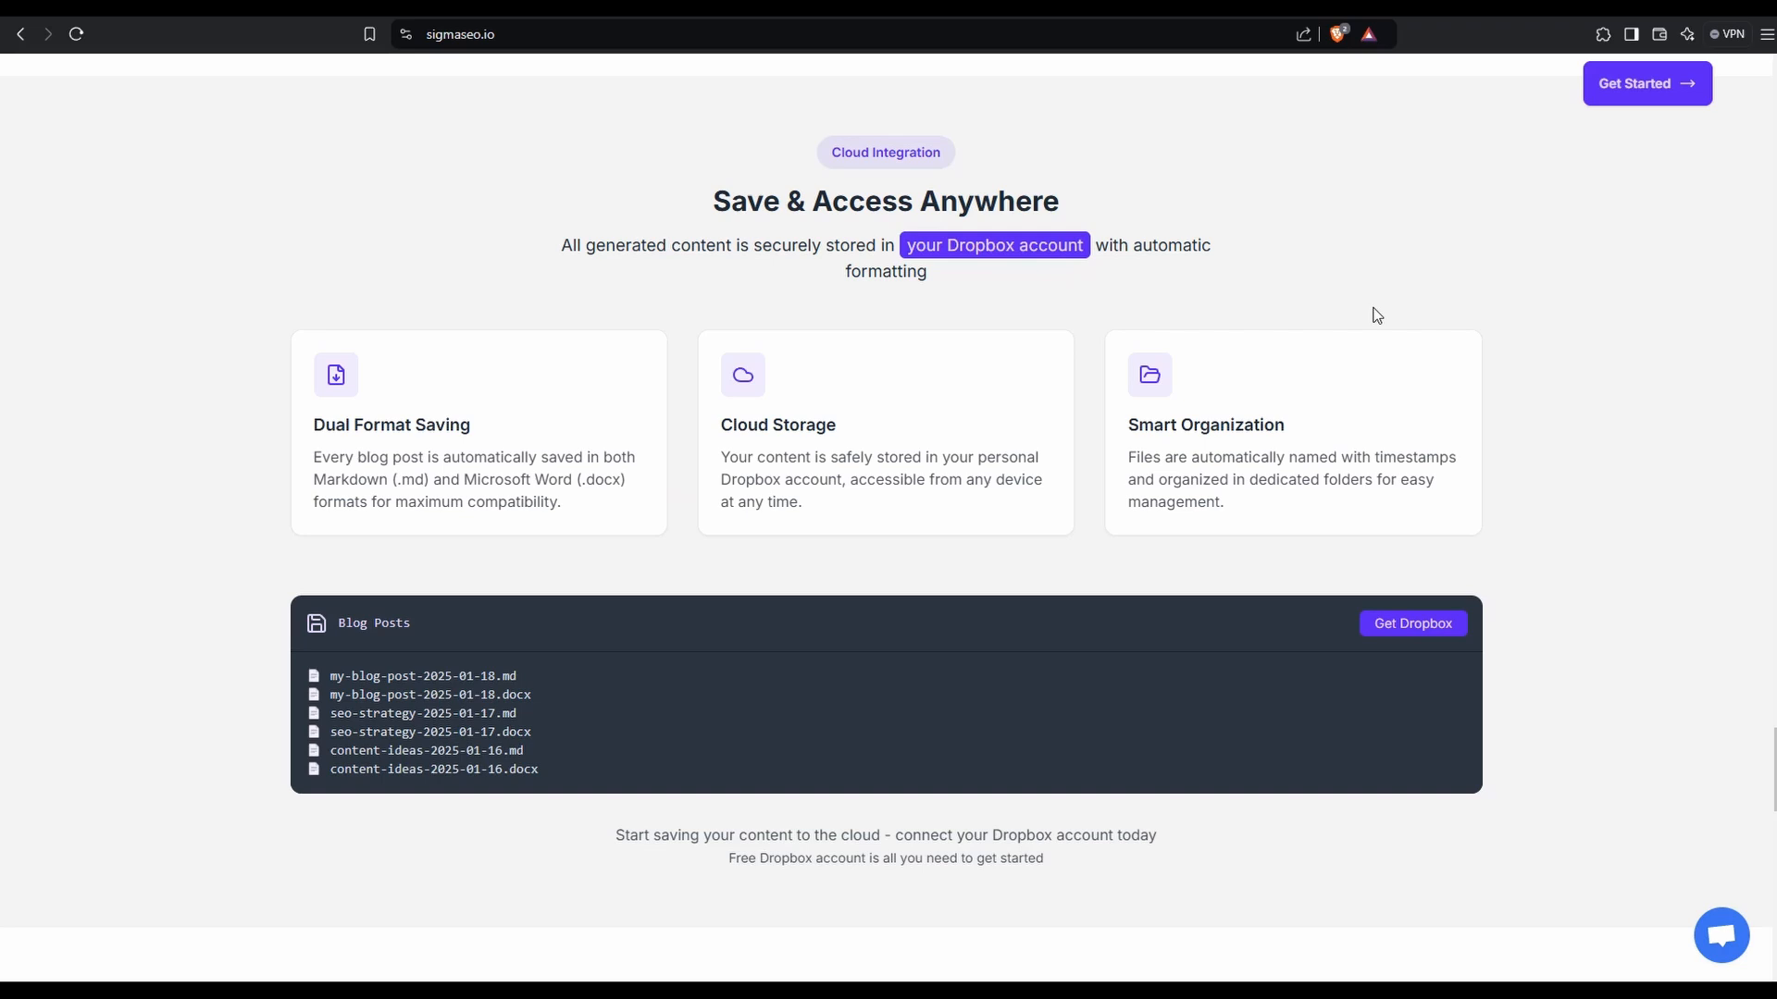
mouse_move(1650, 560)
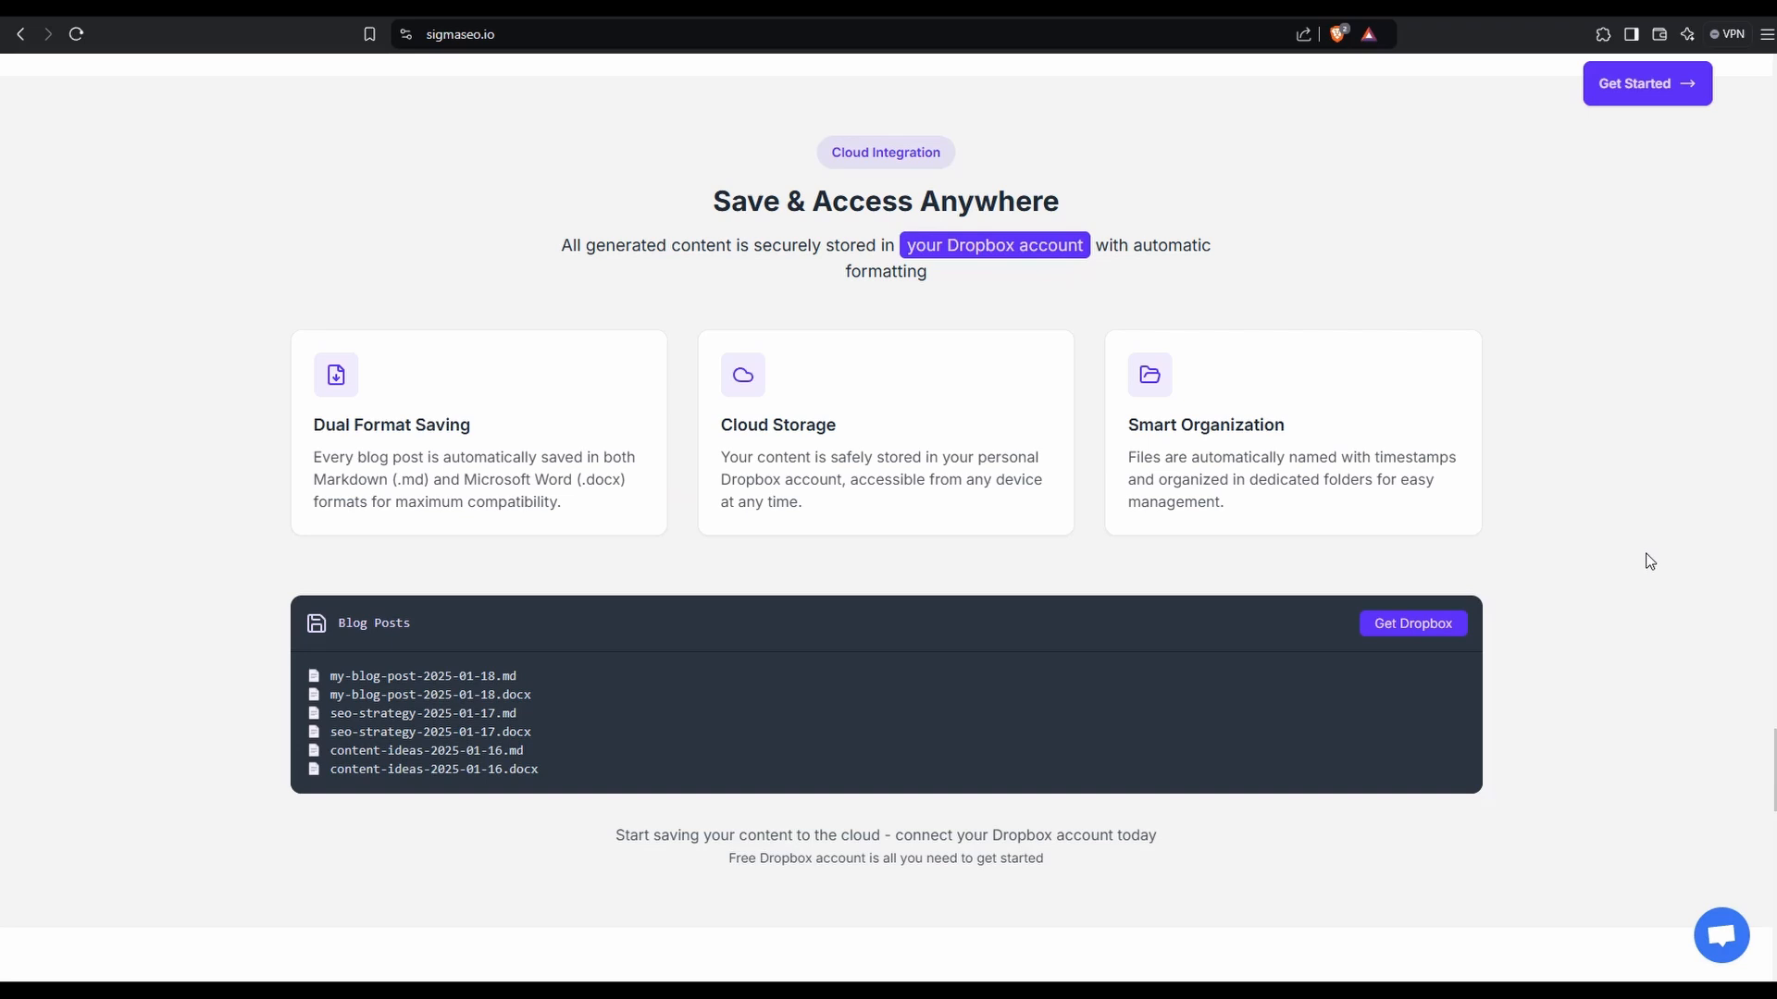
mouse_move(1605, 686)
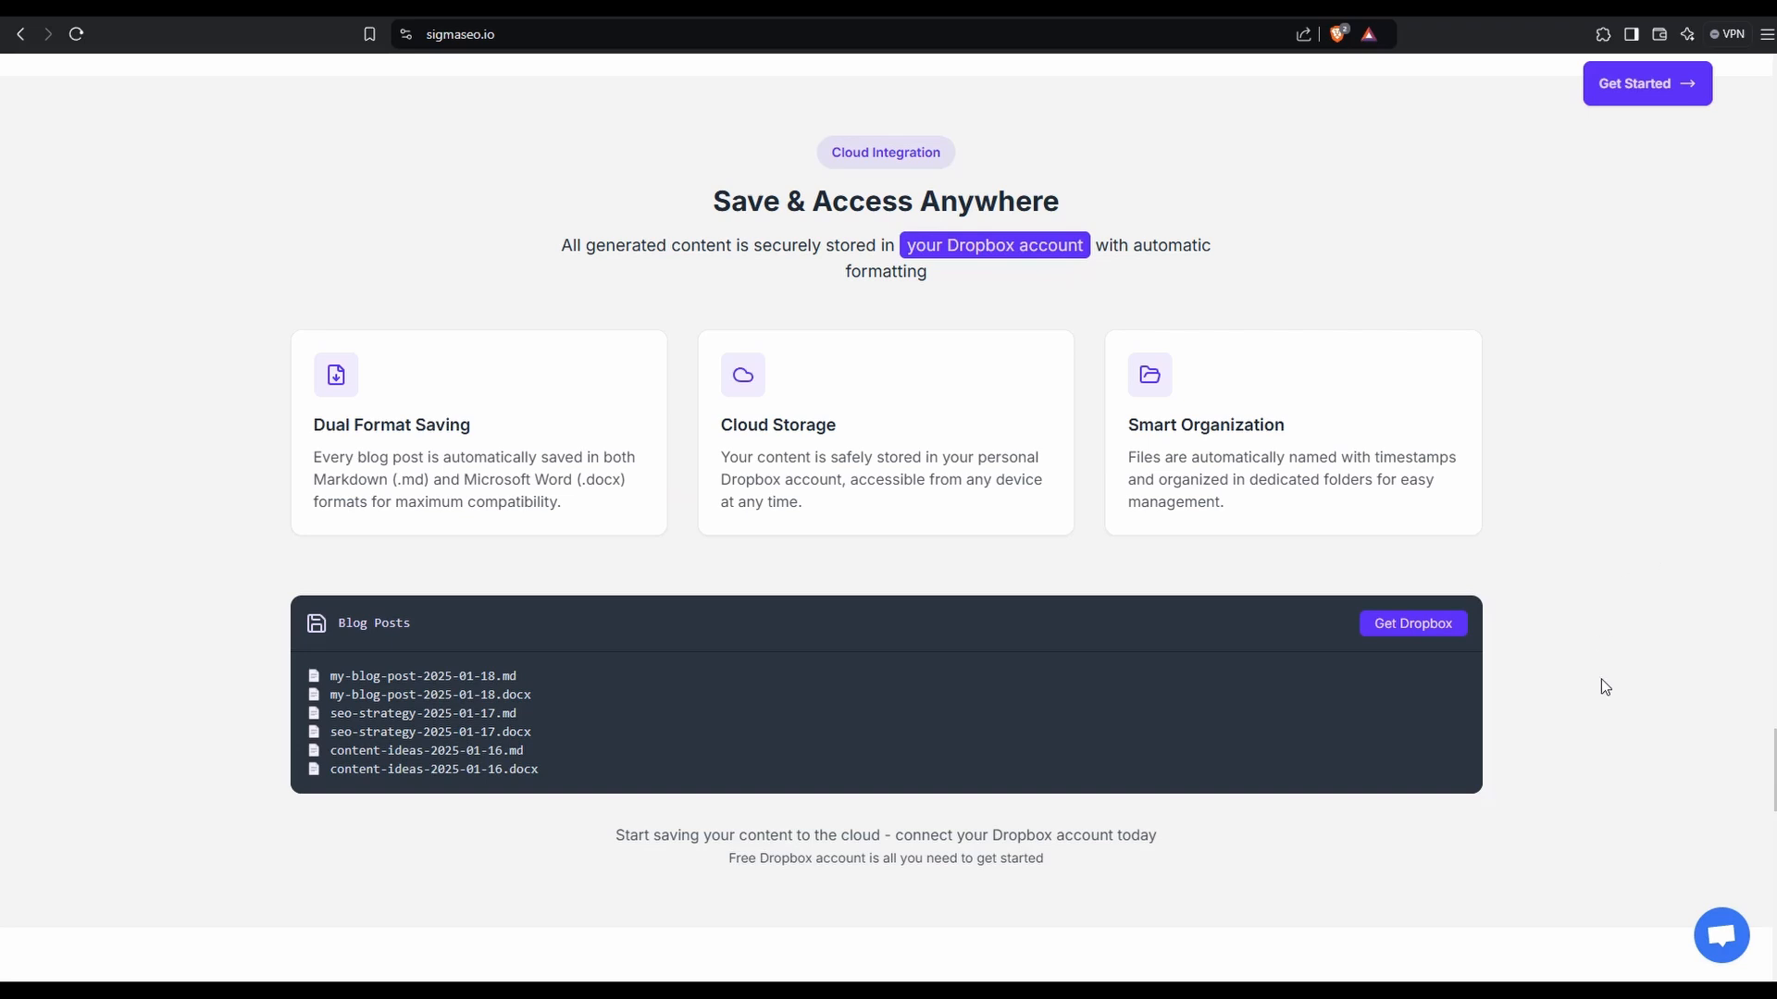
mouse_move(1412, 622)
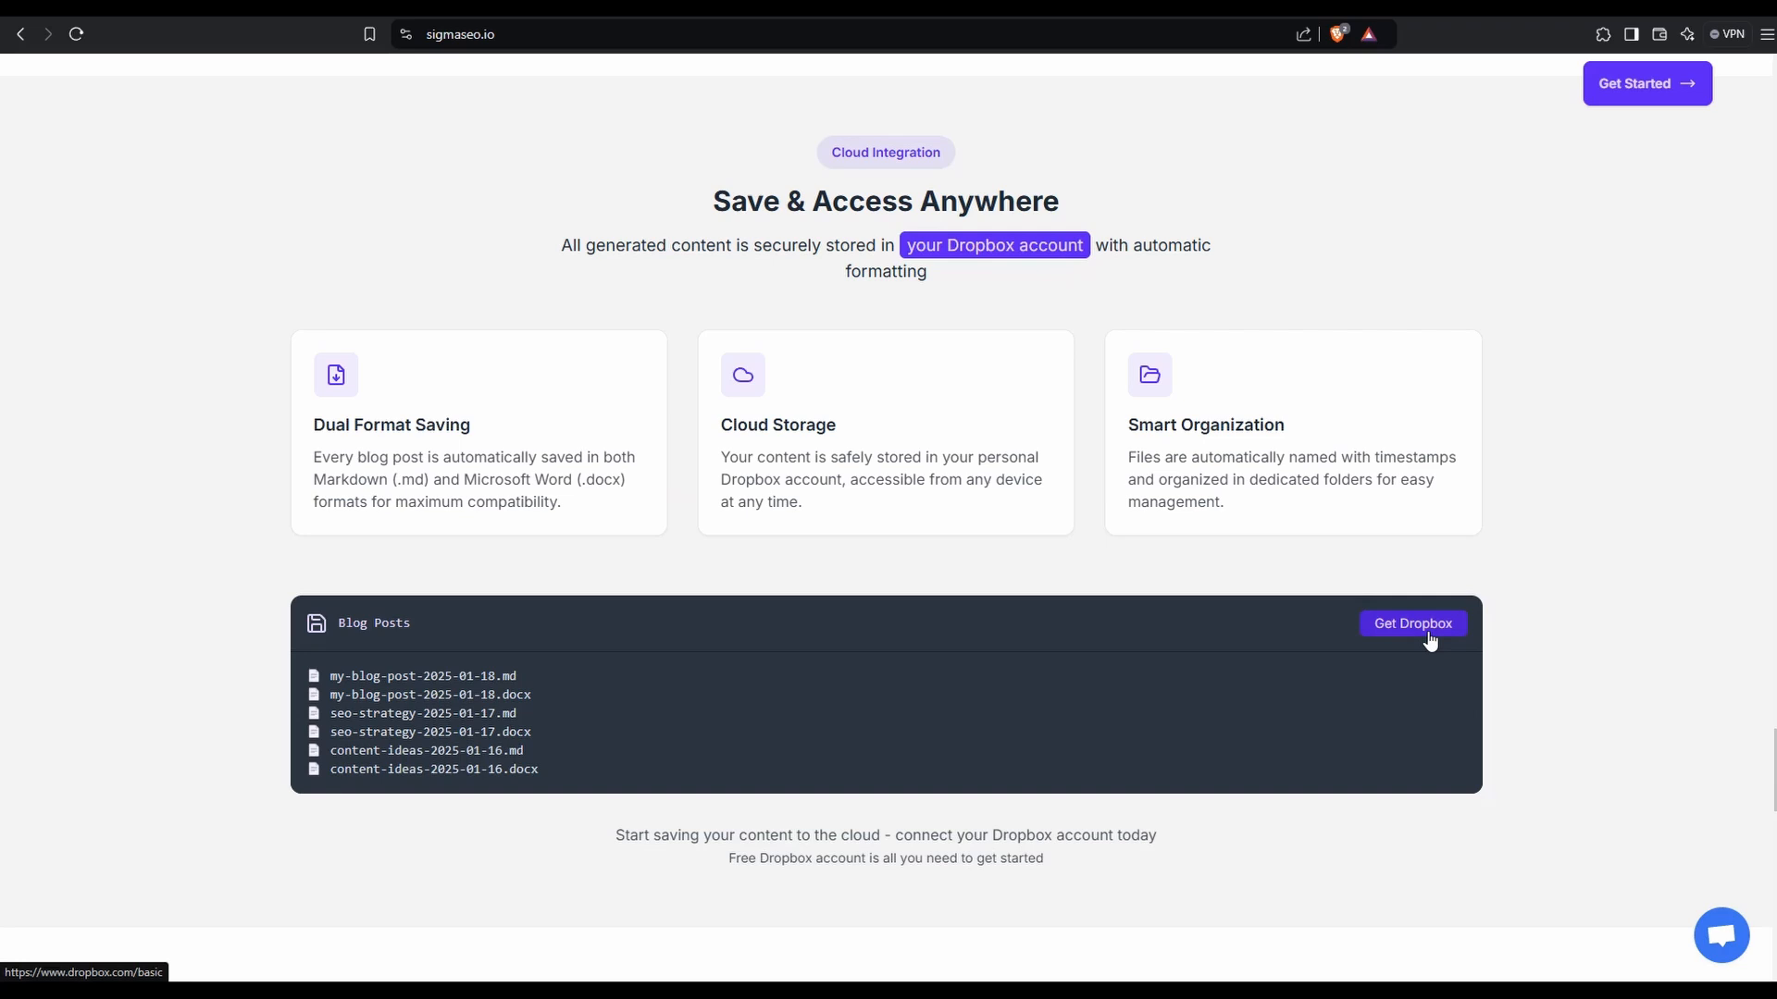
mouse_move(488, 96)
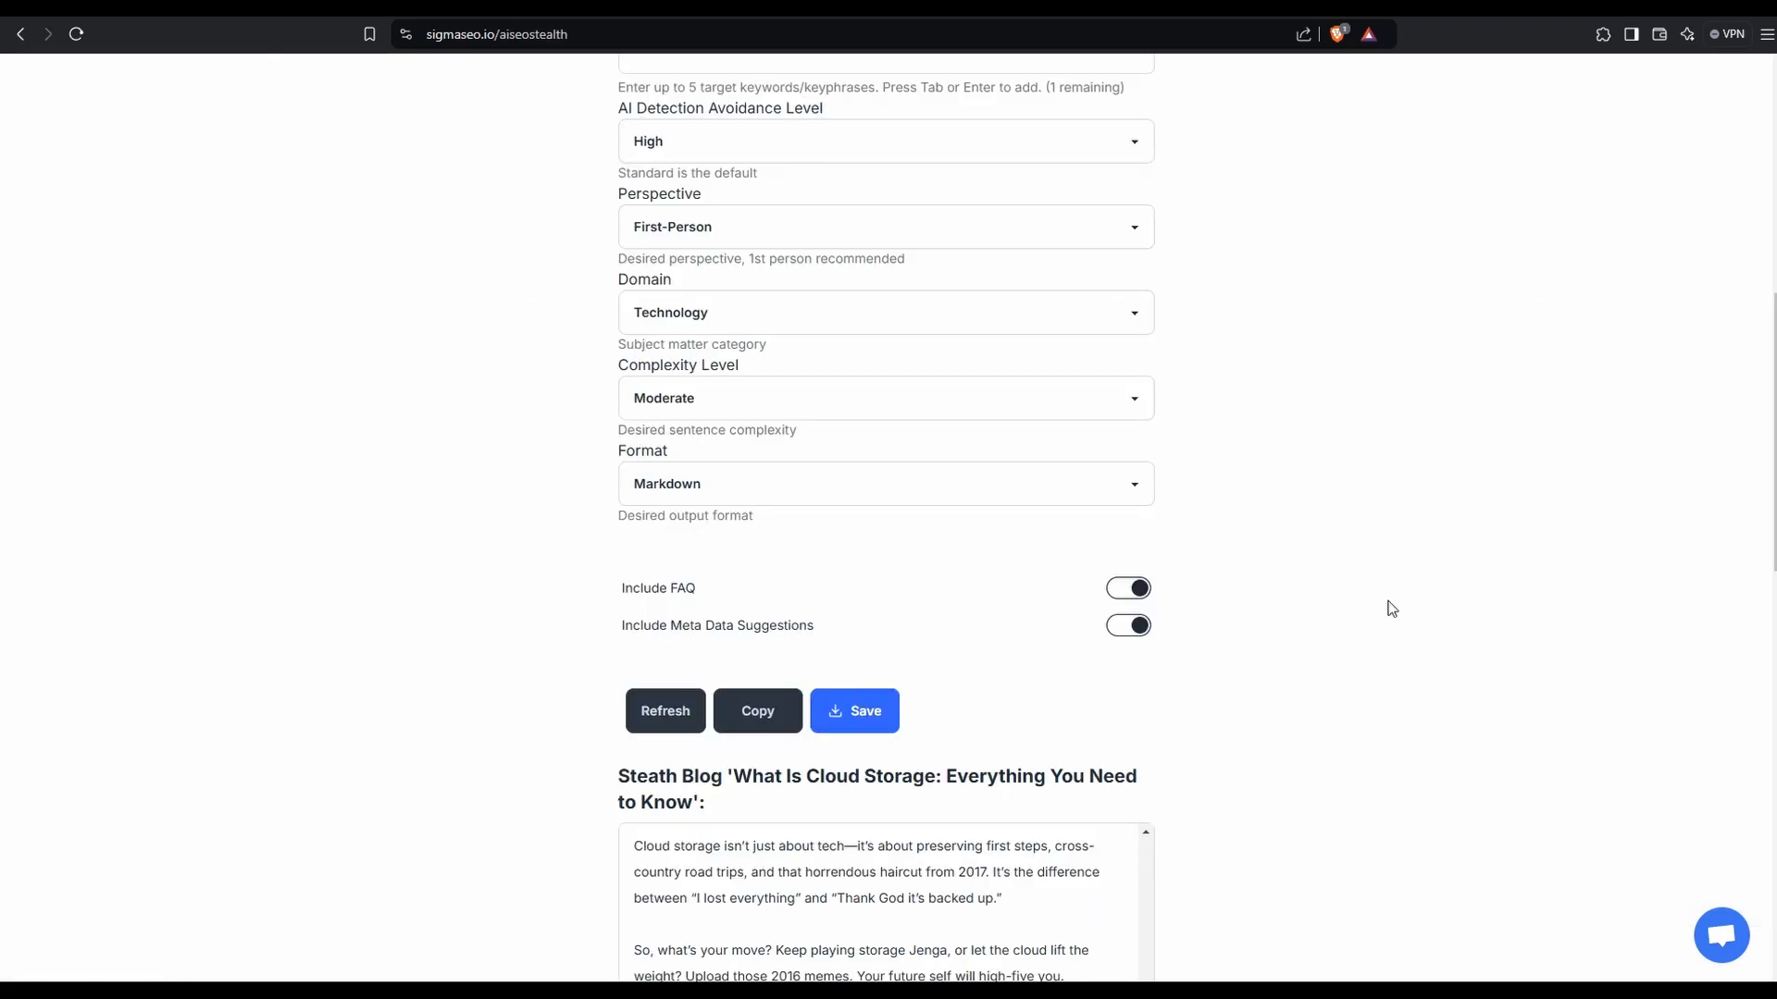
mouse_move(898, 741)
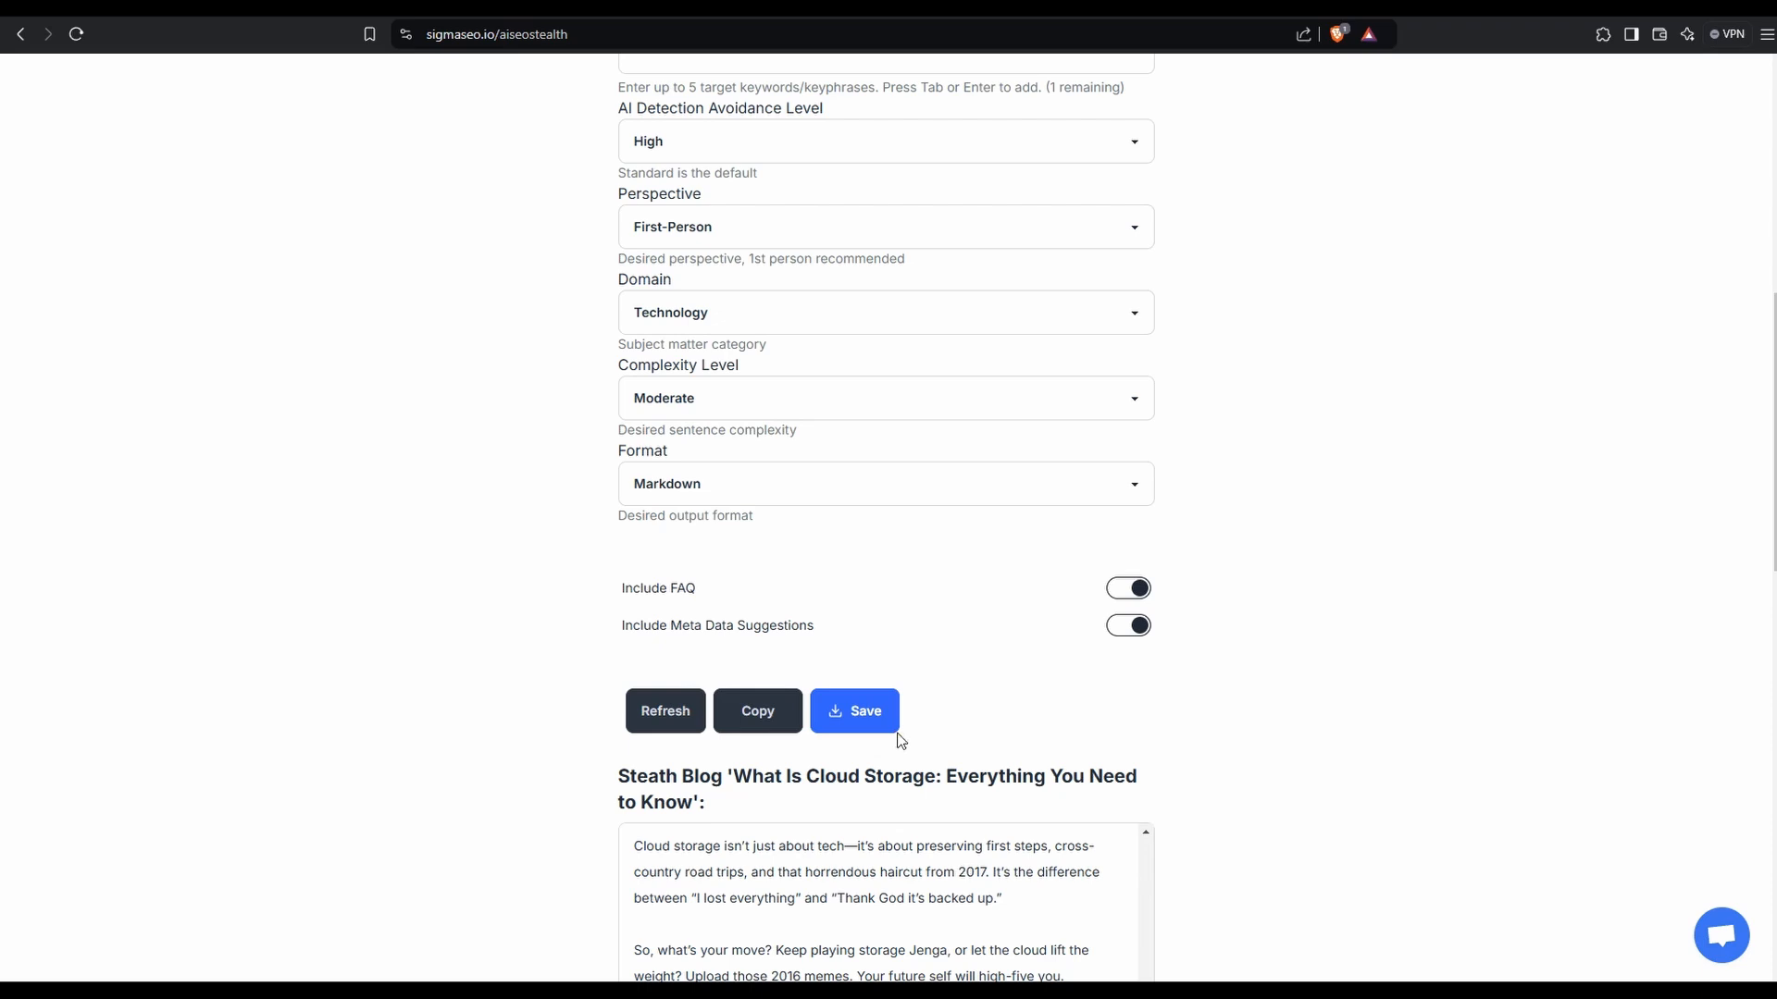
Save the generated cloud storage blog to Dropbox.
left_click(853, 711)
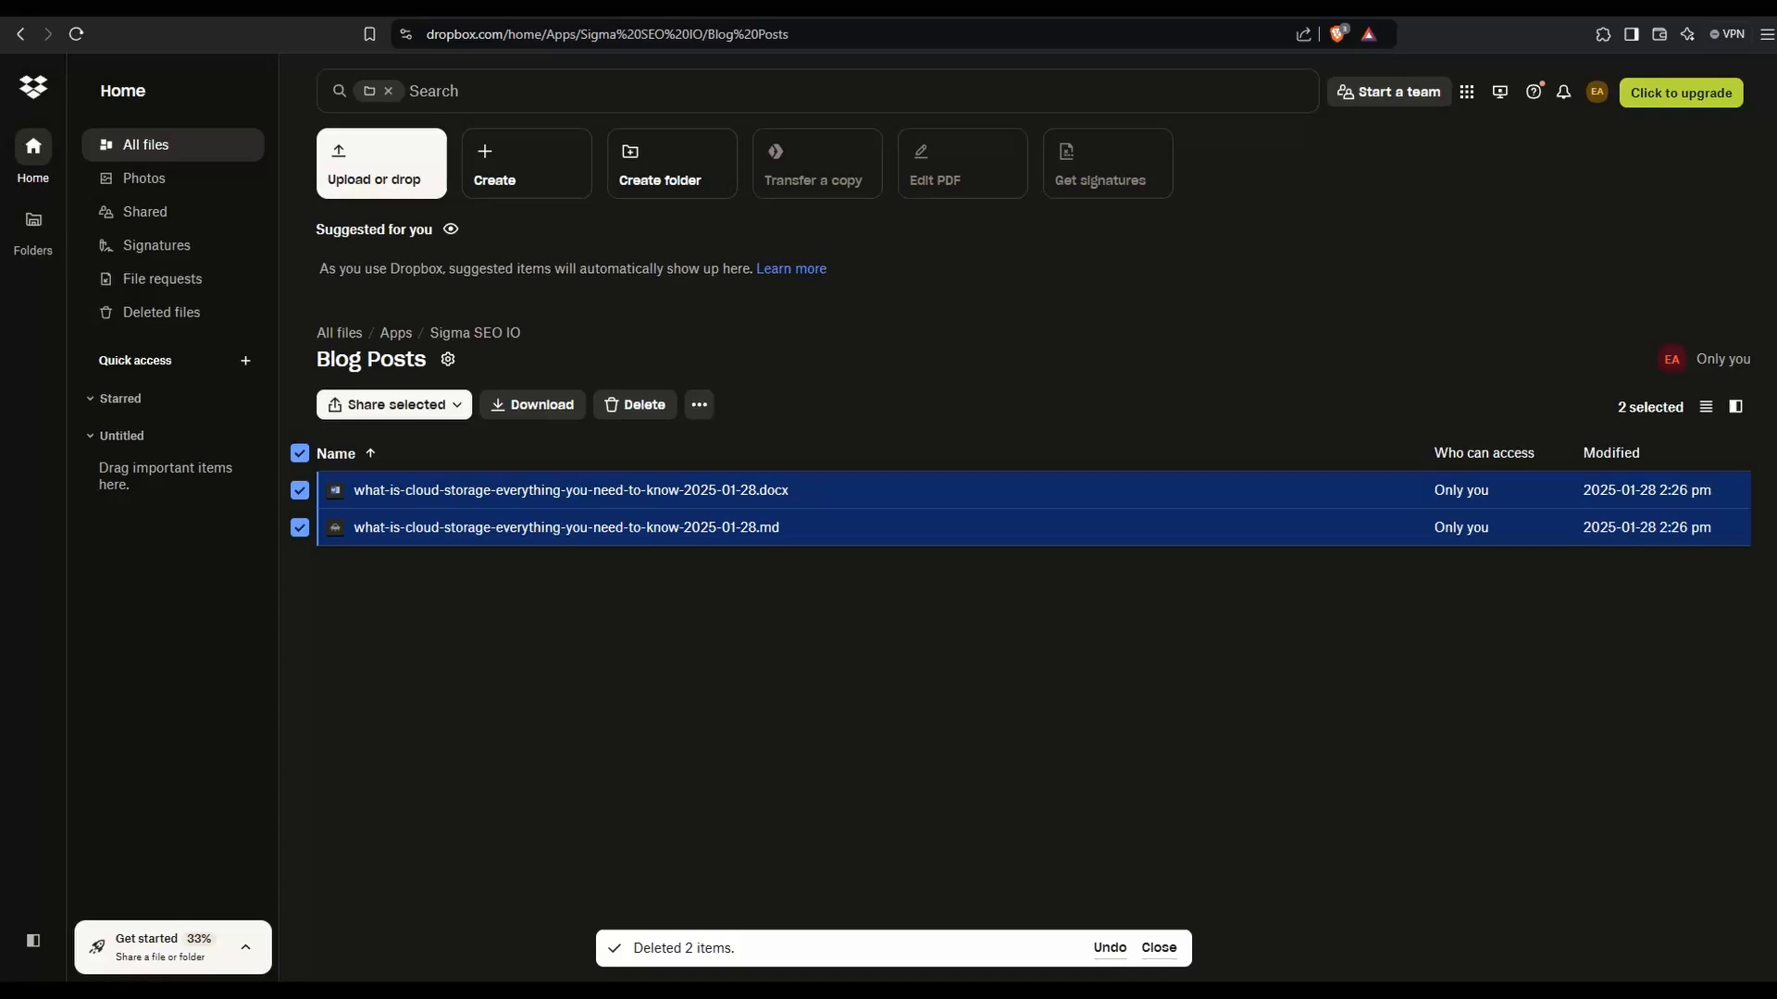
Deselect the two cloud storage blog files in the Blog Posts folder.
left_click(753, 611)
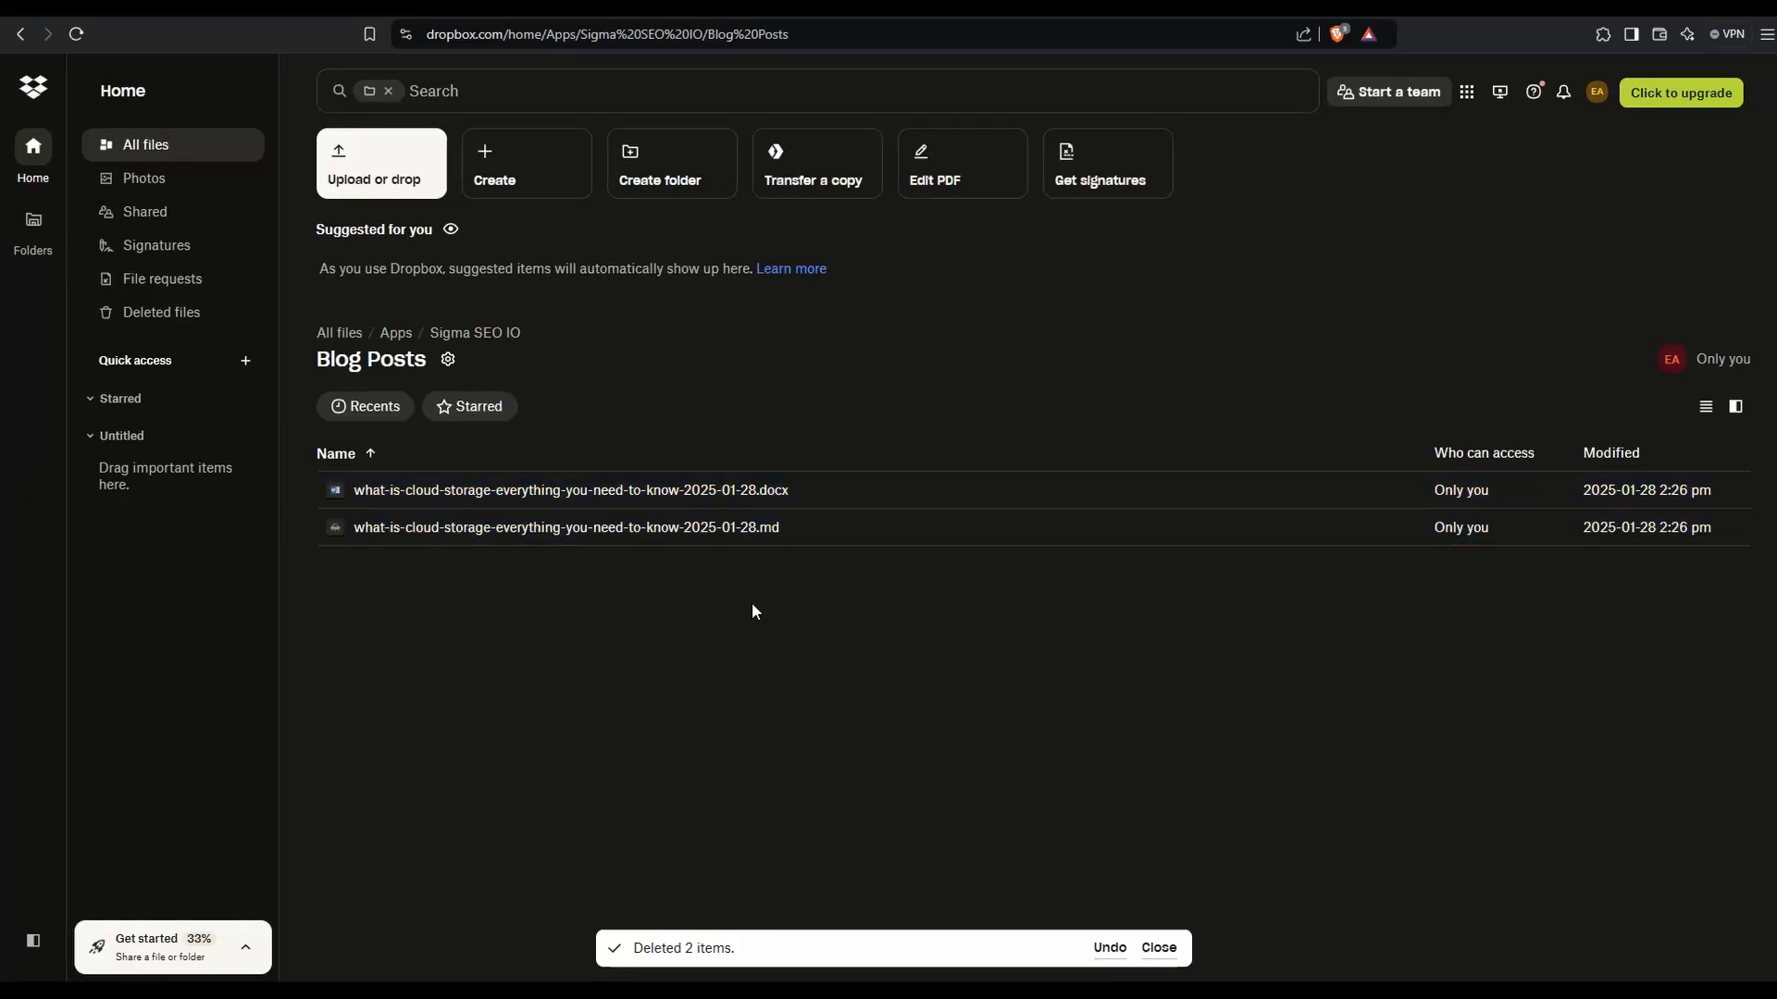
mouse_move(748, 489)
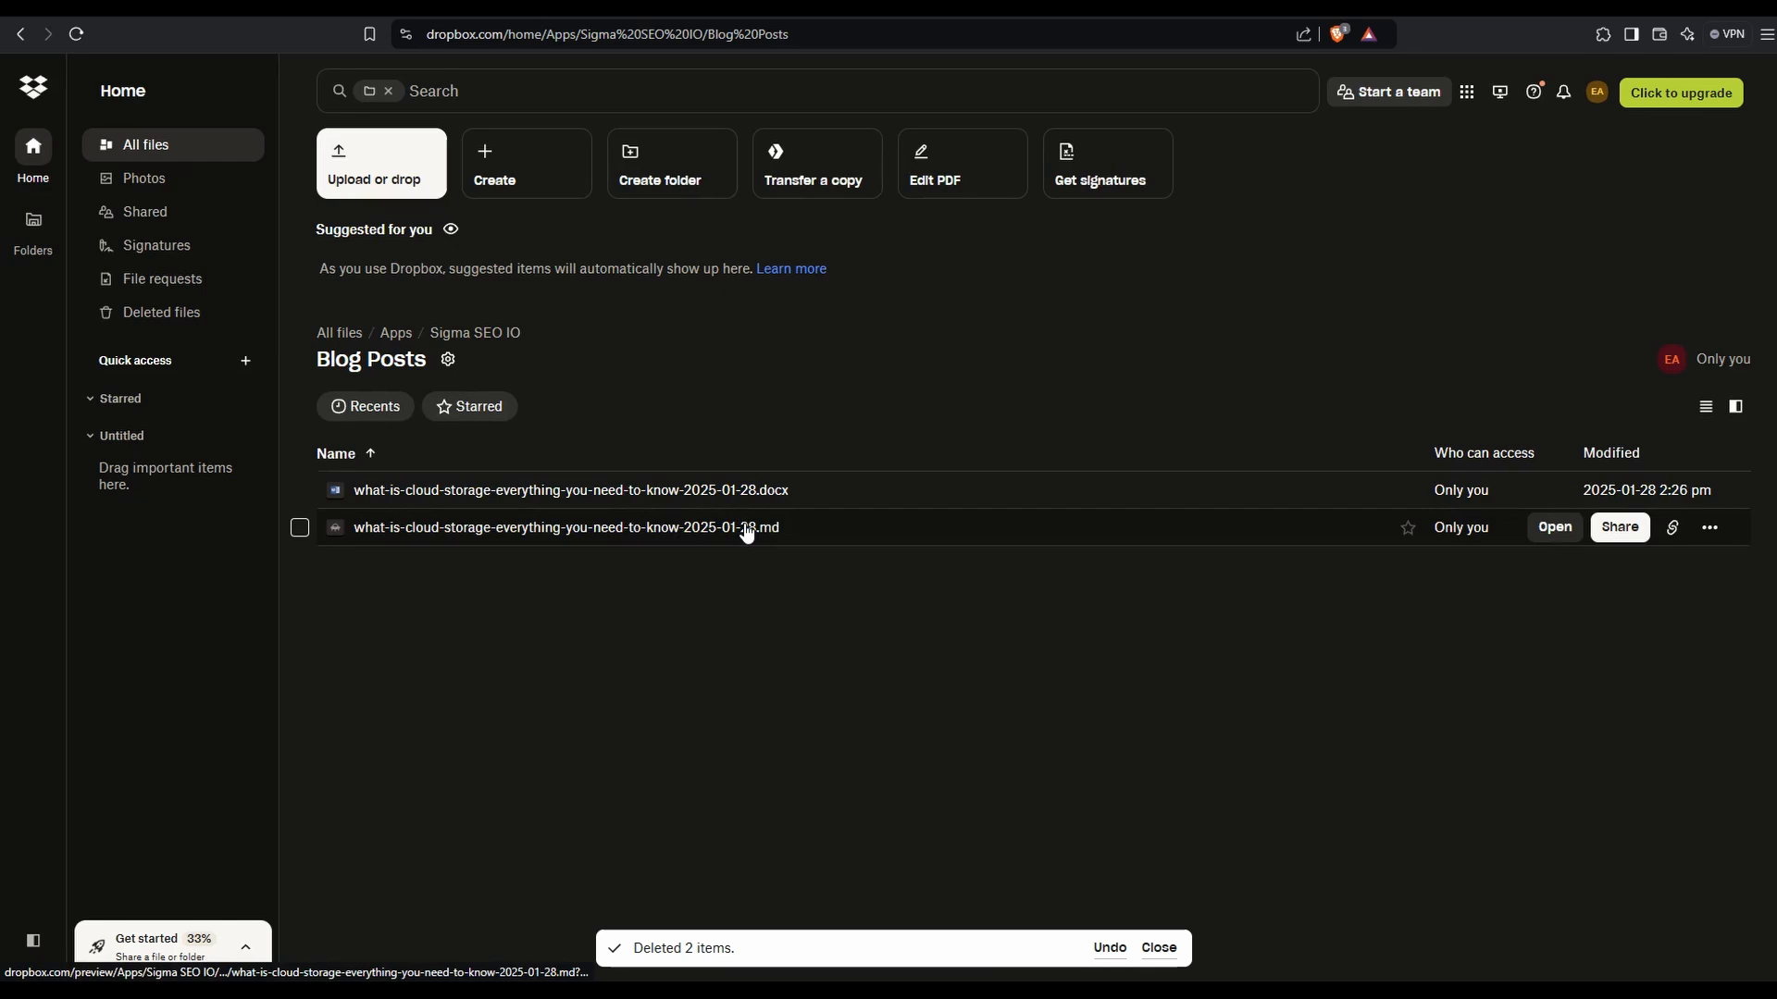
mouse_move(906, 758)
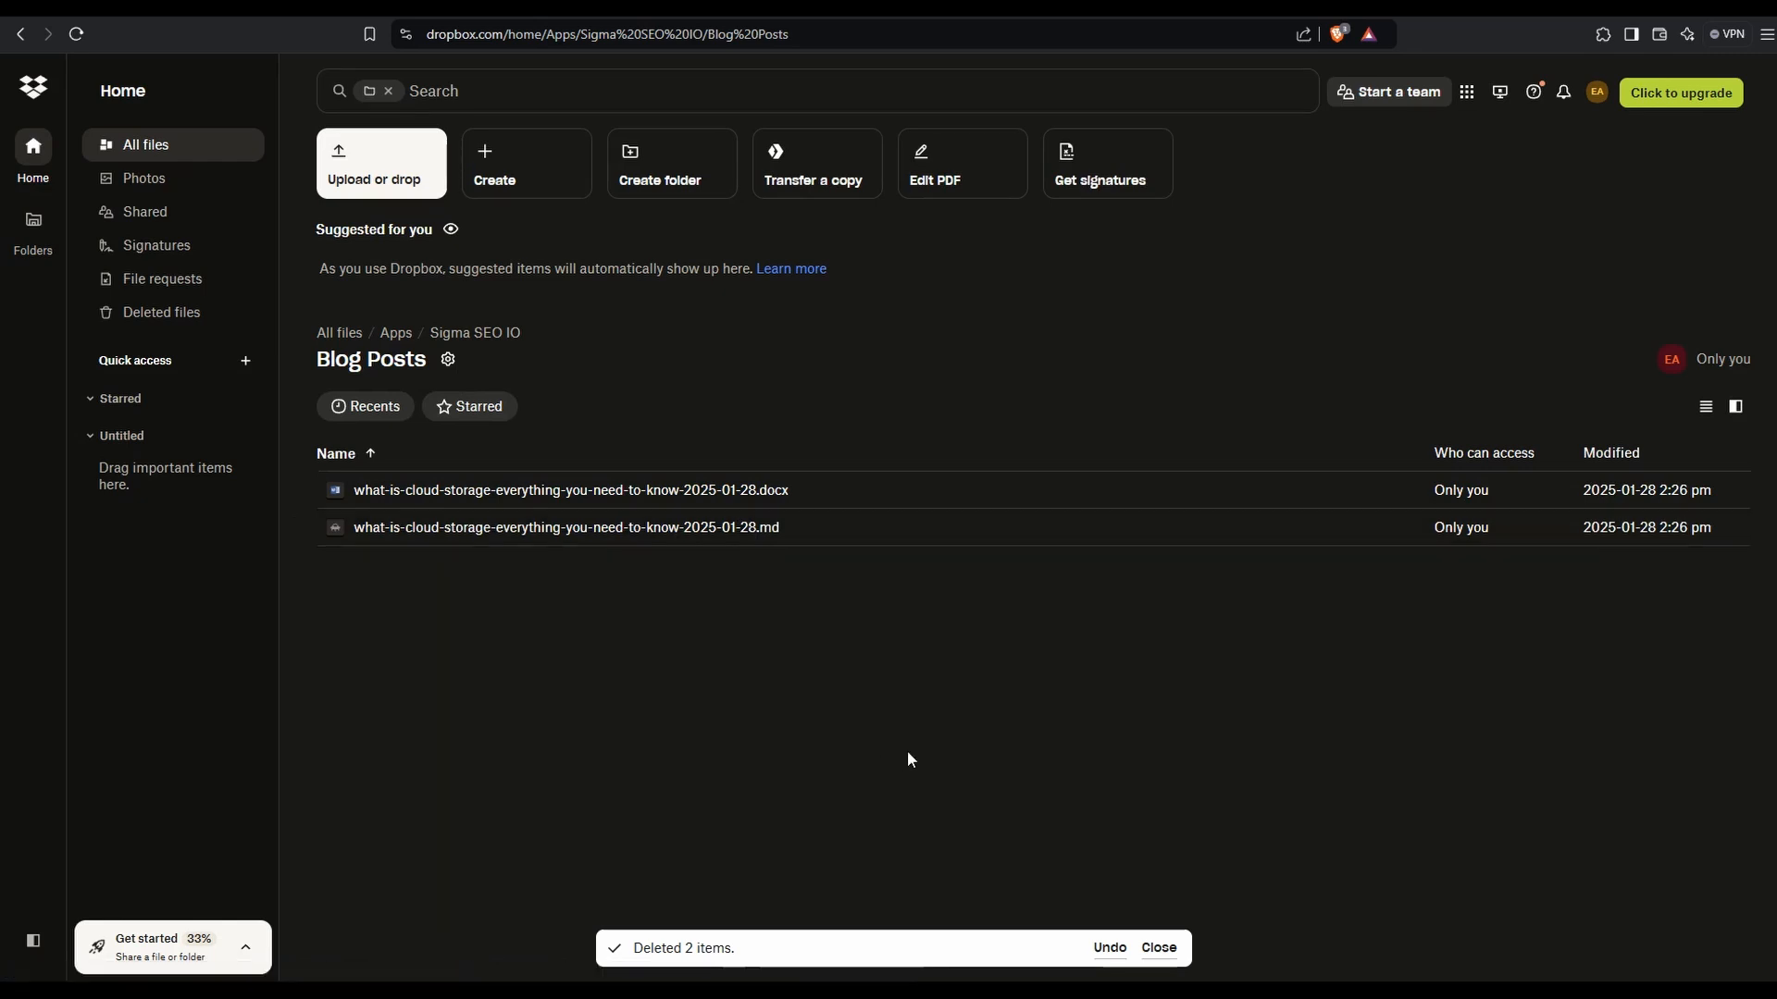